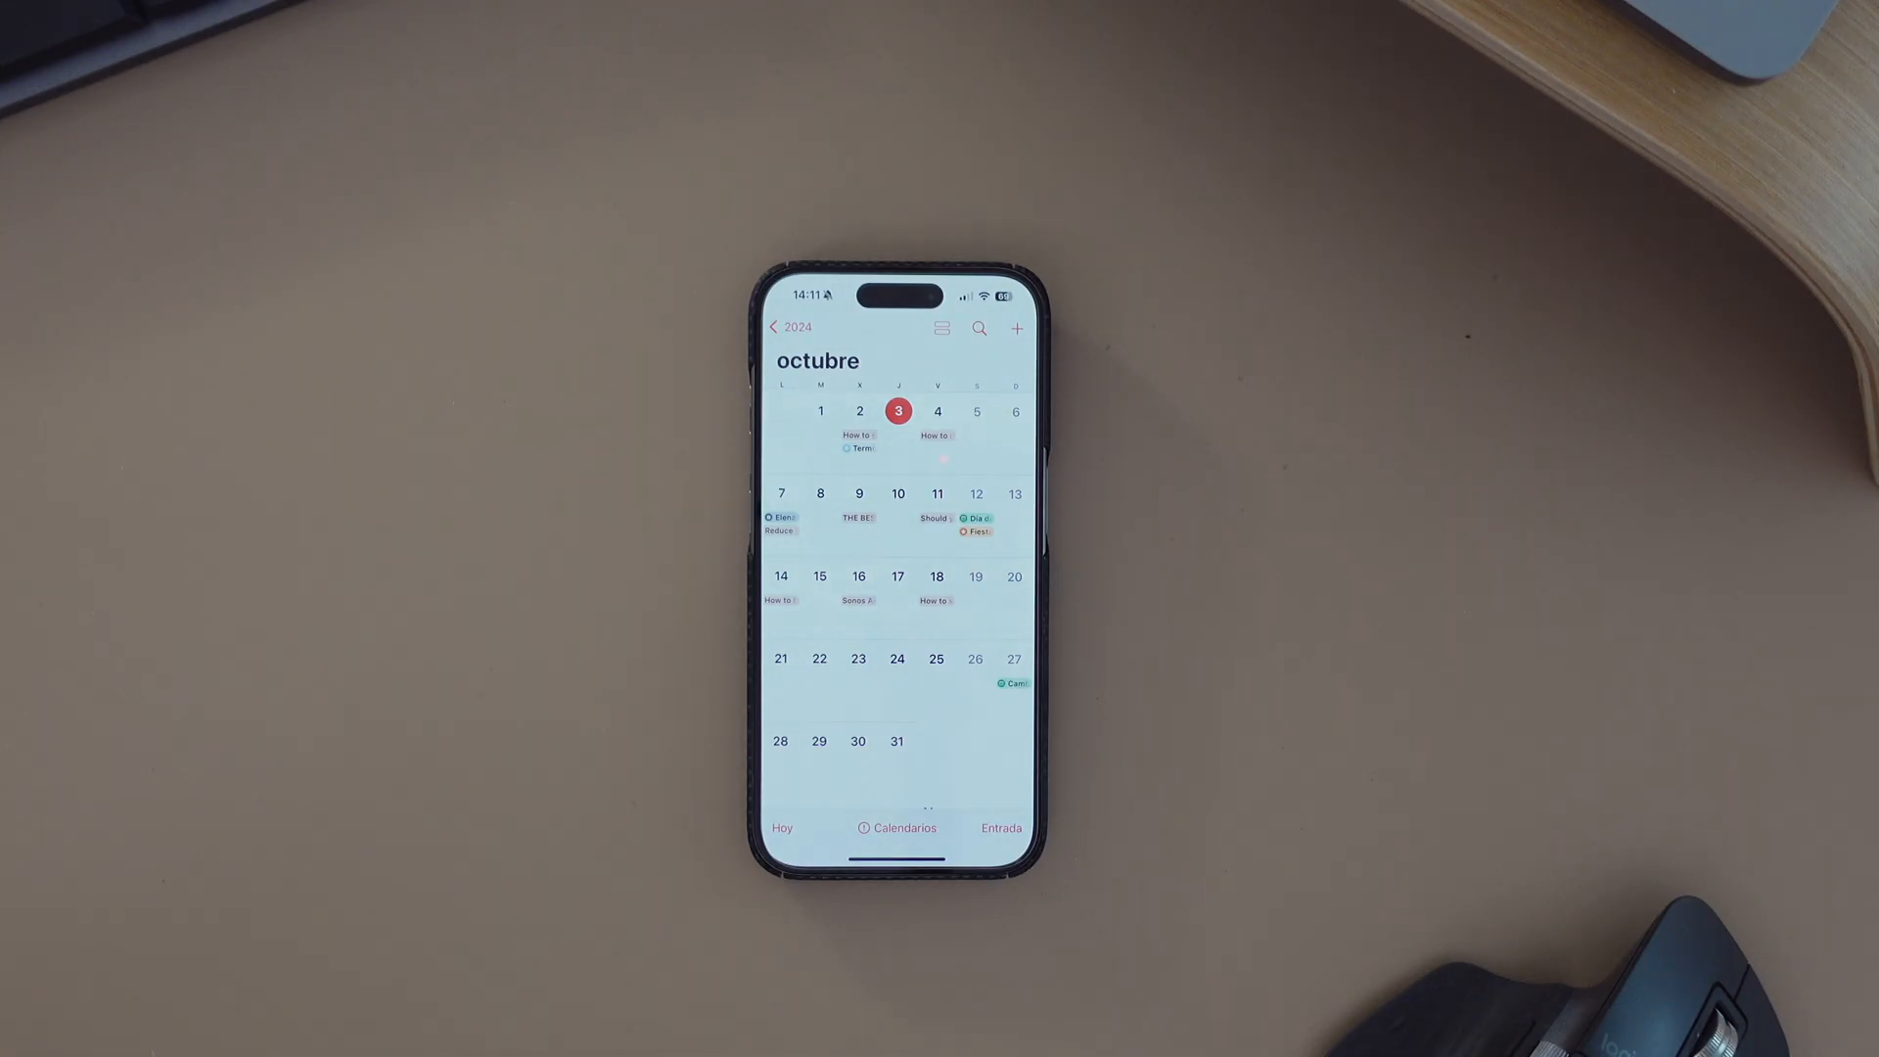
# Show the day schedule for Thursday 3 October from the month overview
pyautogui.click(788, 327)
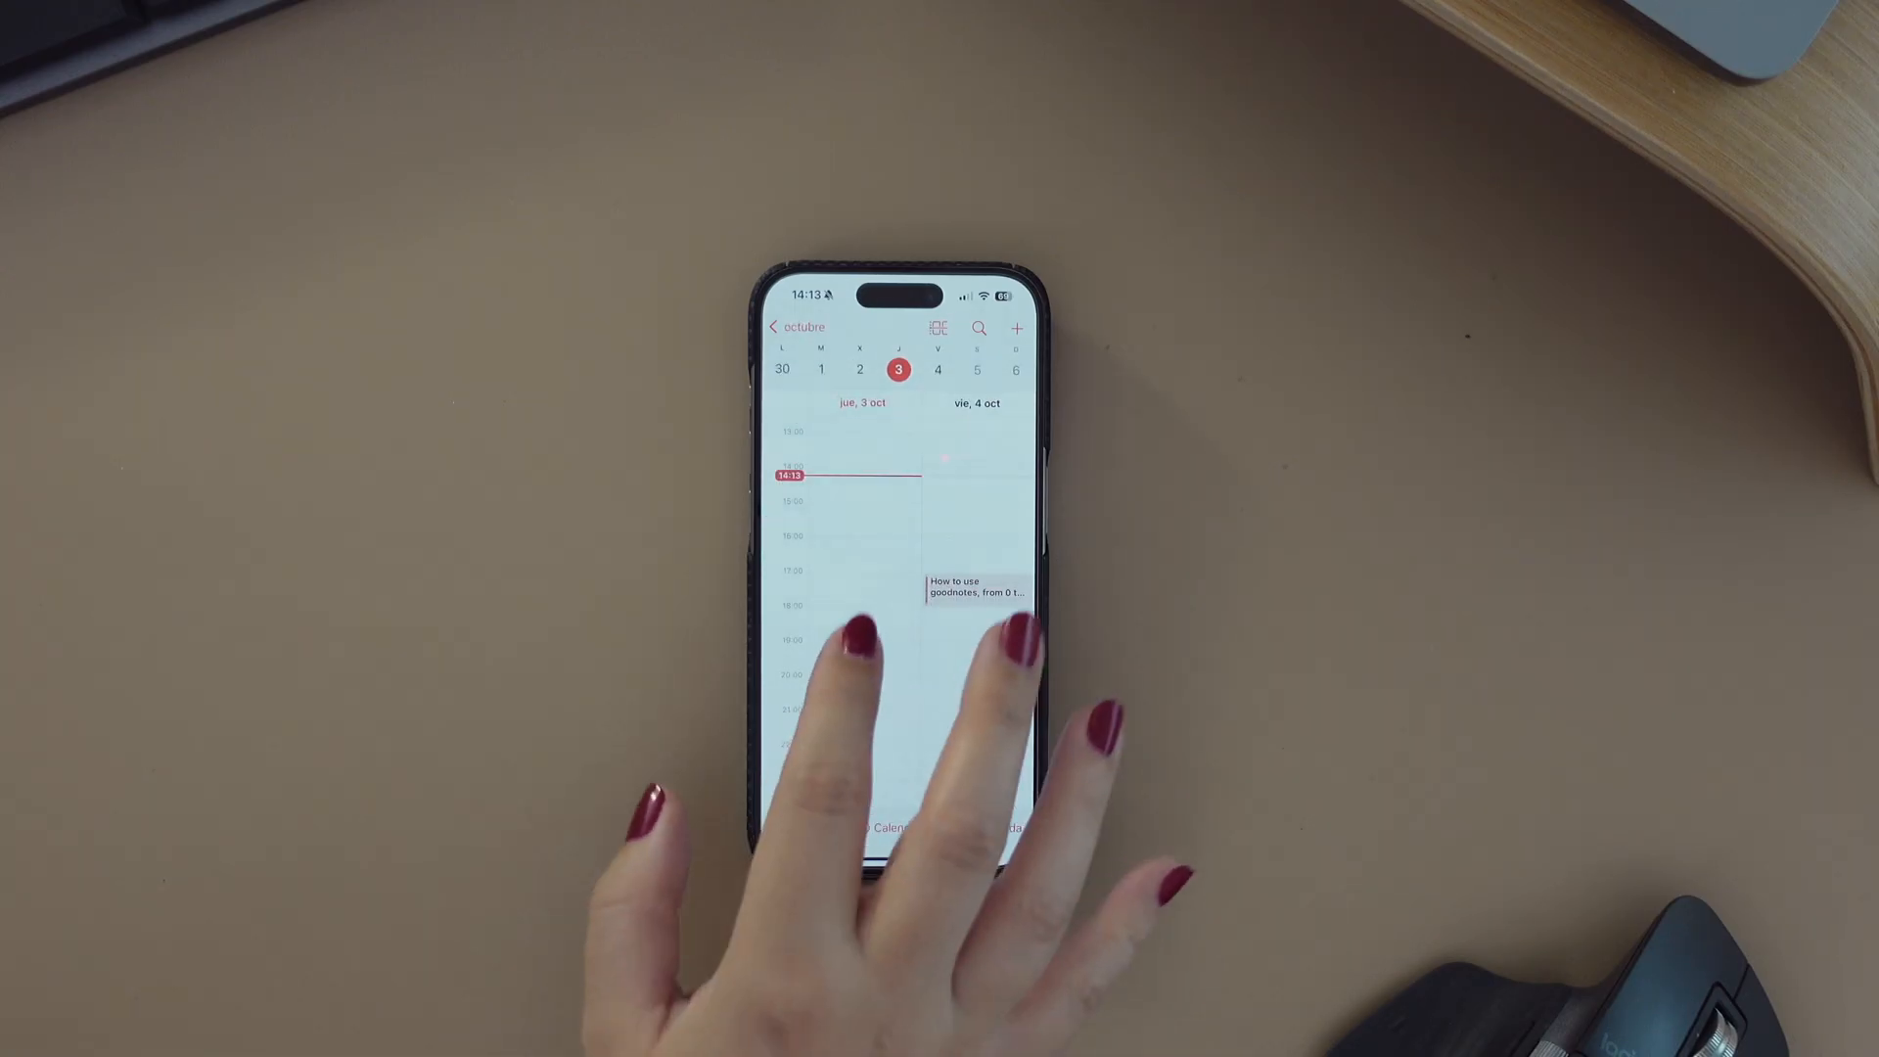
# Start and discard a new event, return to the October overview and show the Calendarios list
pyautogui.scroll(-3)
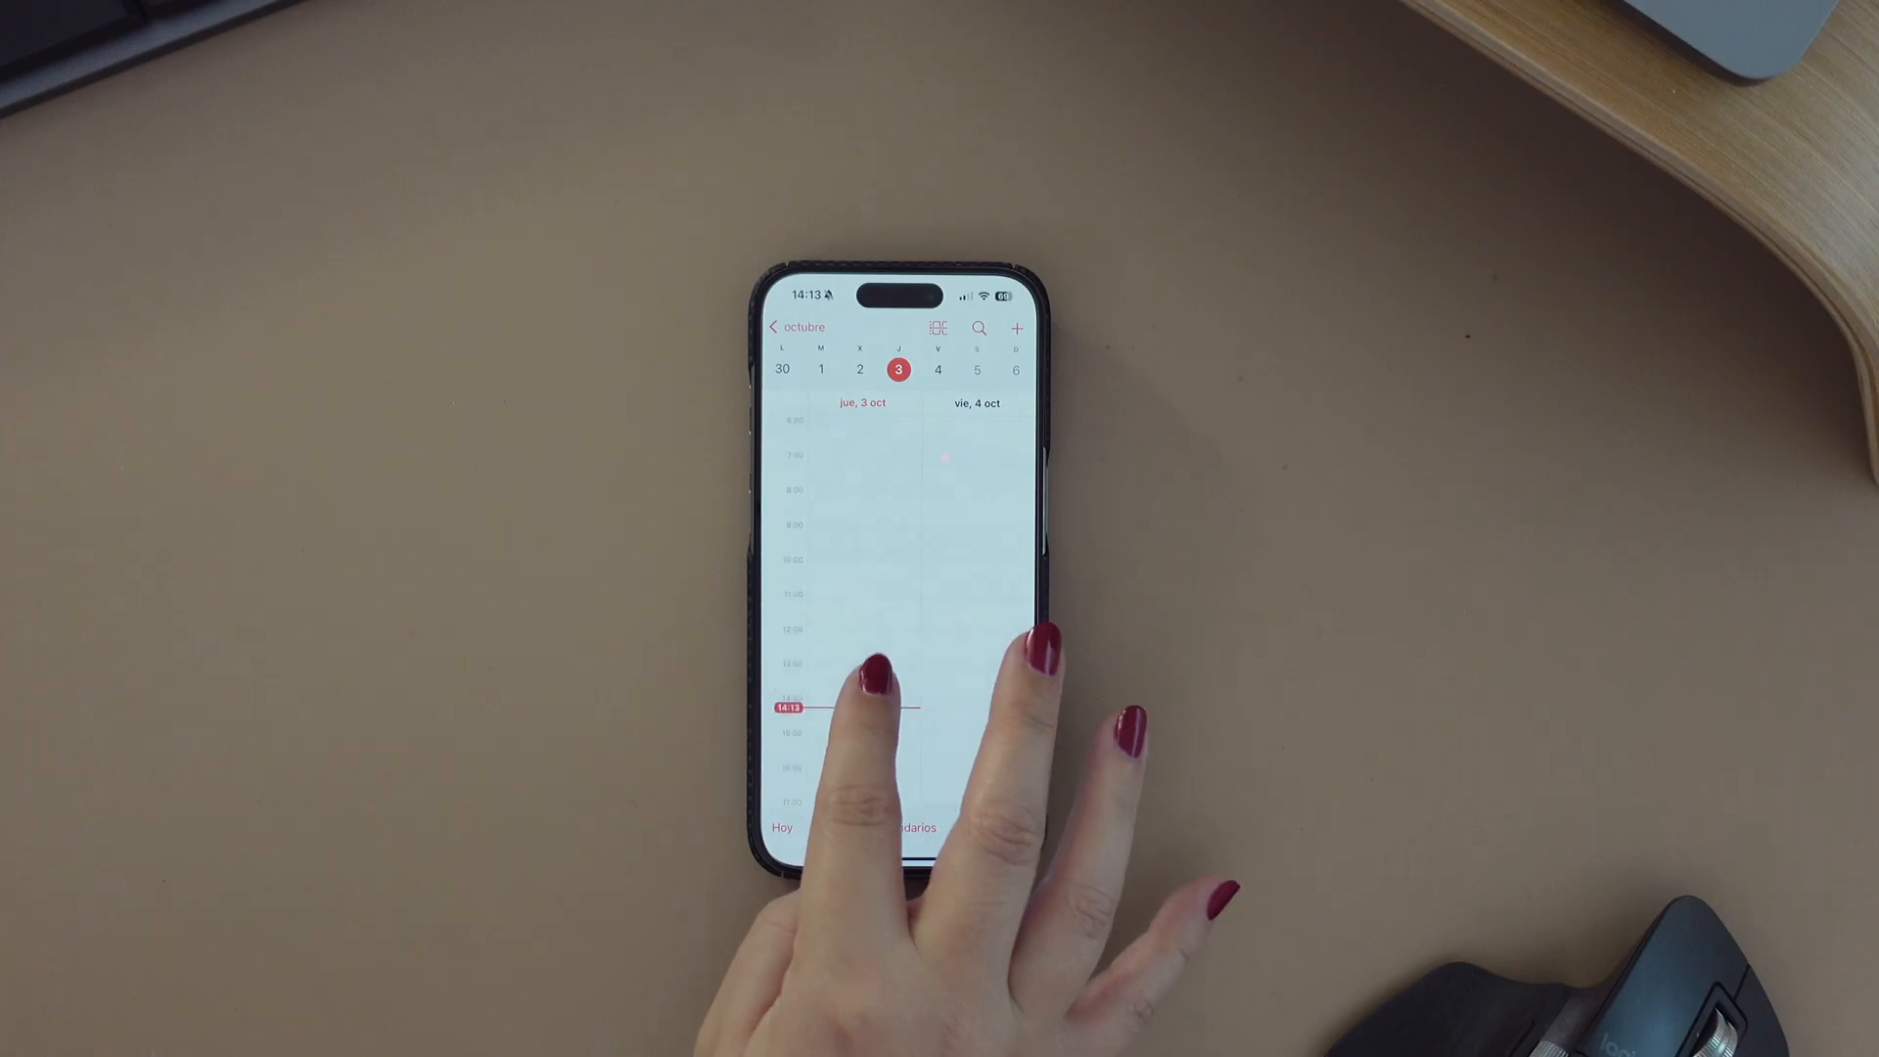
pyautogui.click(938, 329)
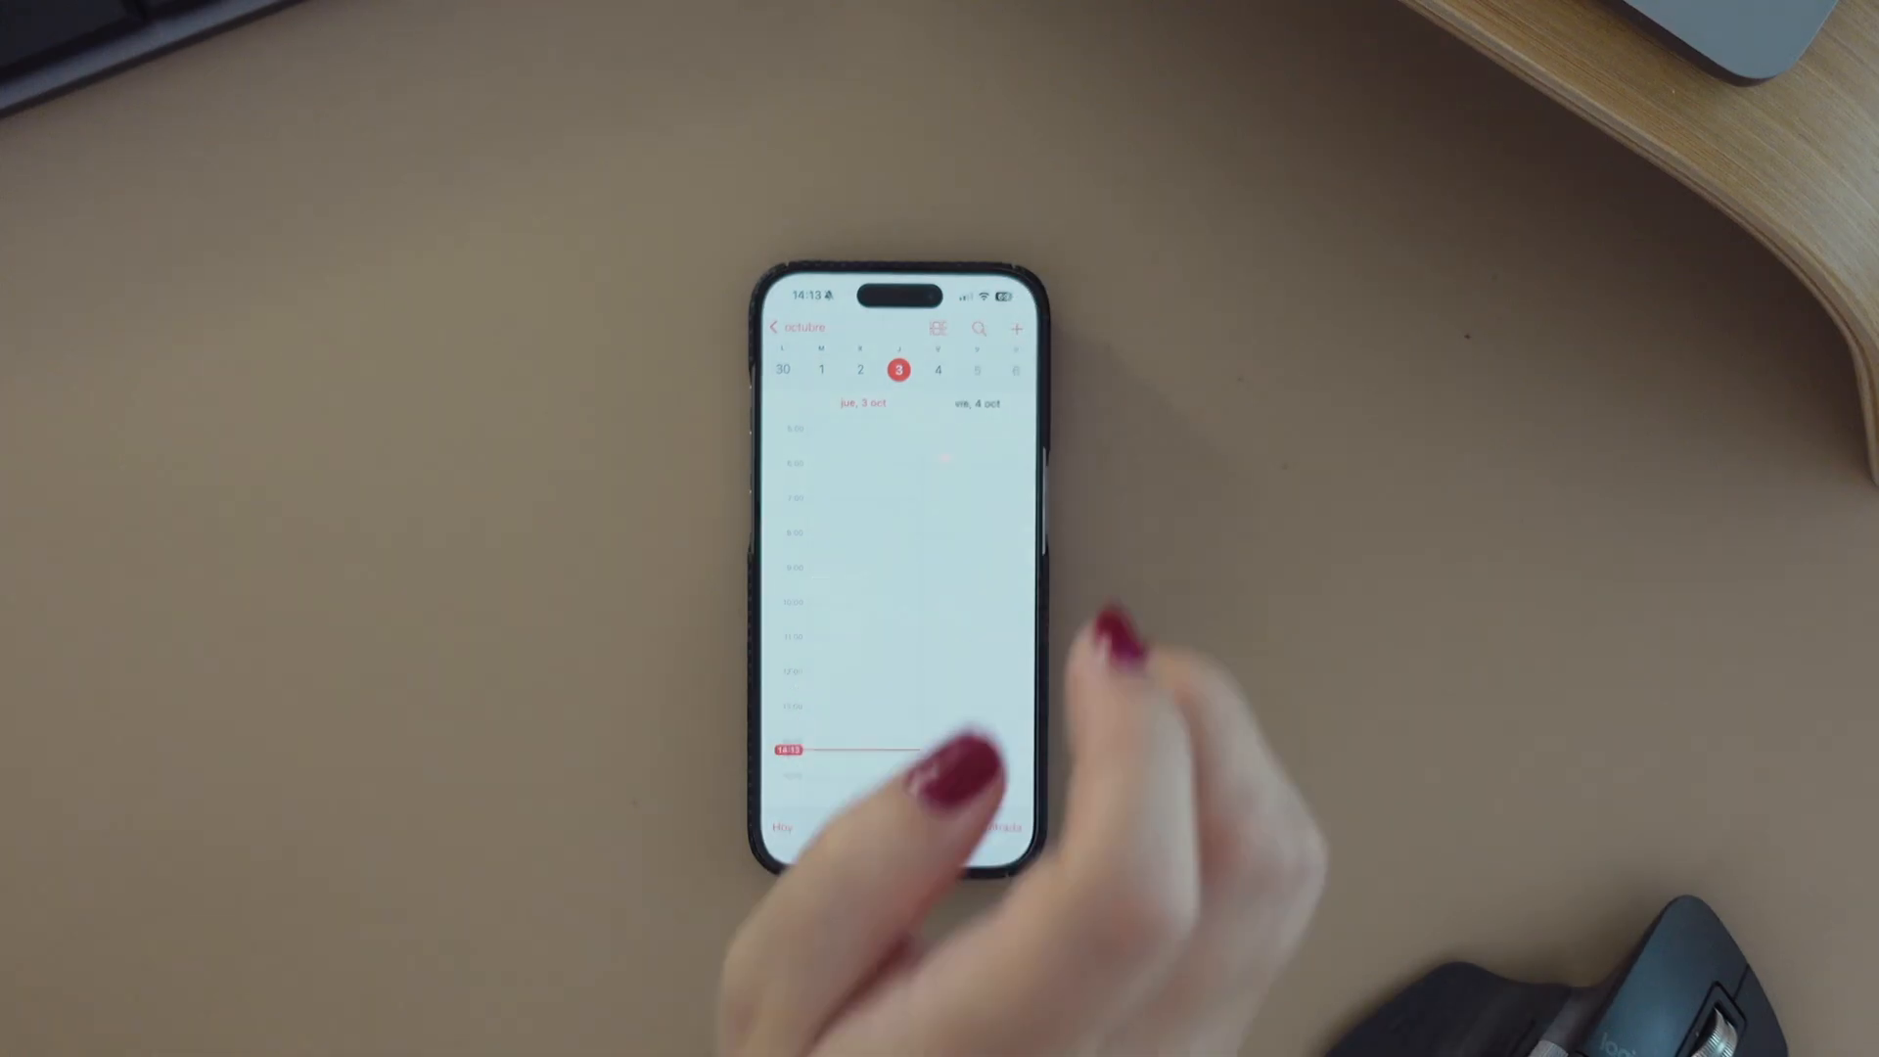
pyautogui.click(1017, 329)
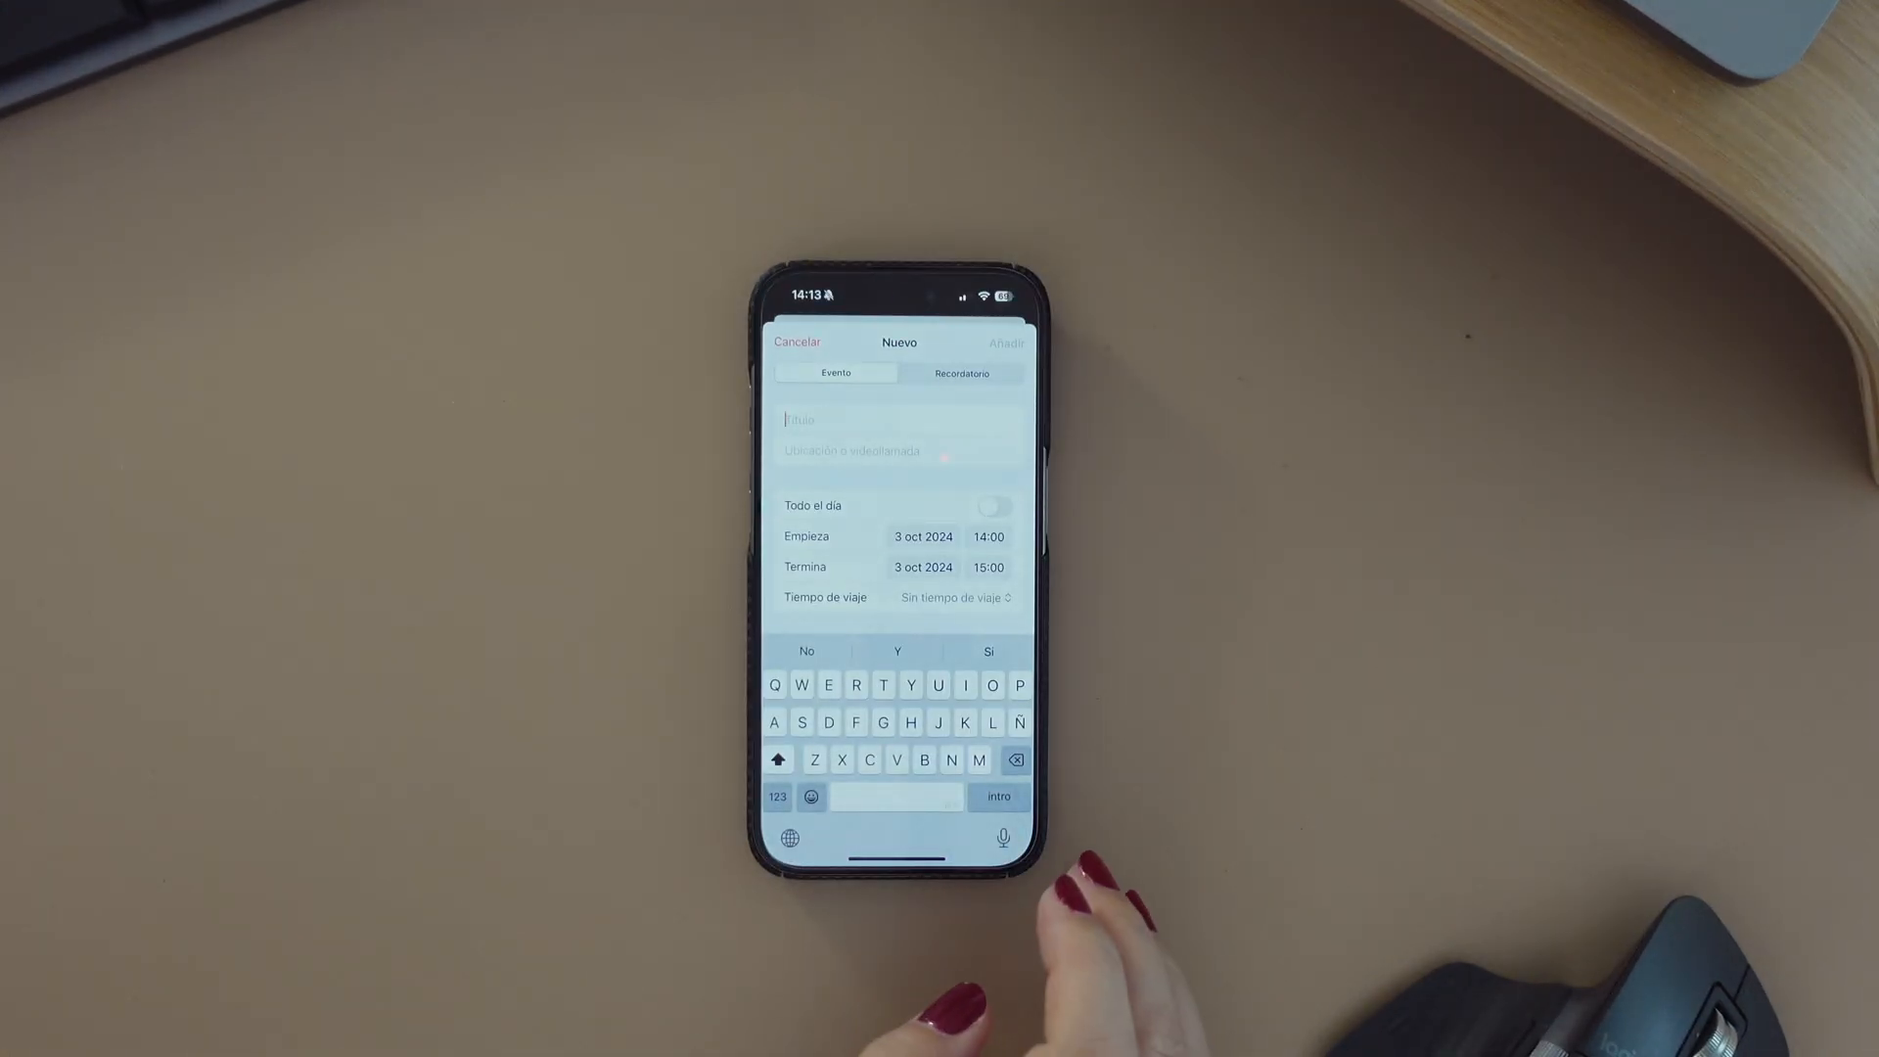
pyautogui.click(796, 341)
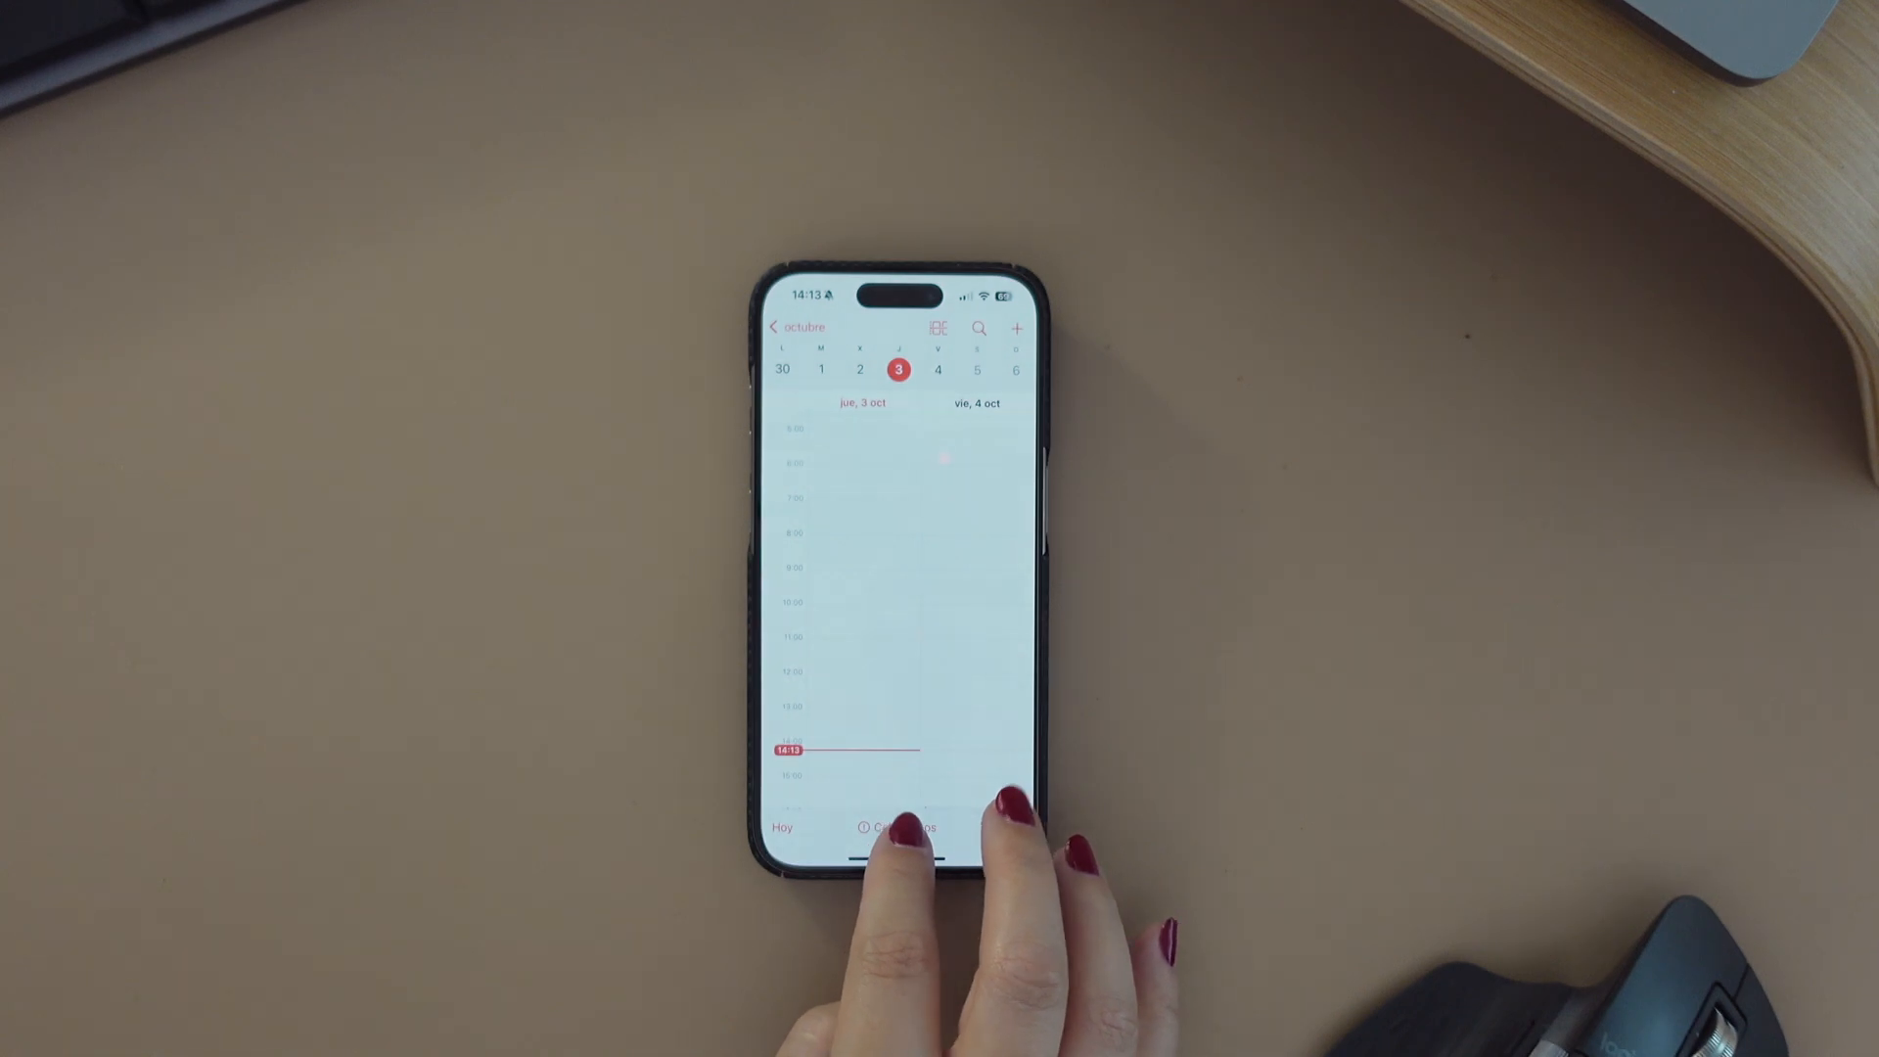
pyautogui.click(900, 826)
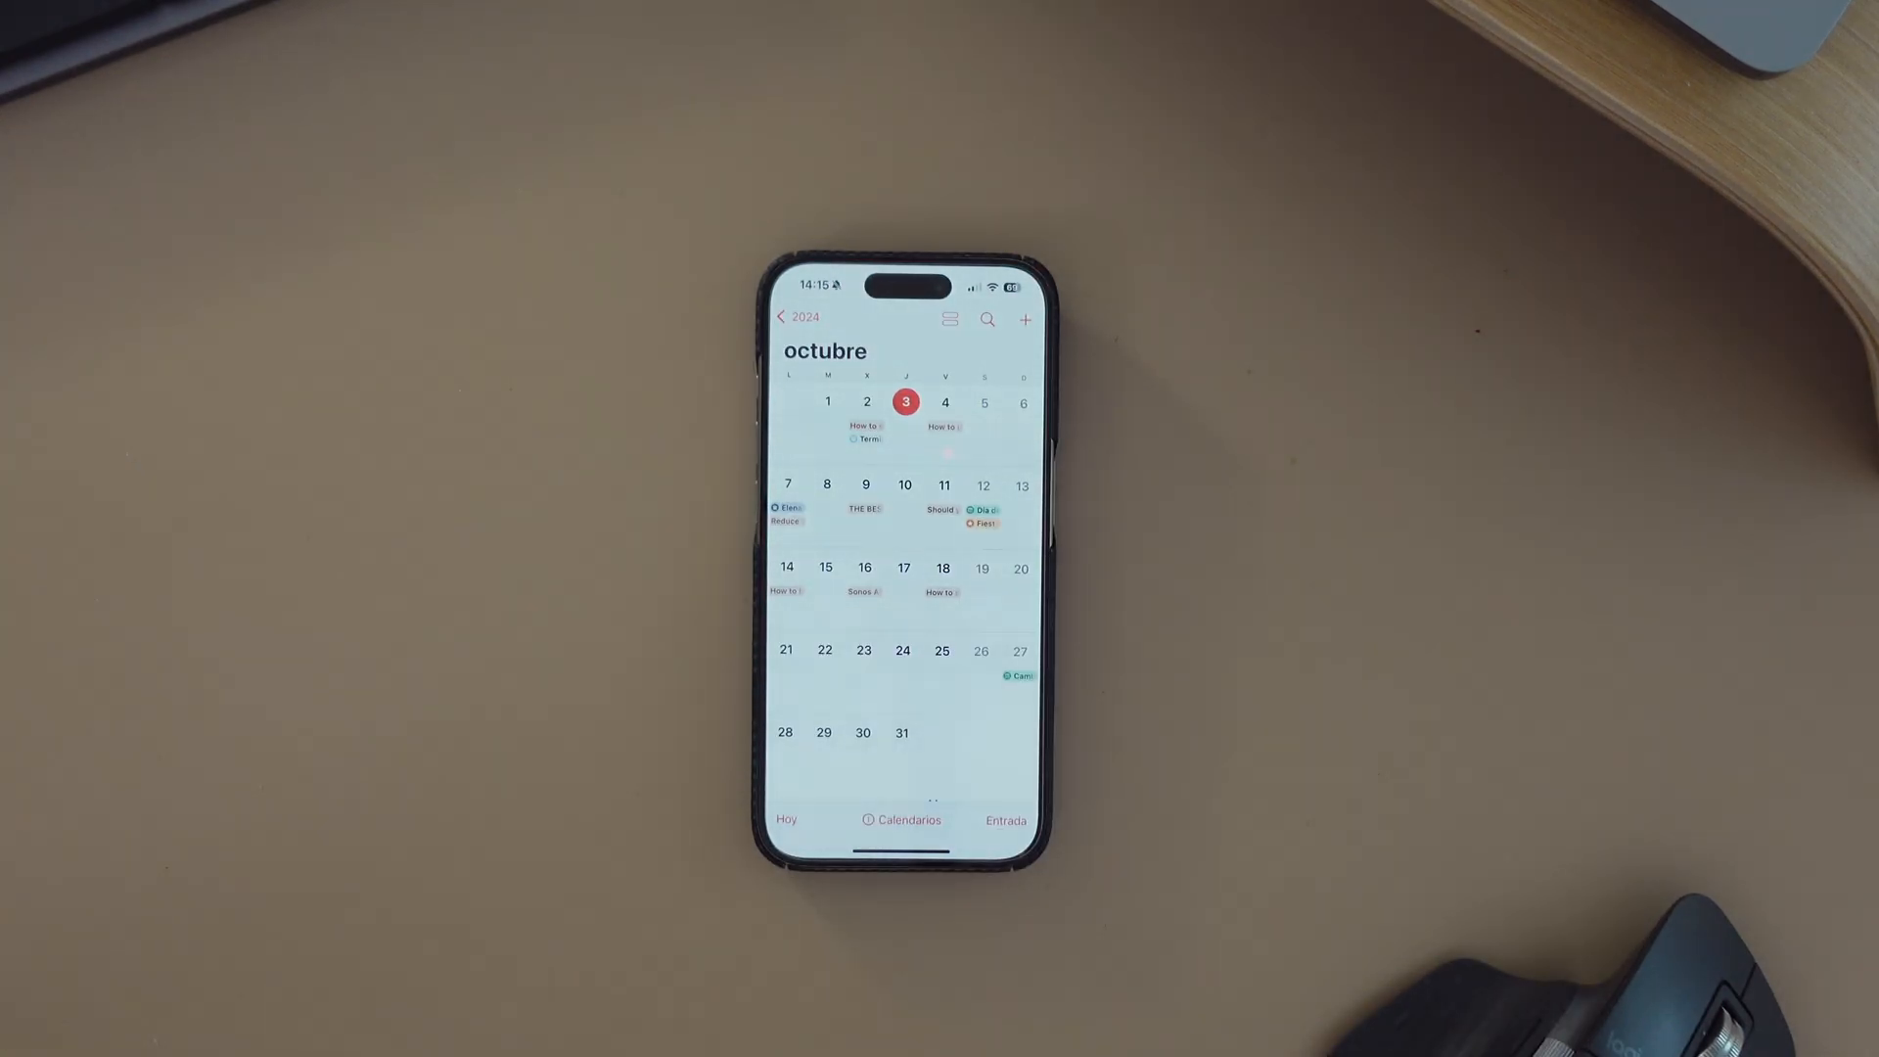
pyautogui.click(902, 820)
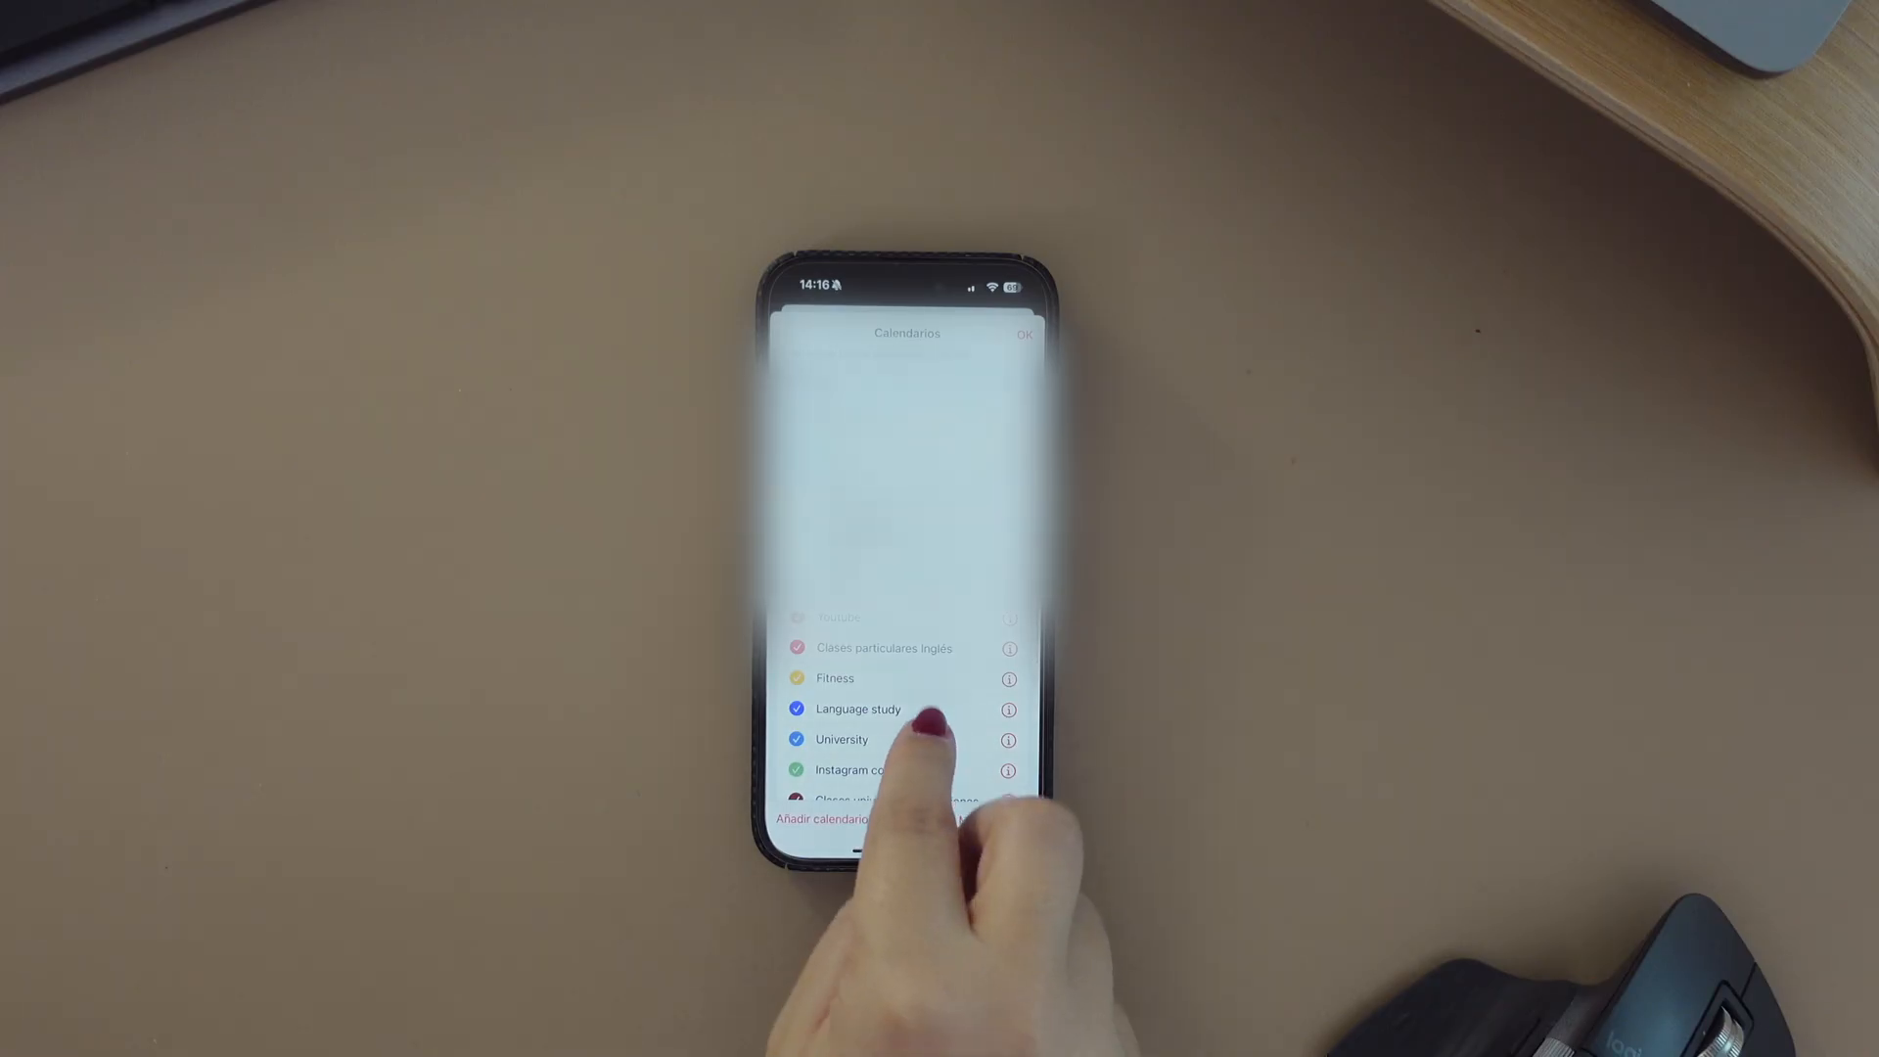
# Add a new iCloud calendar named Subscribe with the Morado colour and confirm it
pyautogui.scroll(-3)
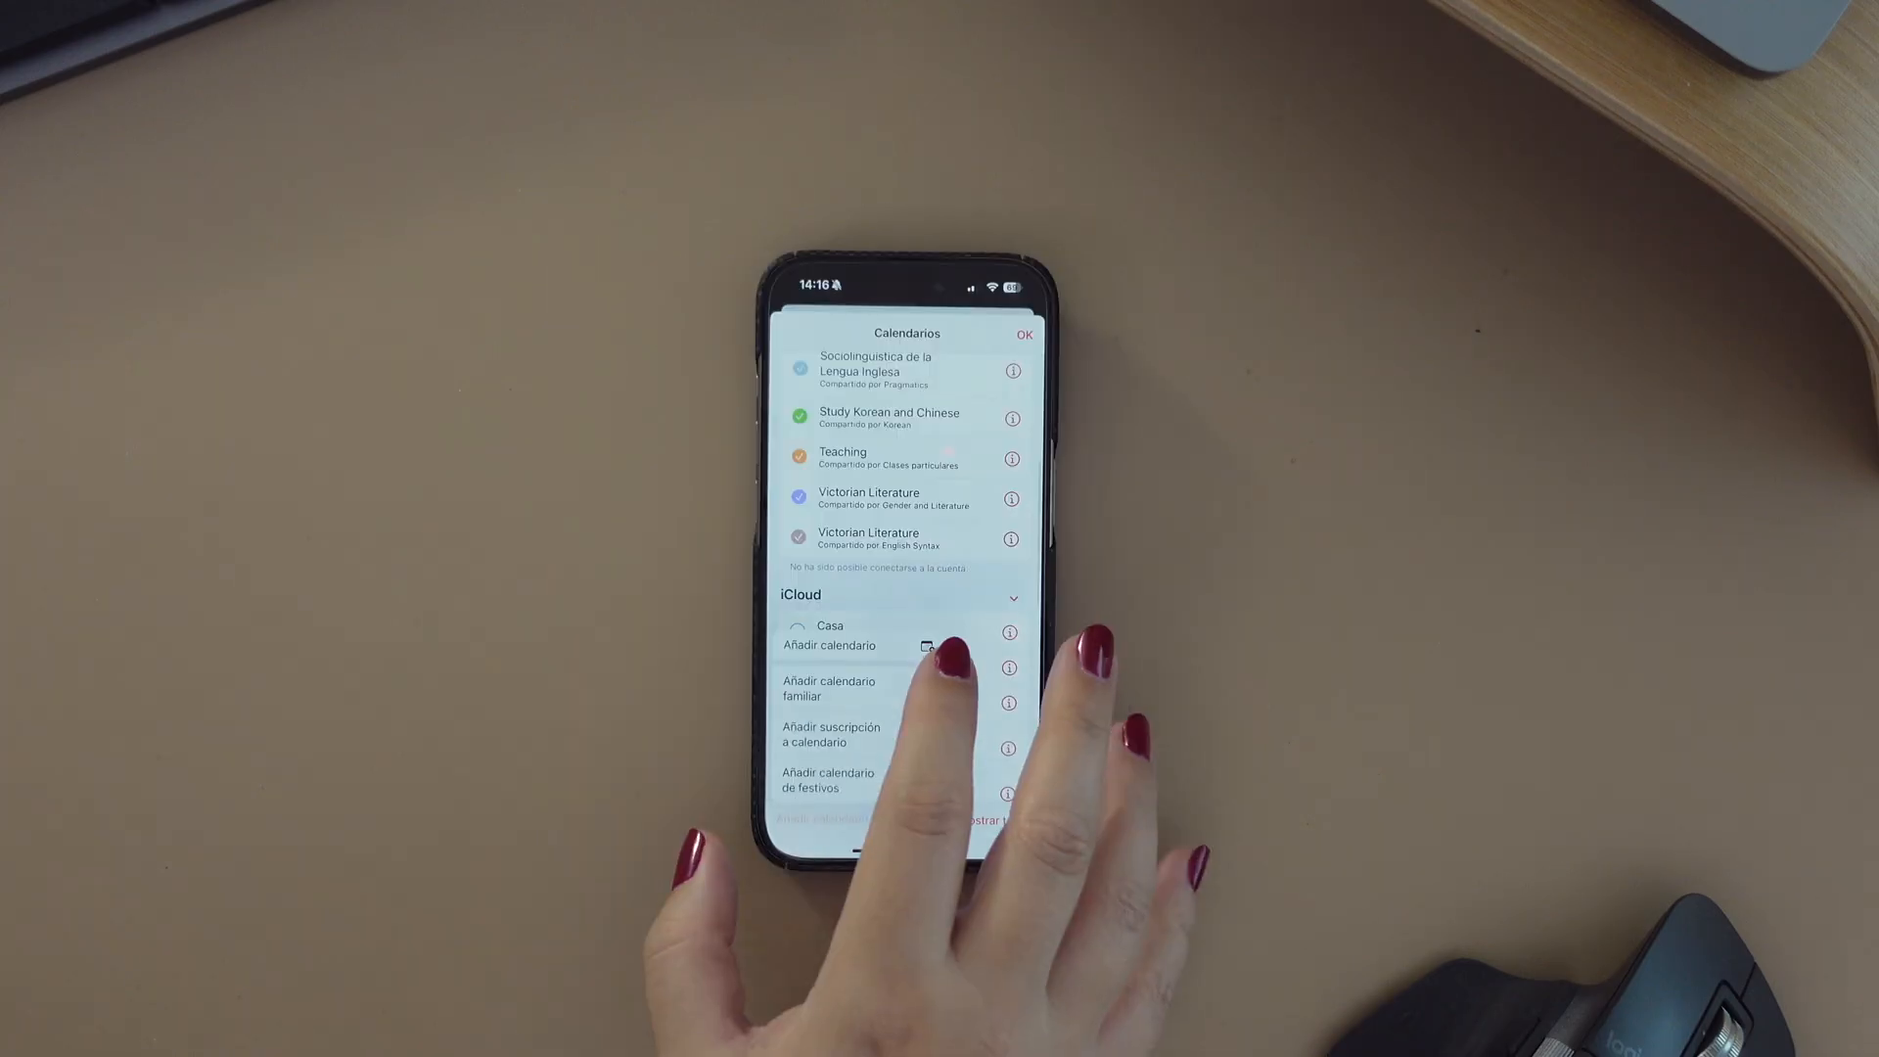
pyautogui.click(828, 644)
pyautogui.write('Subs')
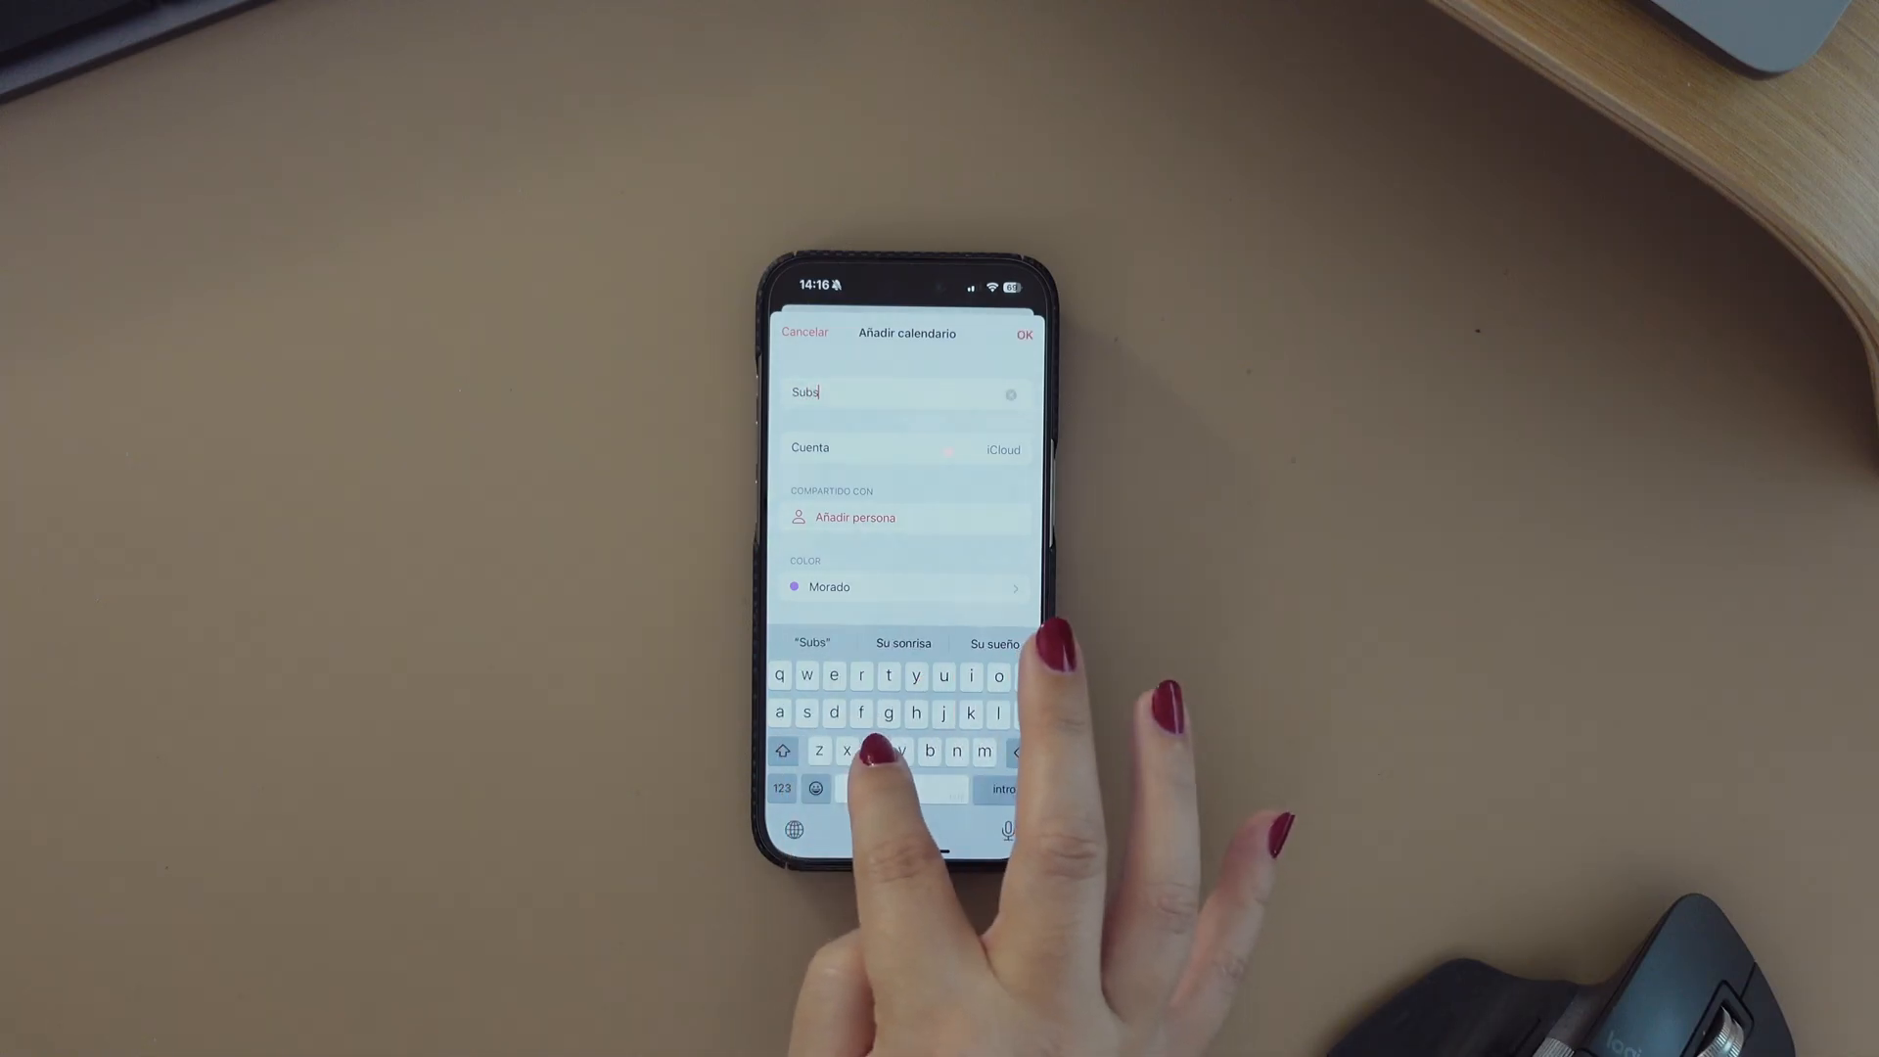
pyautogui.write('cribe')
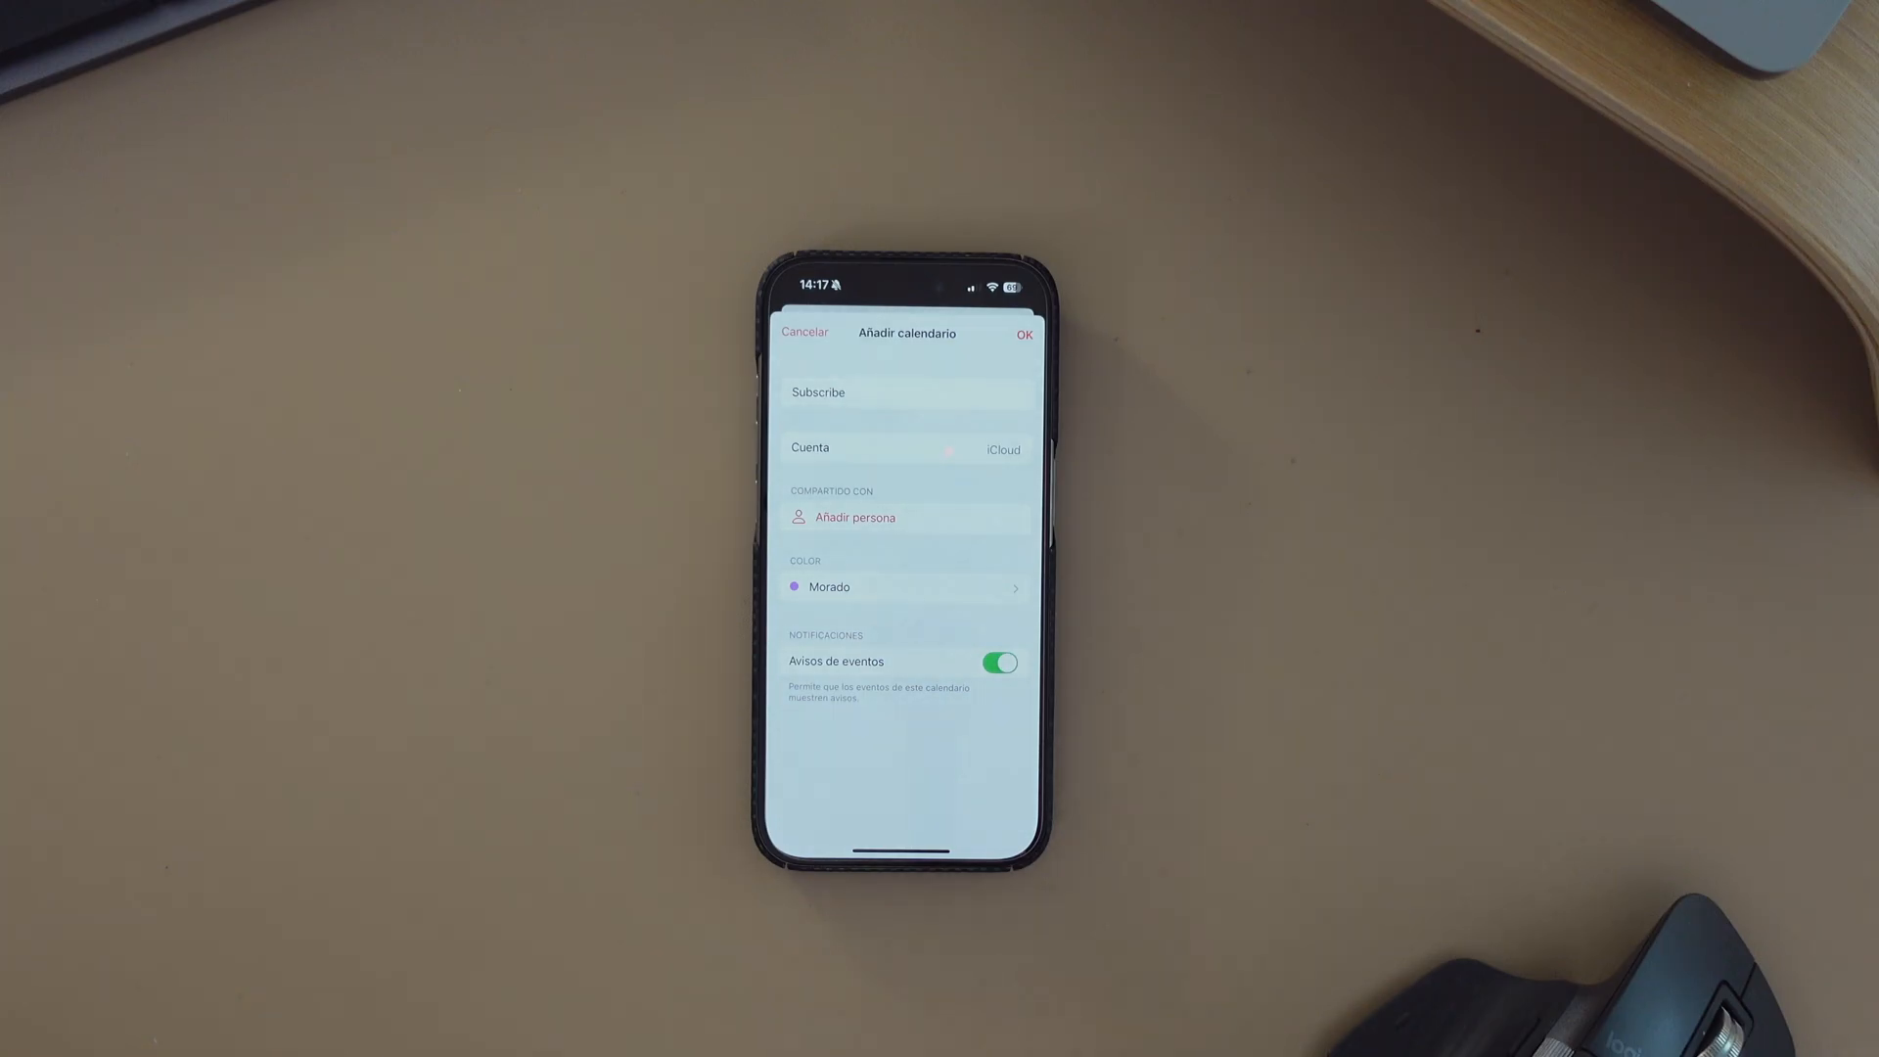
pyautogui.click(804, 333)
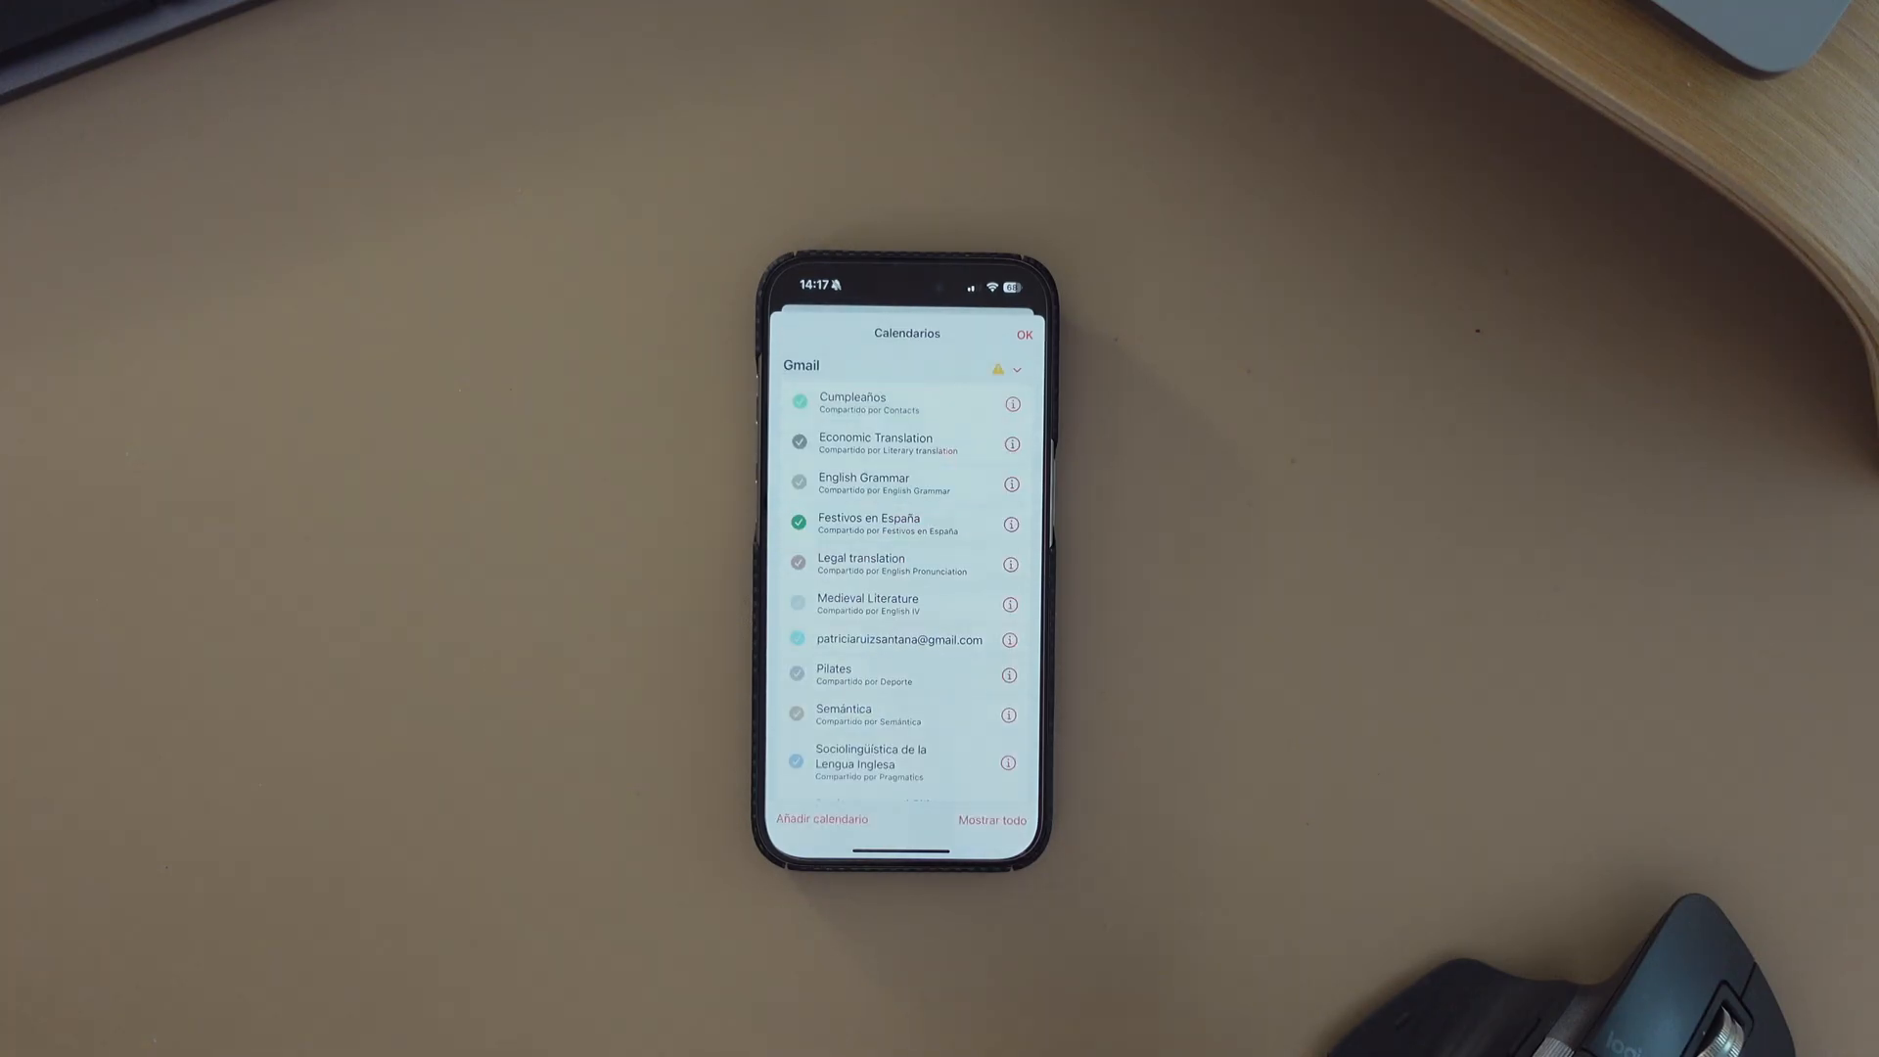
# Review the Subscribe calendar's Editar calendario settings and cancel without changes
pyautogui.scroll(-3)
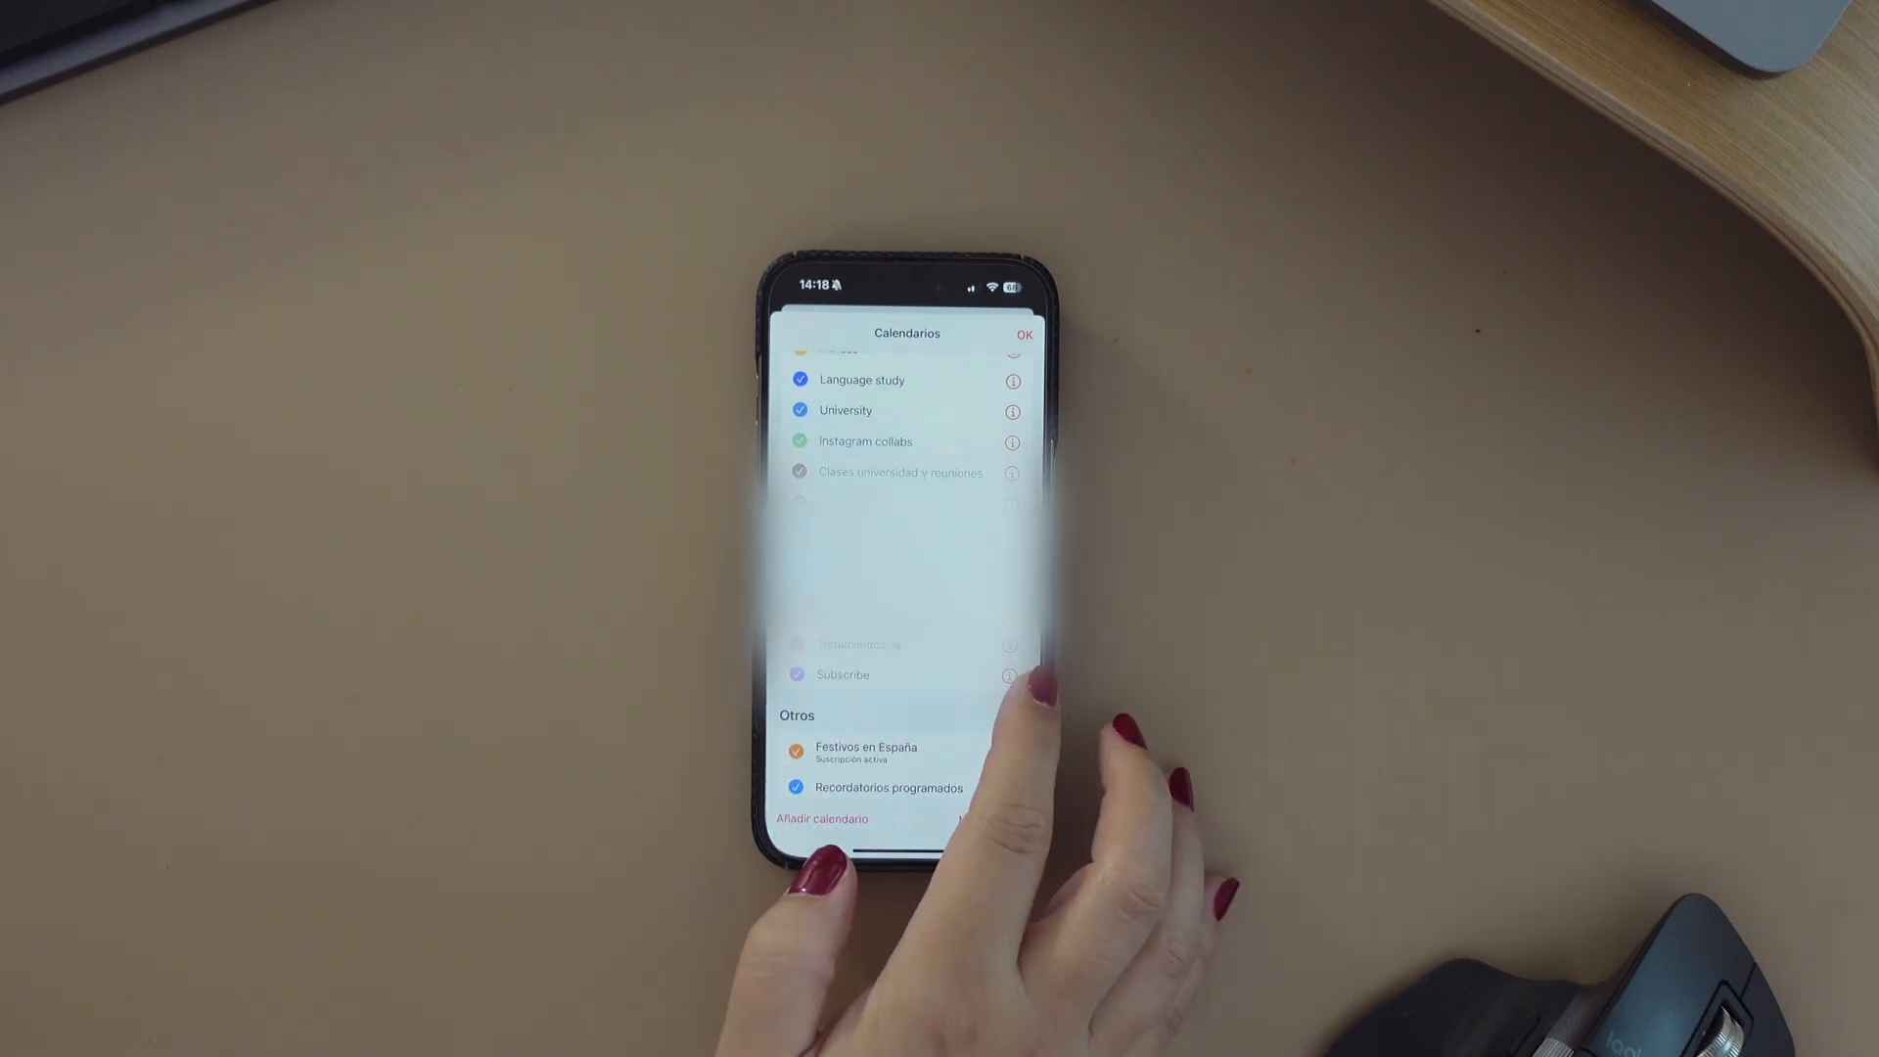
pyautogui.click(1008, 675)
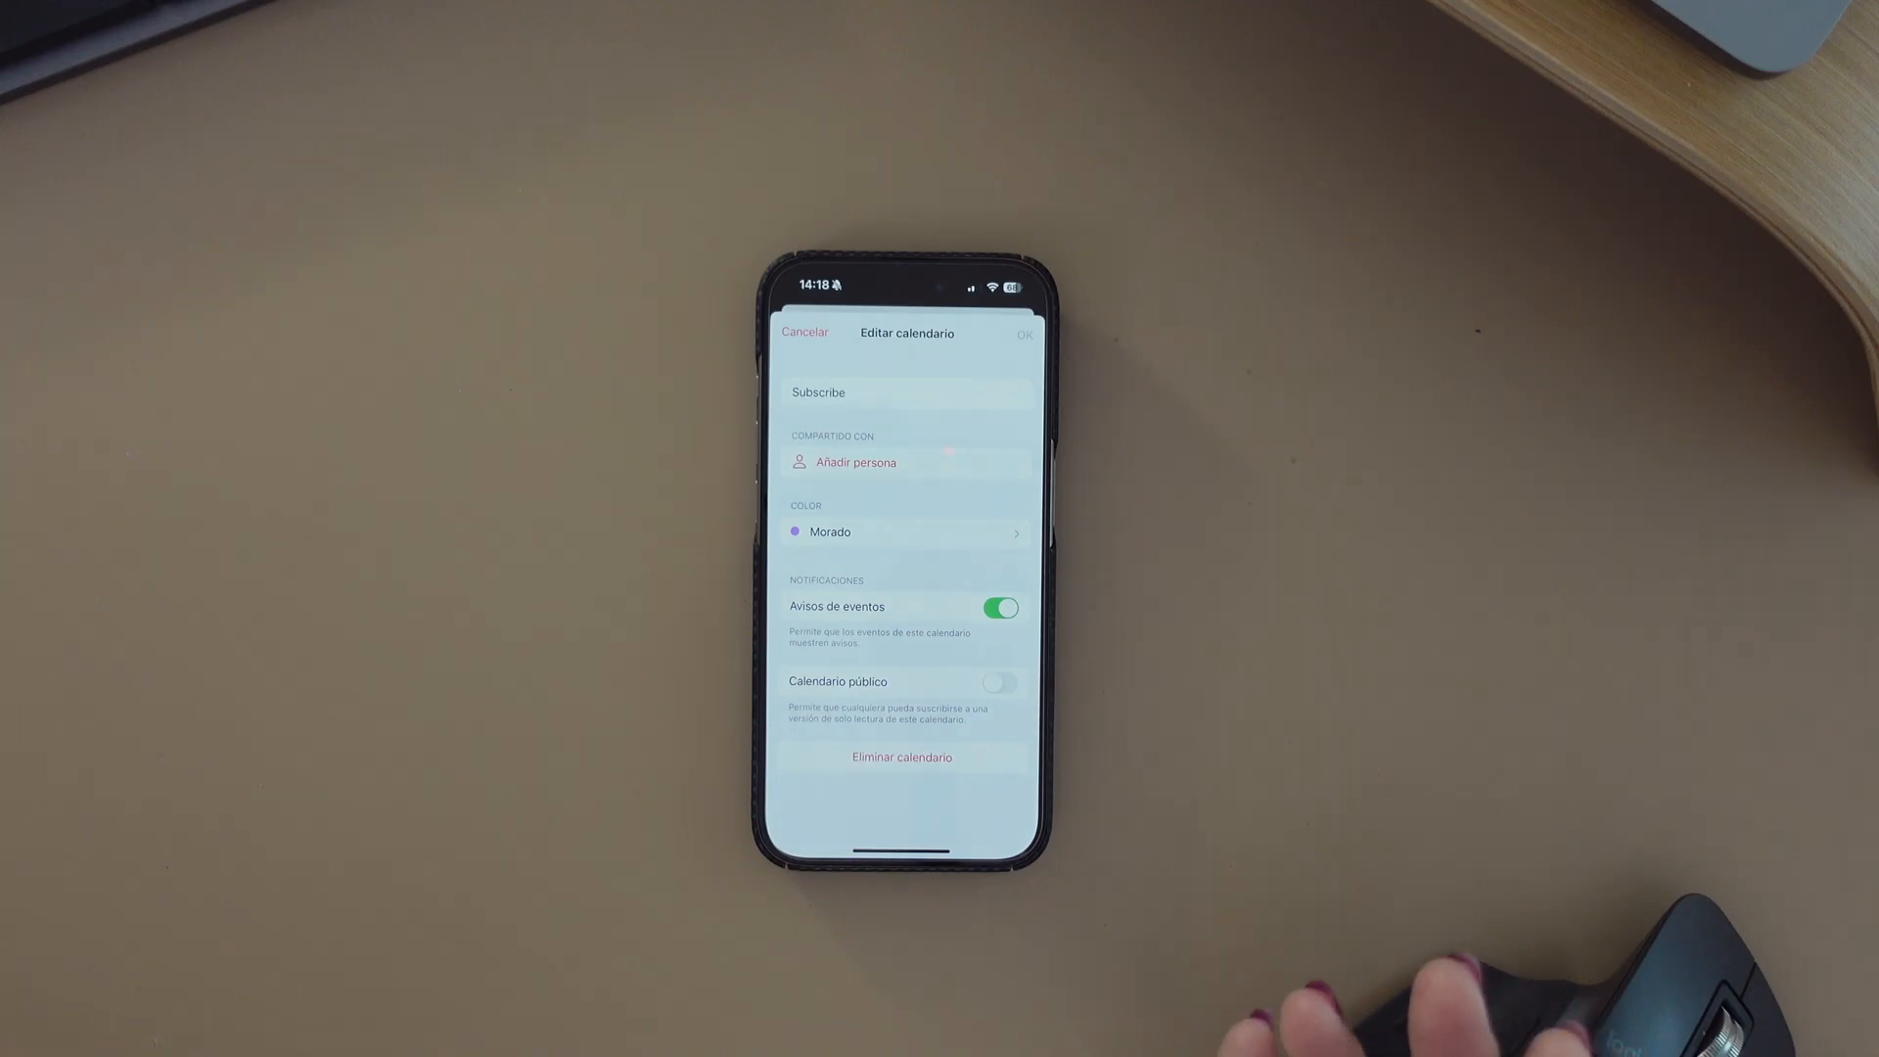
pyautogui.click(804, 333)
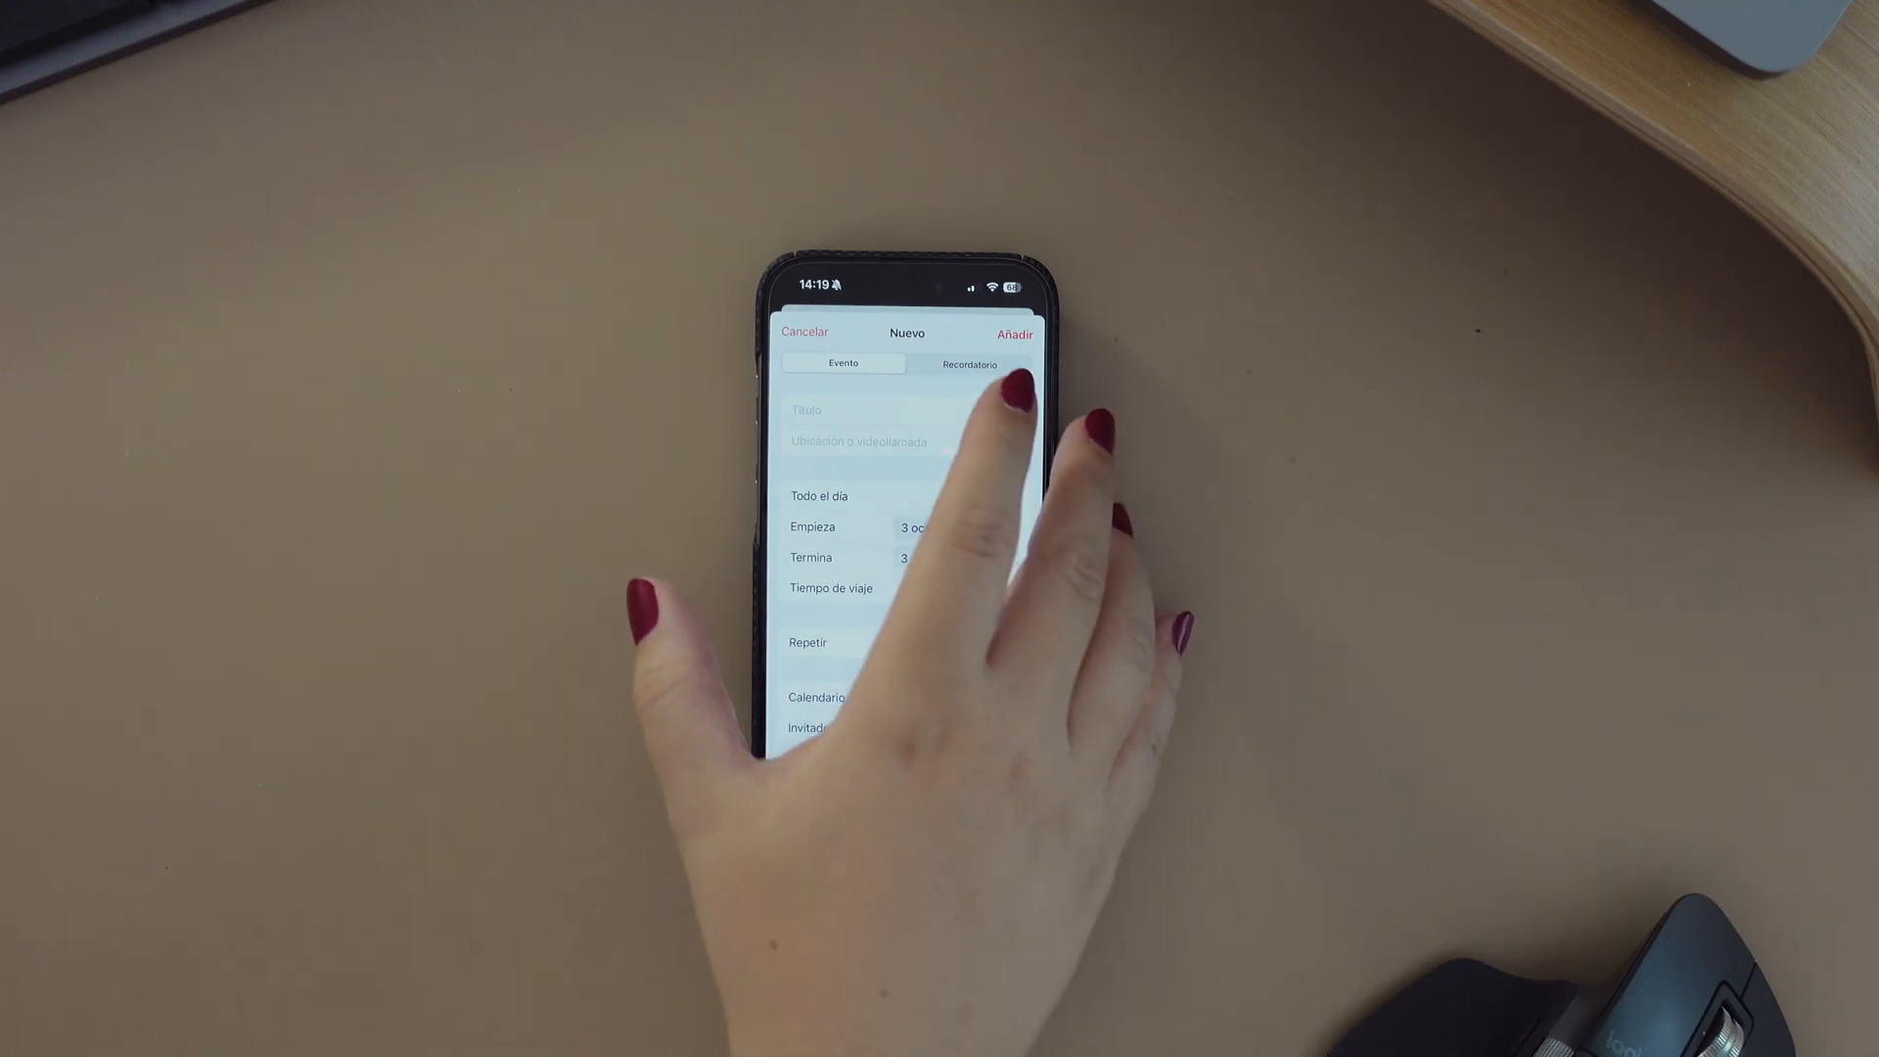
# Switch the new entry to a Recordatorio and title it Suscribe
pyautogui.click(969, 364)
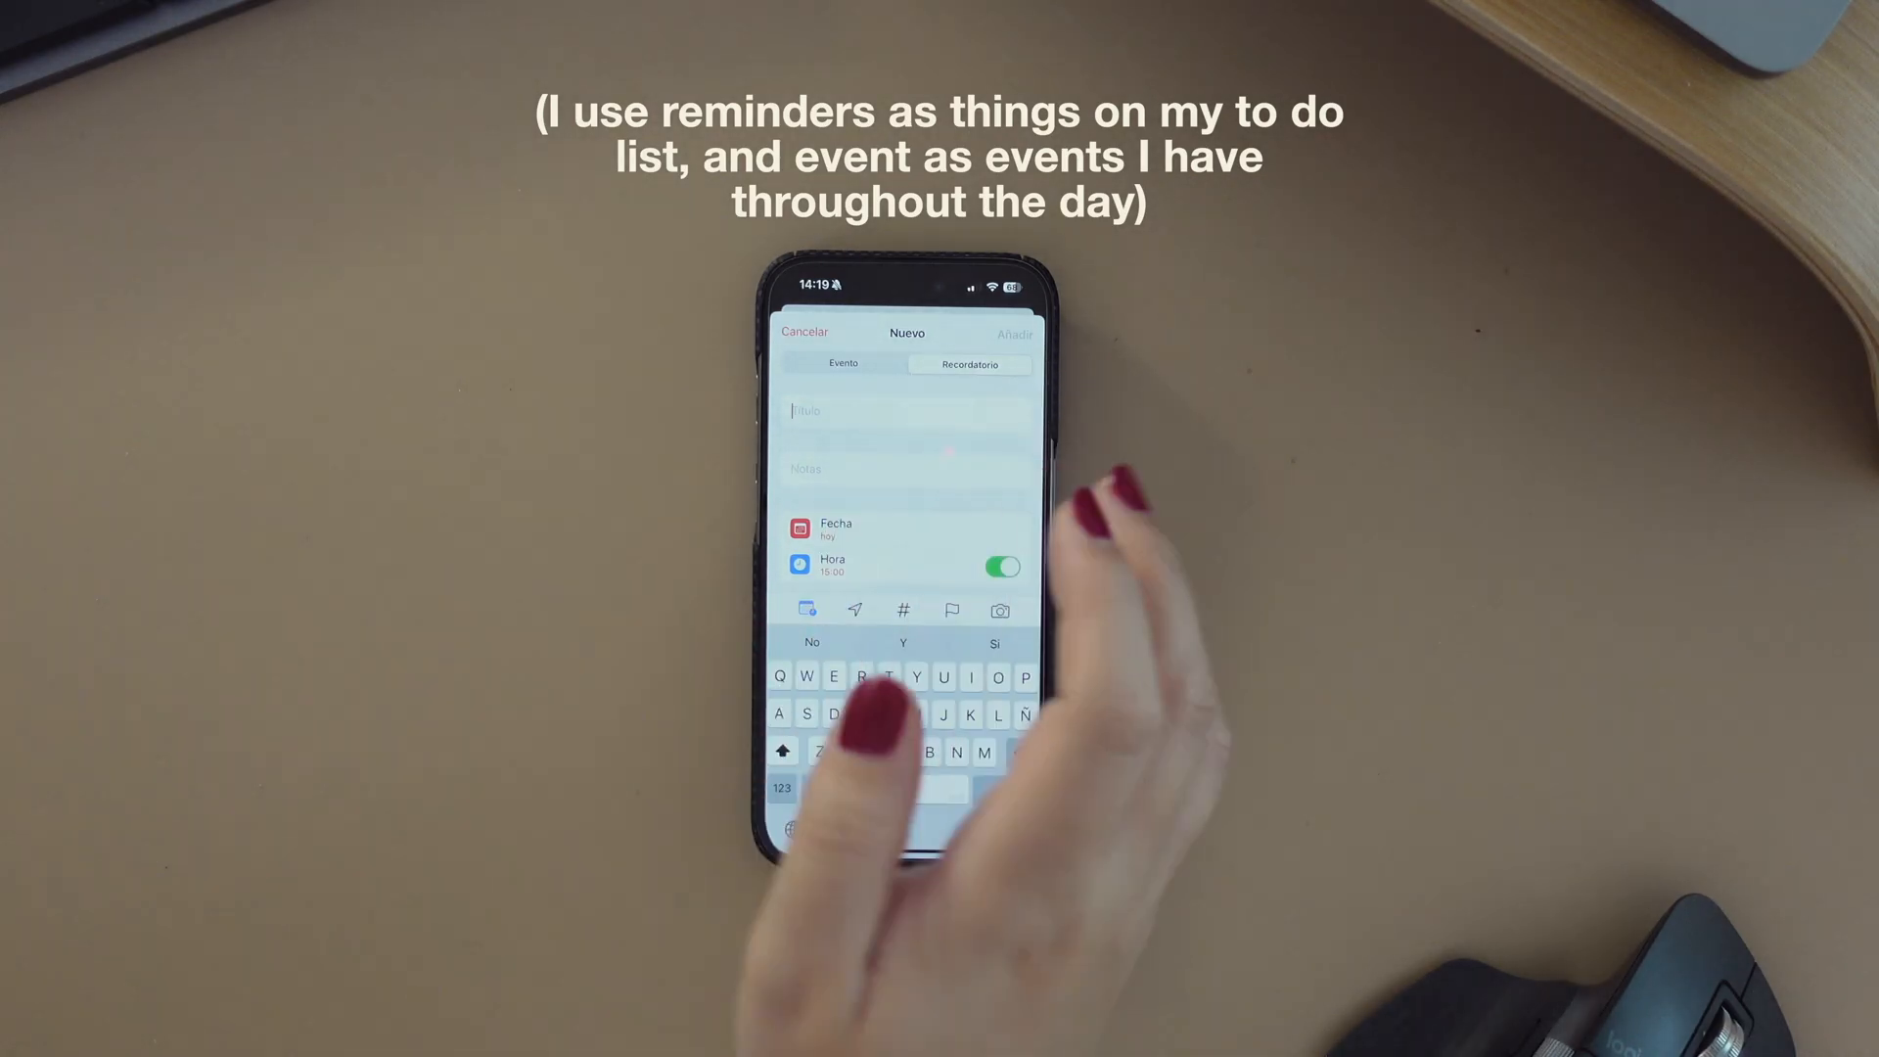
pyautogui.write('Sus')
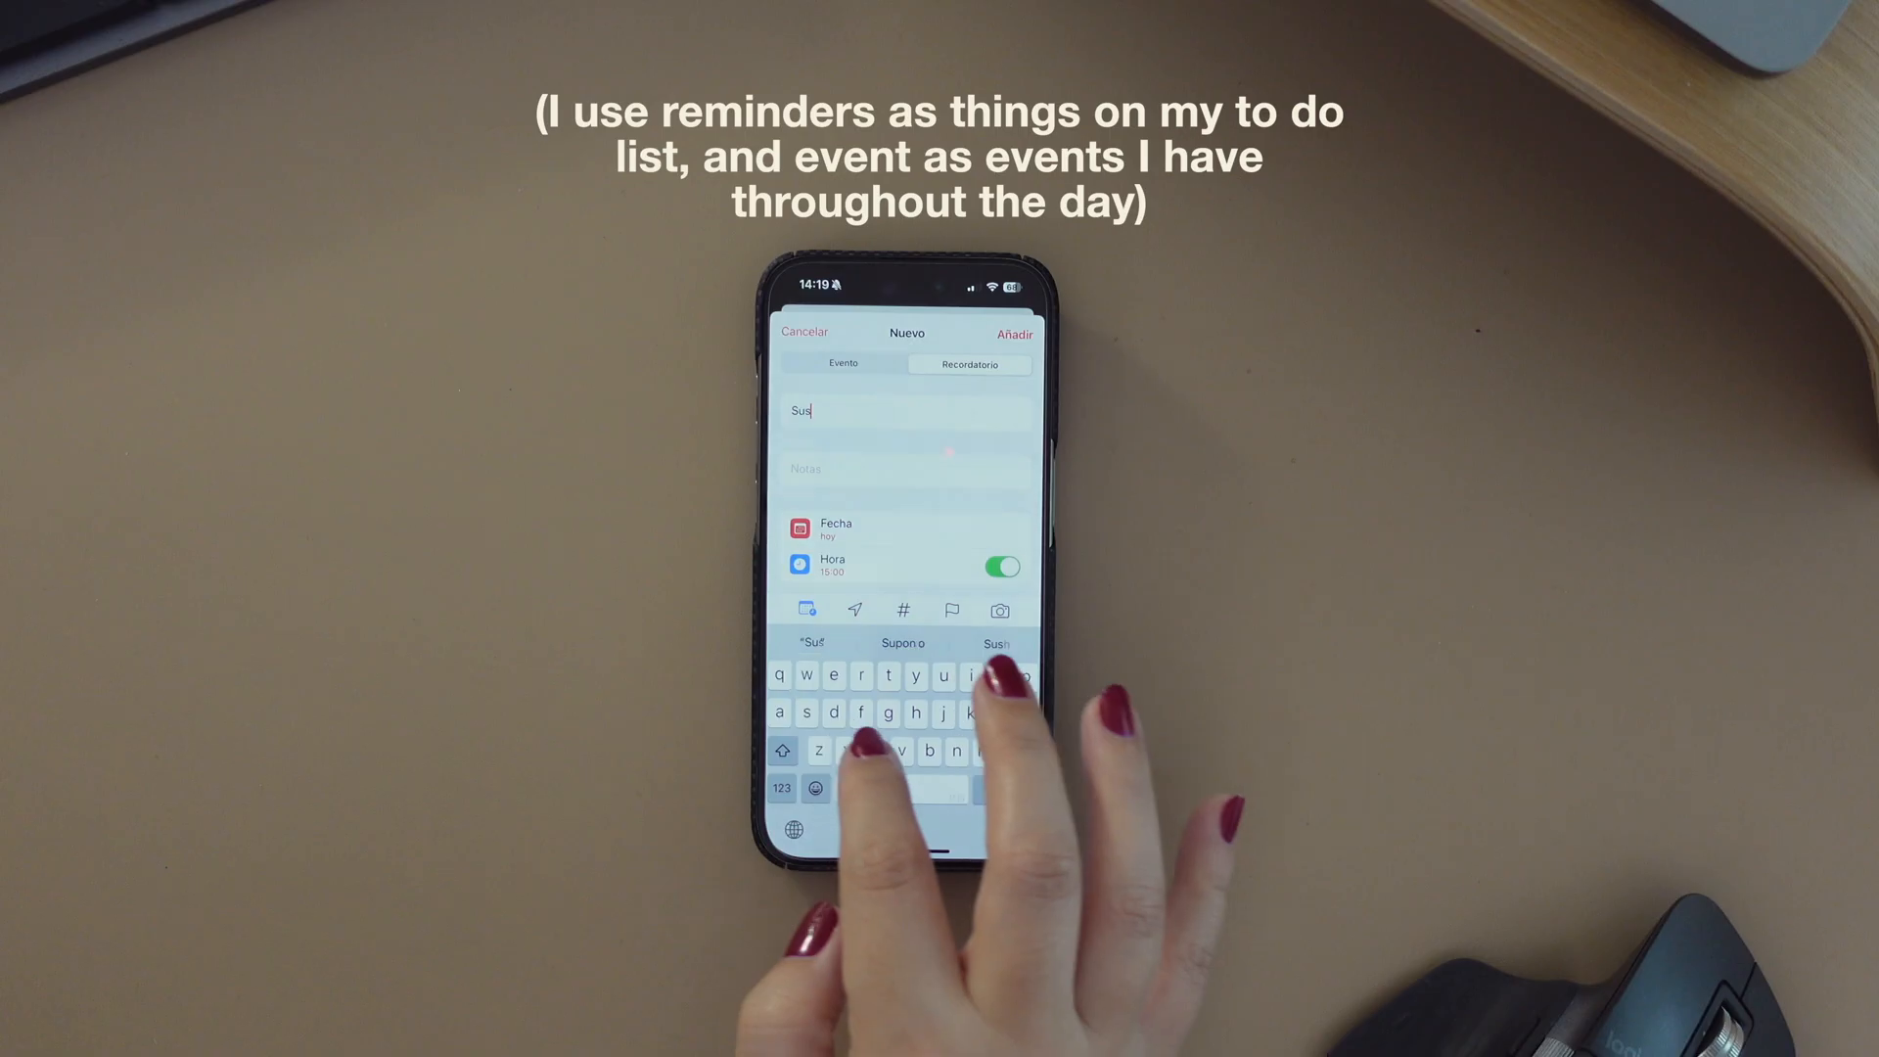
pyautogui.write('Suscribe')
pyautogui.click(906, 468)
pyautogui.write('Give a like')
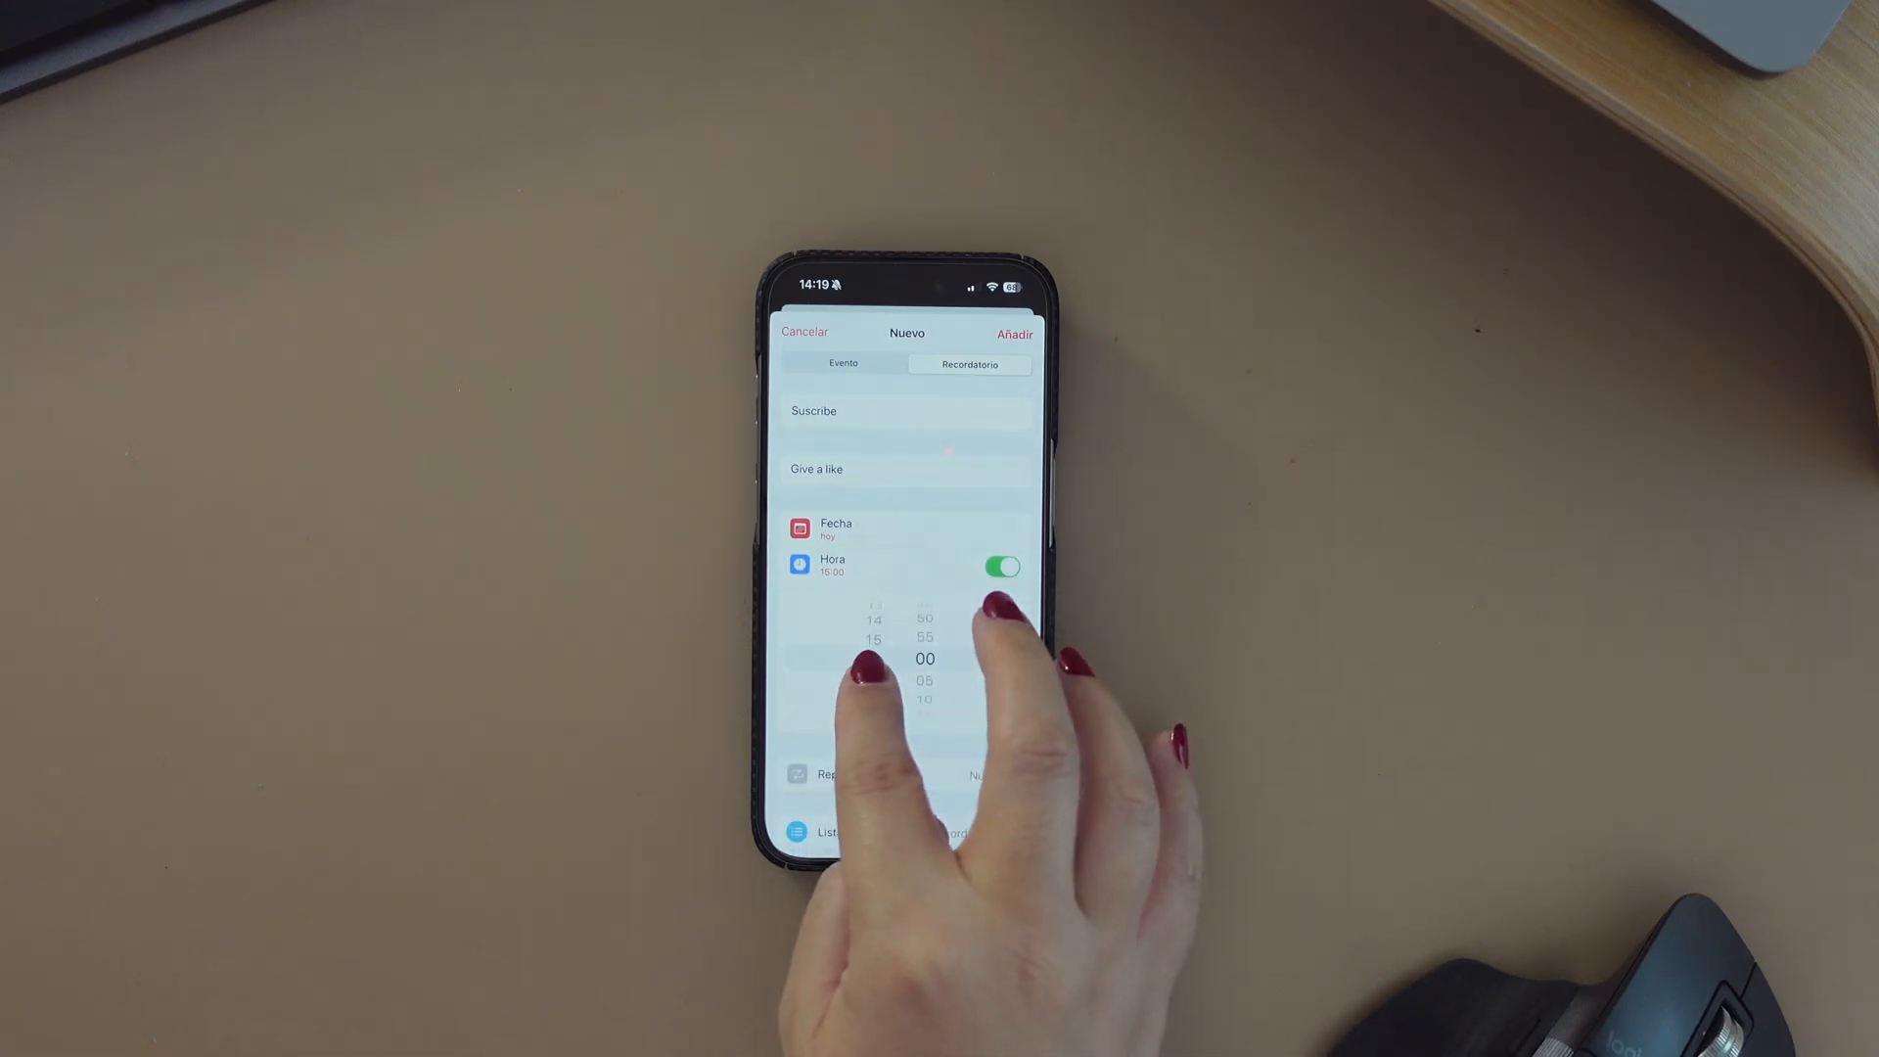
# Set a custom repeat with Frecuencia Cada día
pyautogui.click(826, 773)
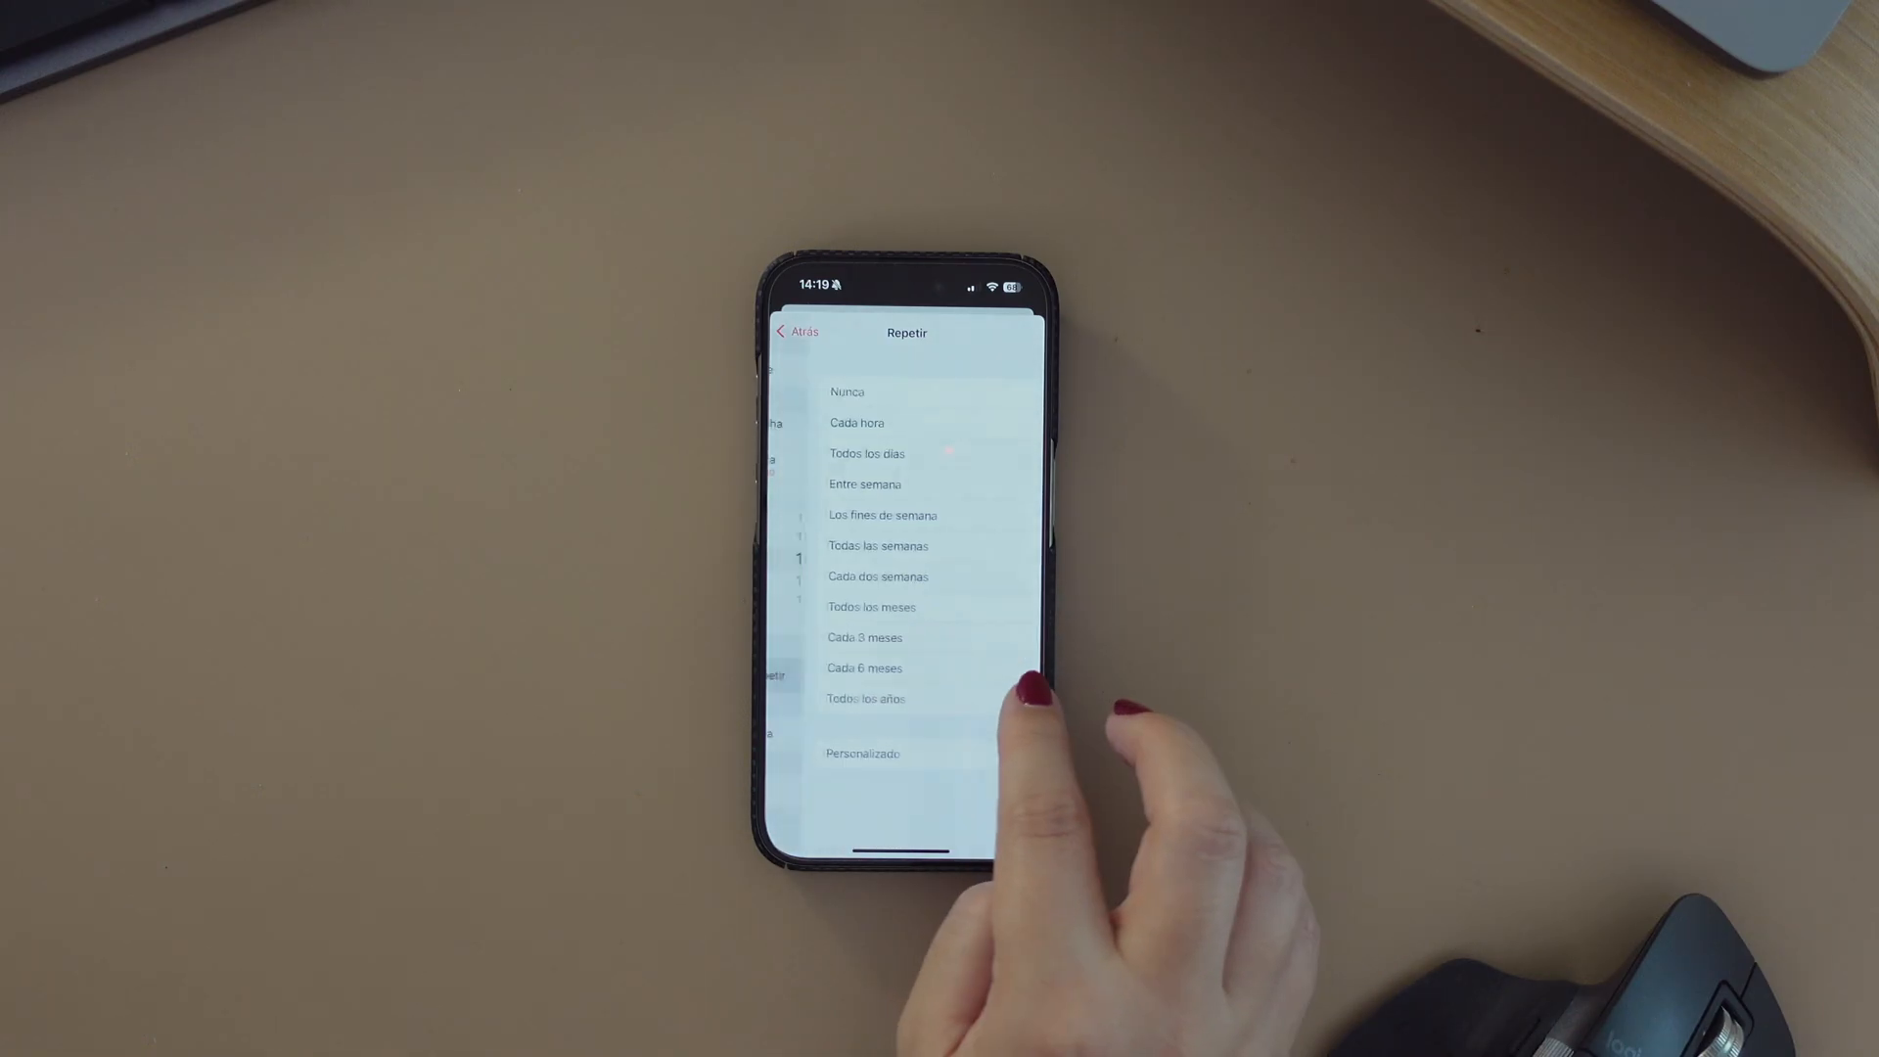
pyautogui.click(846, 392)
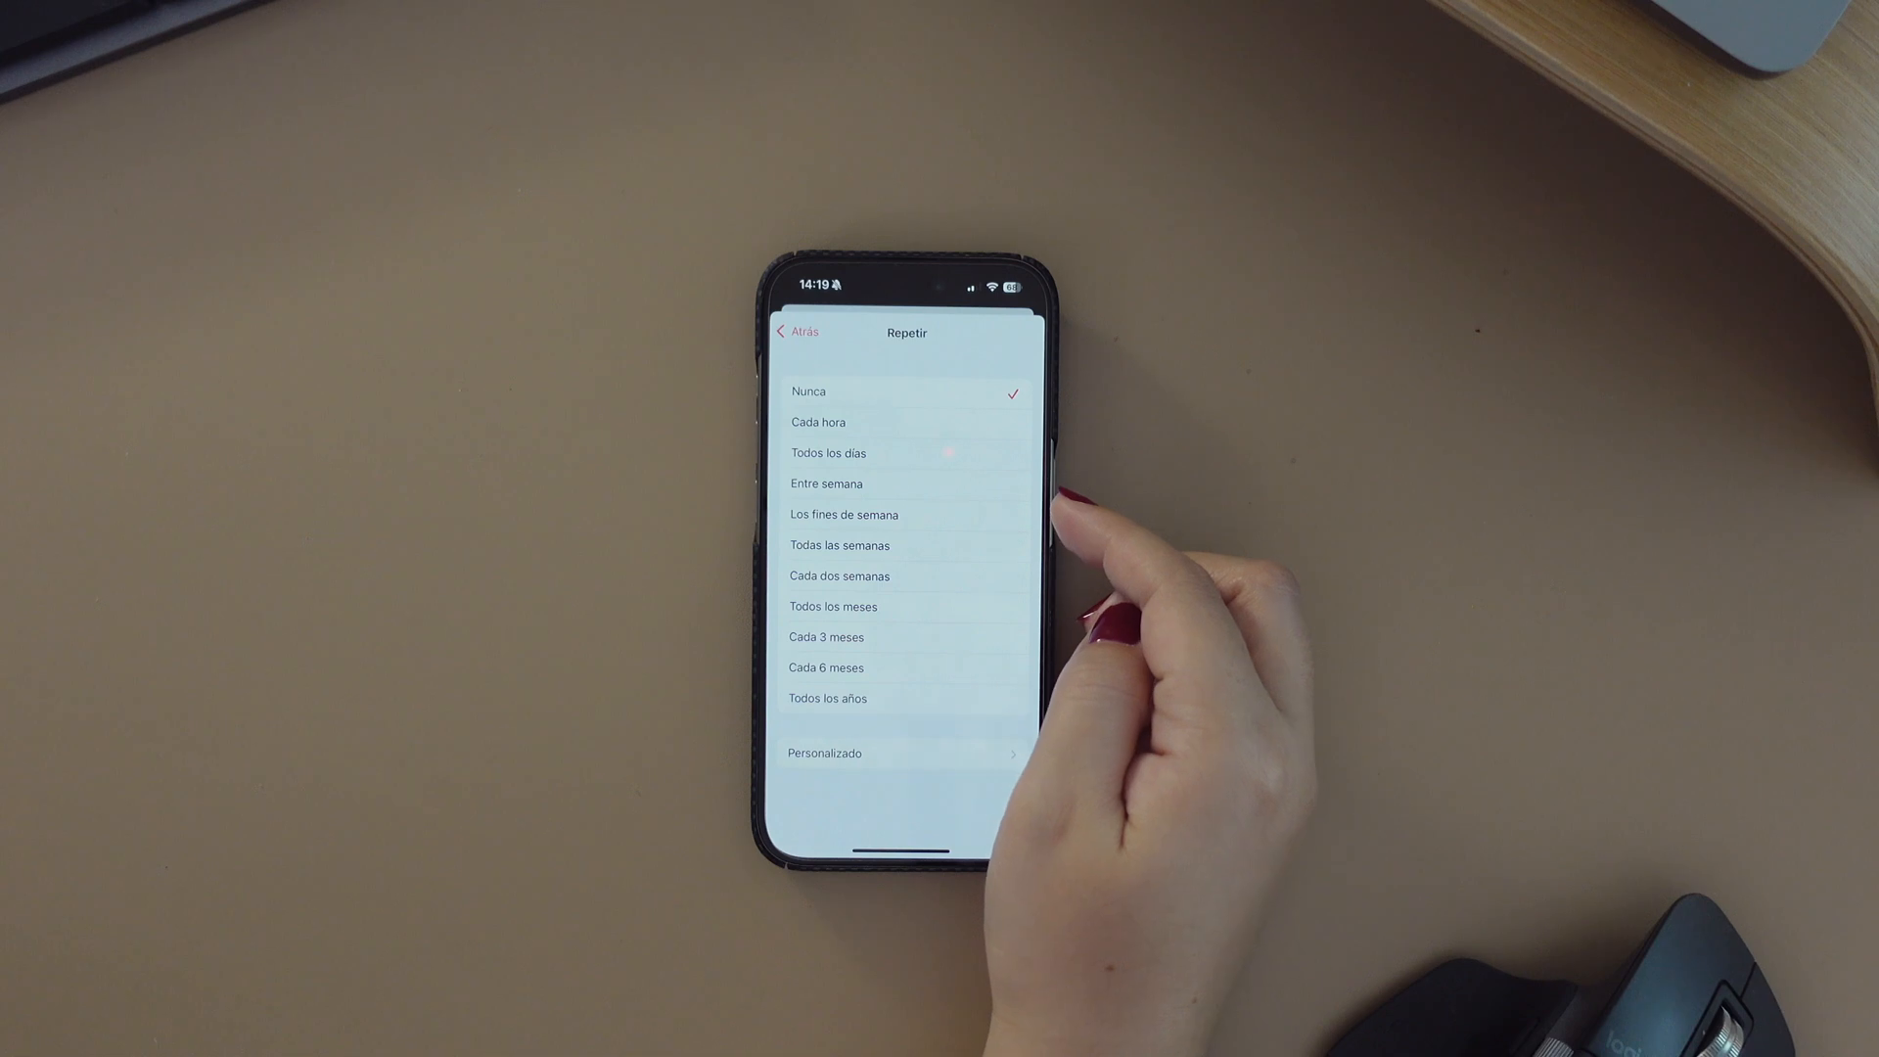
pyautogui.click(824, 752)
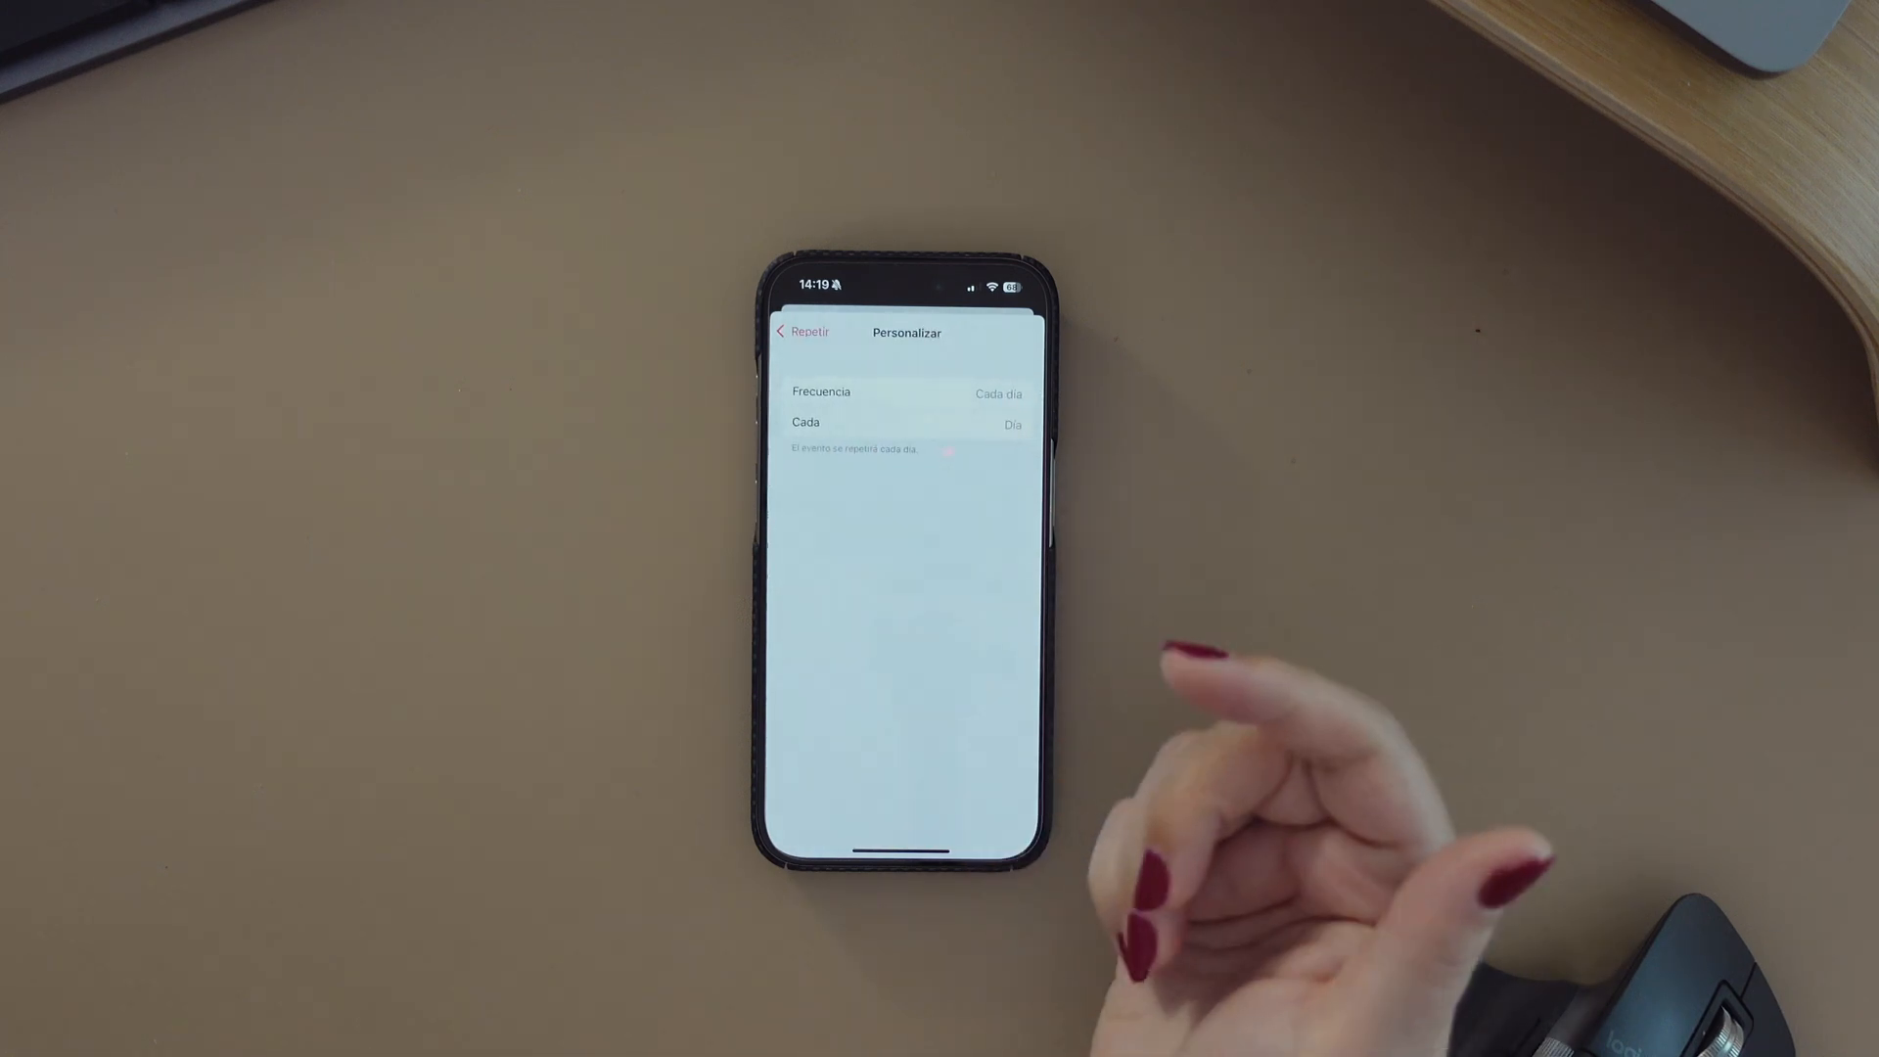
pyautogui.click(996, 394)
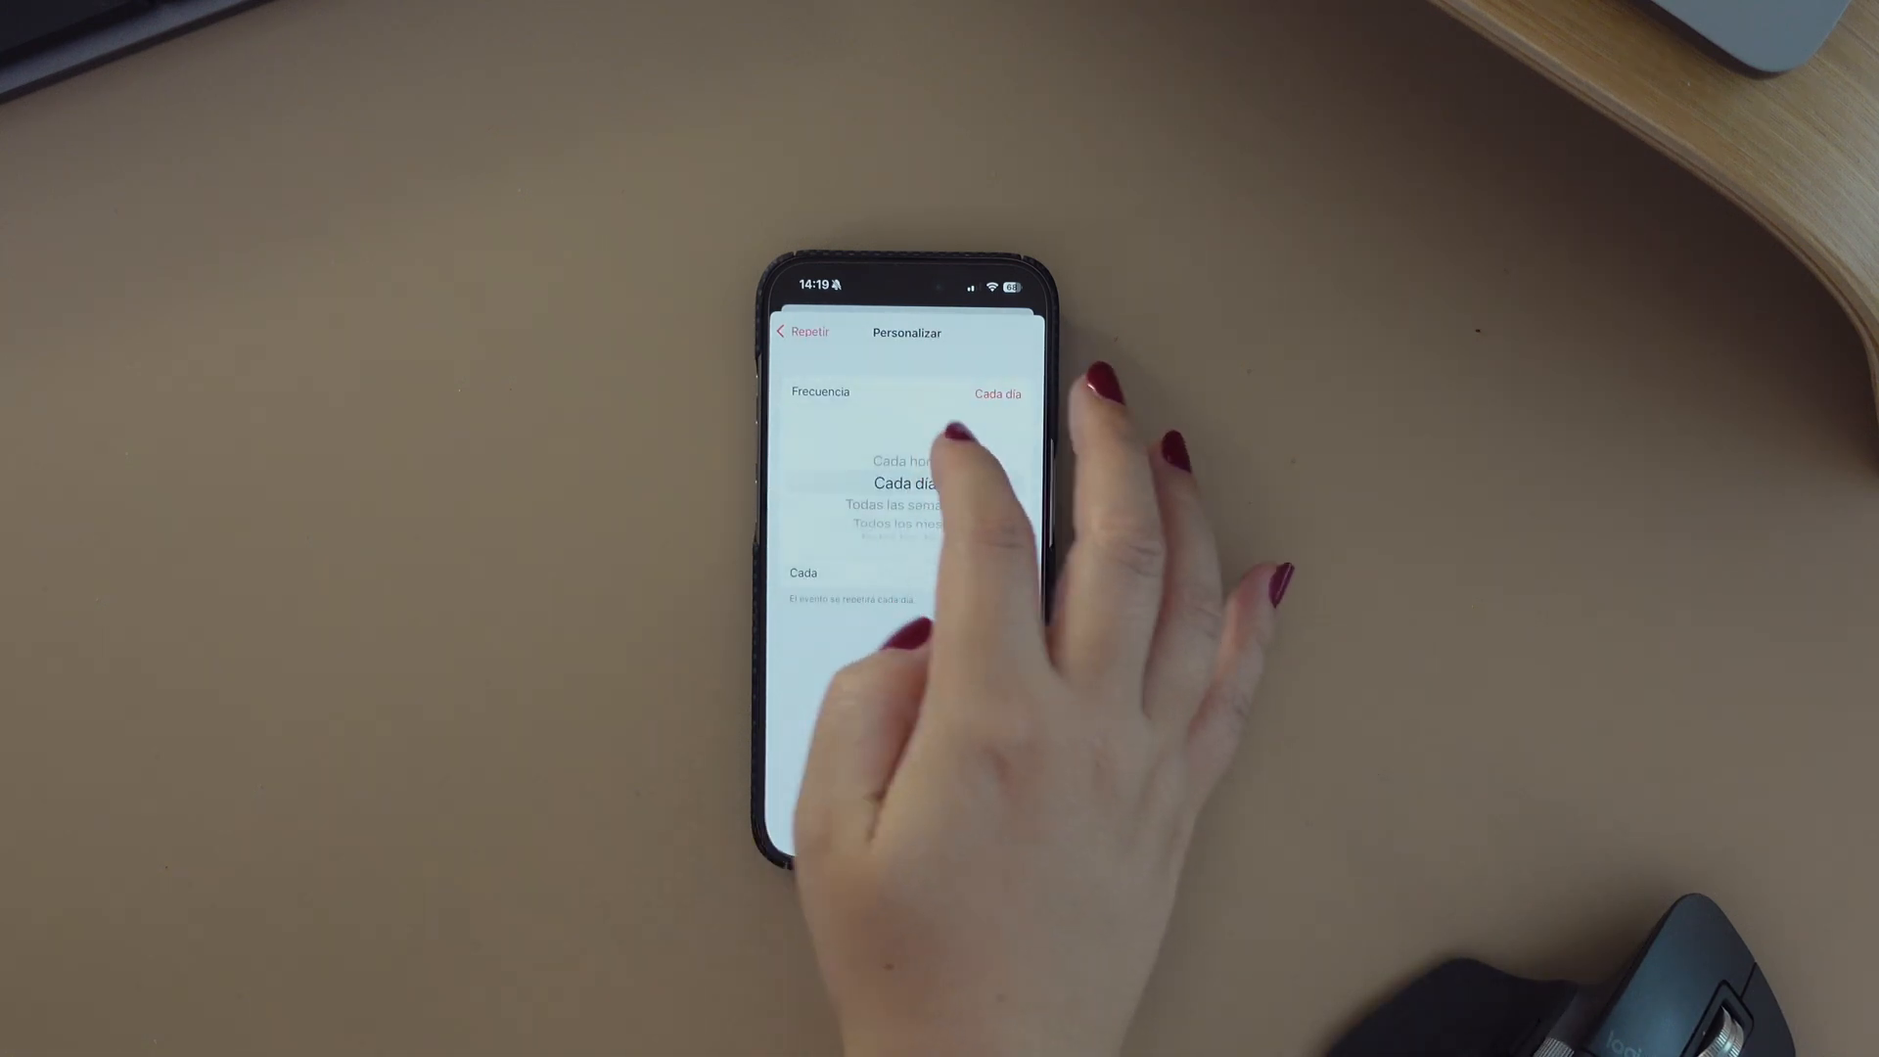
pyautogui.click(906, 503)
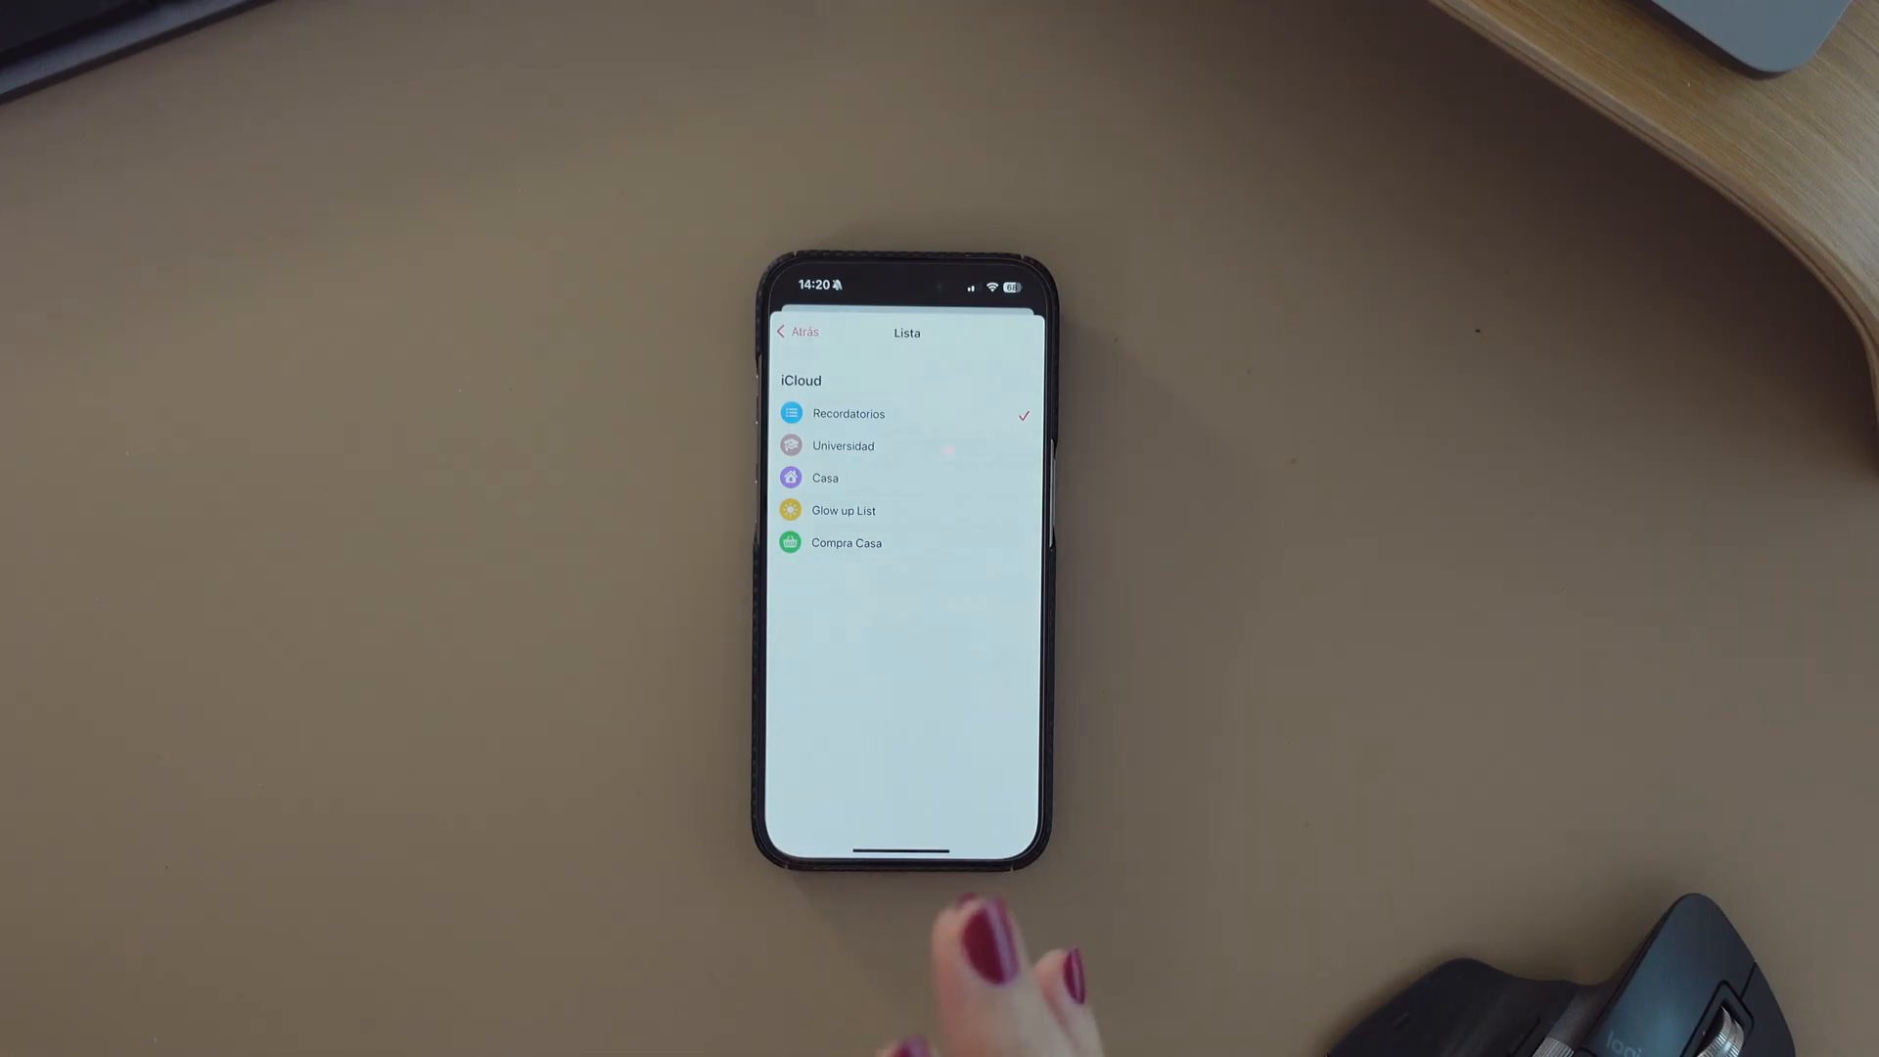
pyautogui.moveTo(1078, 959)
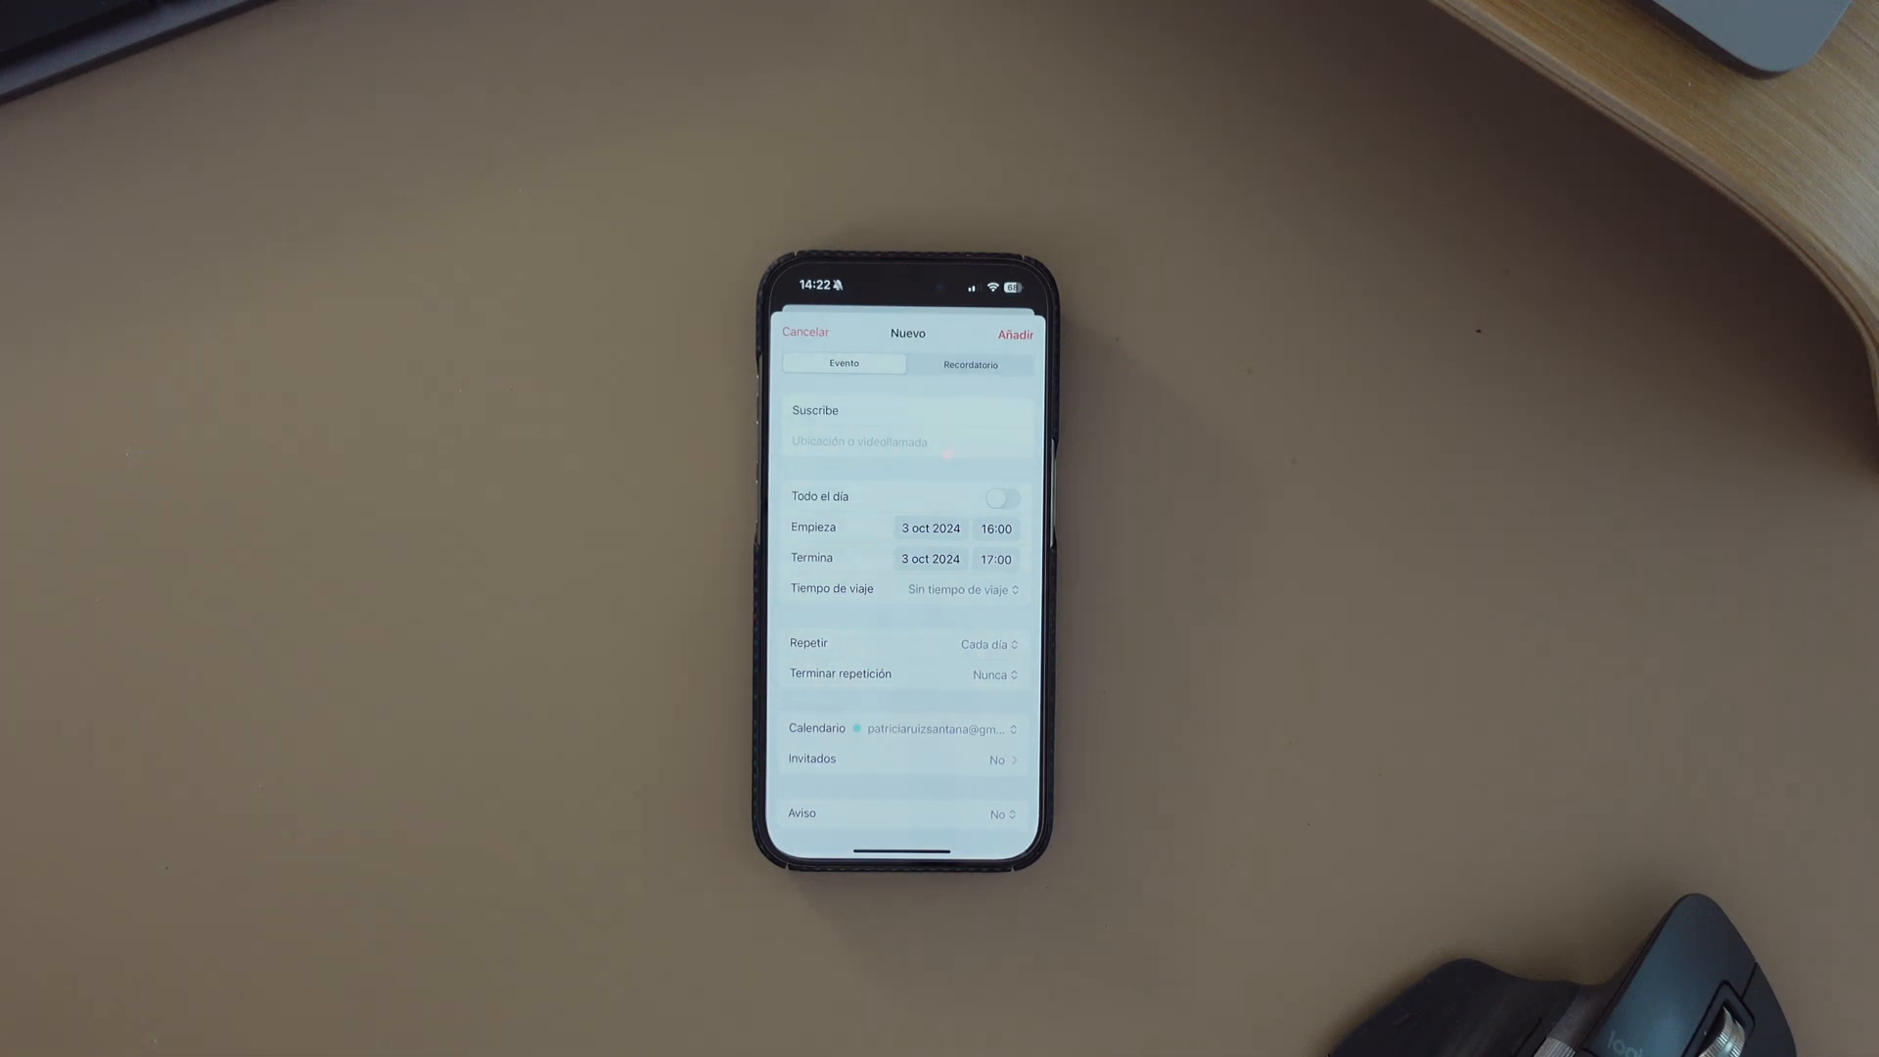
# Change the new event's title to Run
pyautogui.click(906, 411)
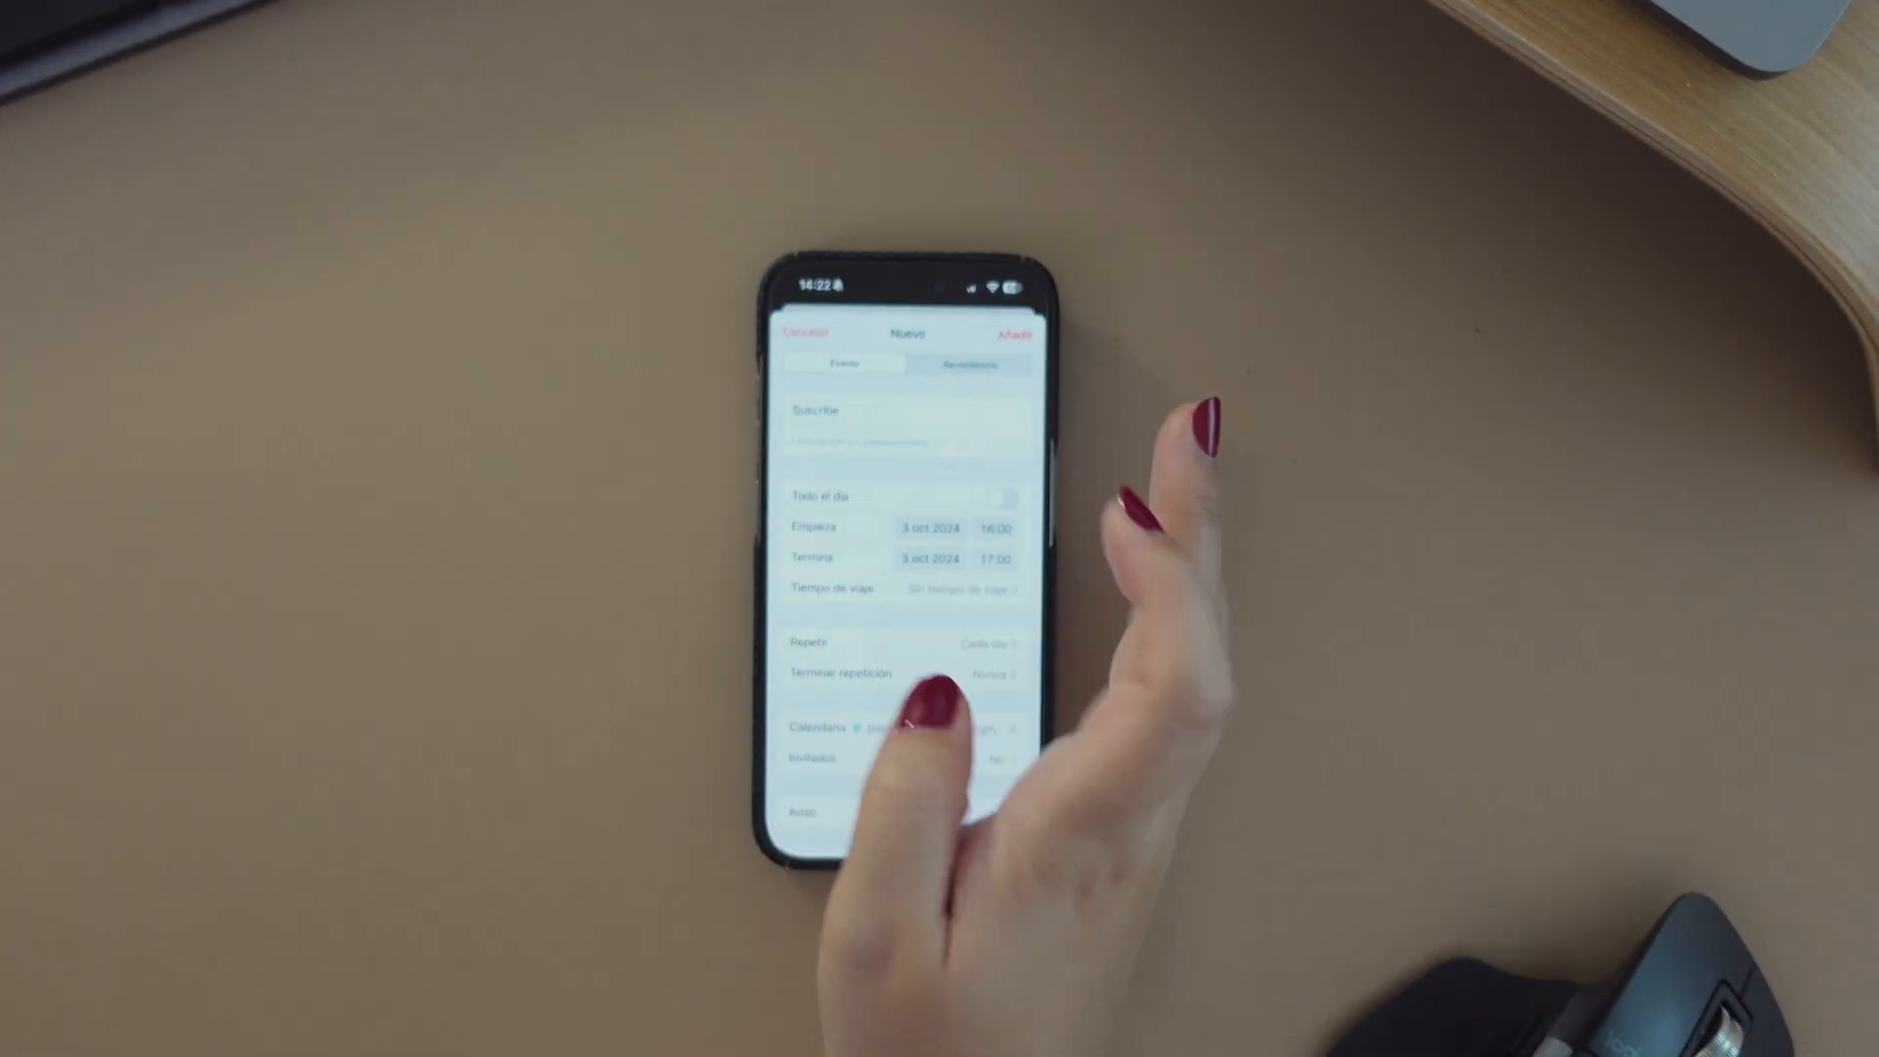
pyautogui.click(898, 409)
pyautogui.write('Run')
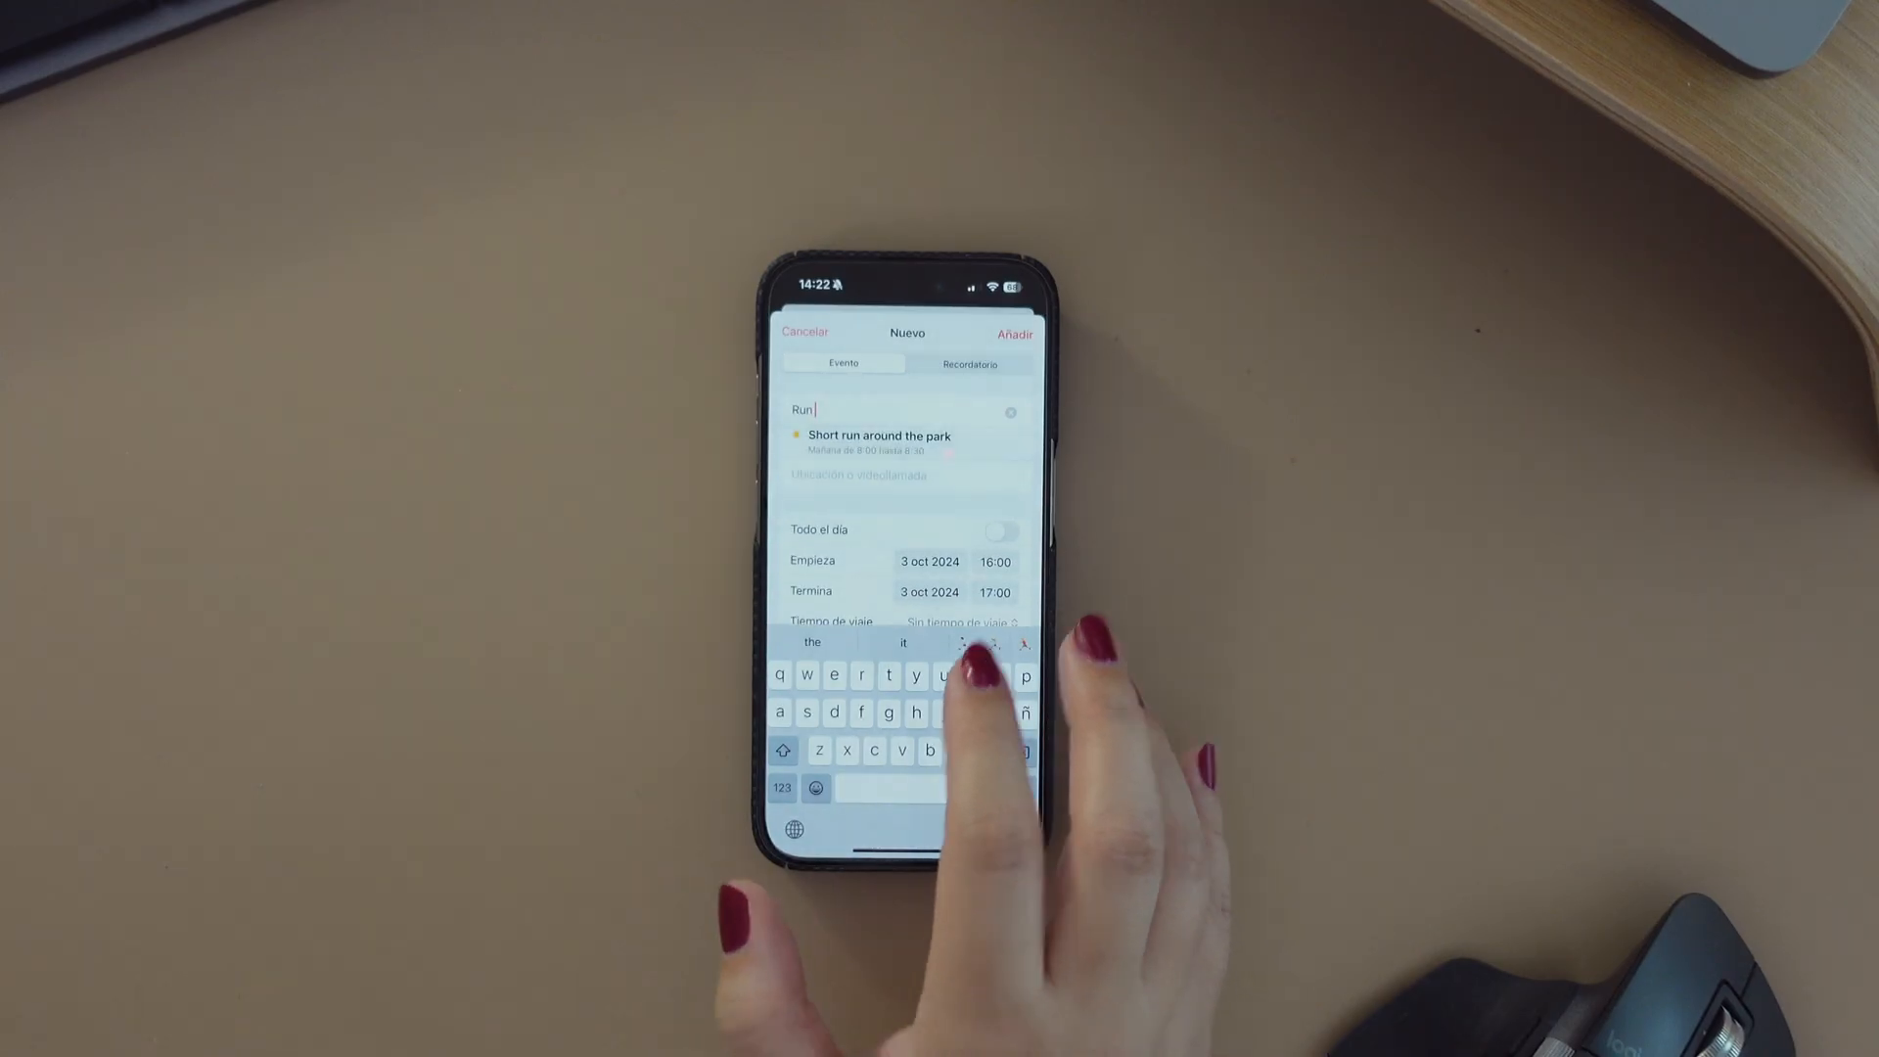
pyautogui.click(904, 474)
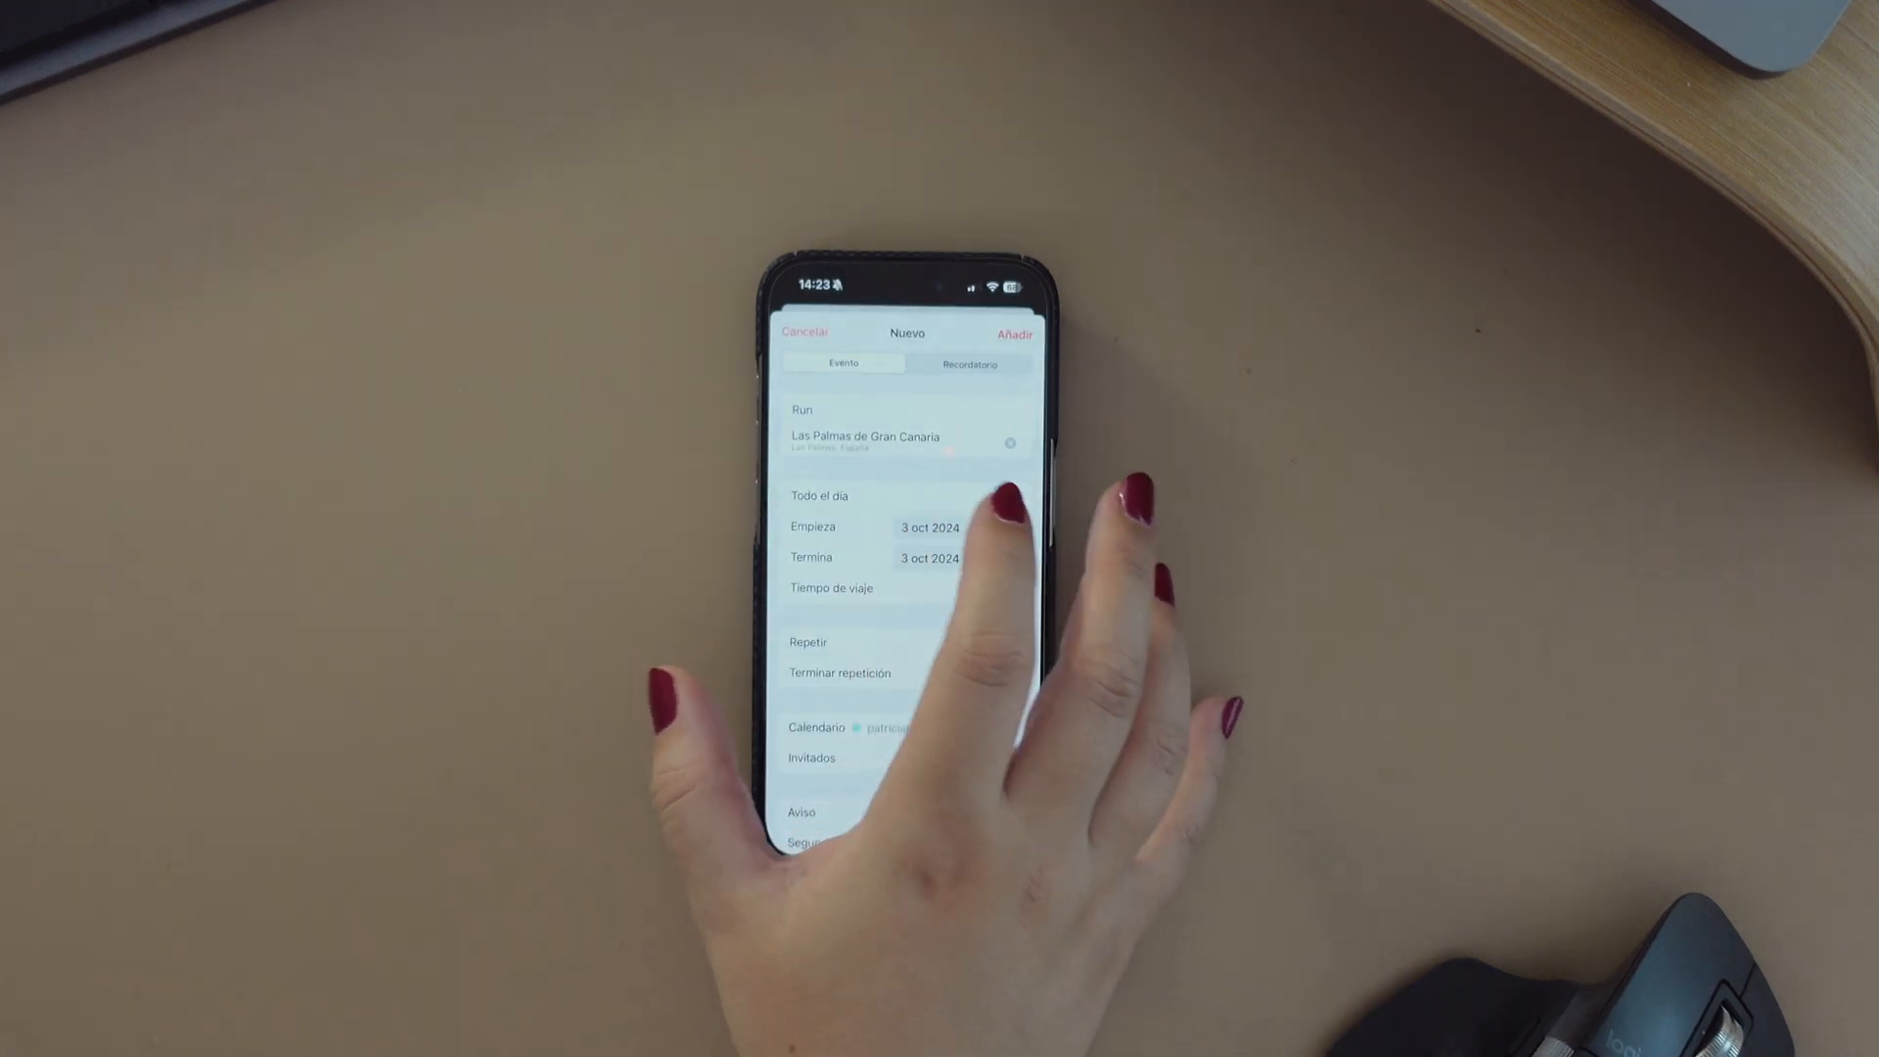
# Turn off All-day so the Run event runs 17:00 to 18:00 on 3 October
pyautogui.click(1000, 496)
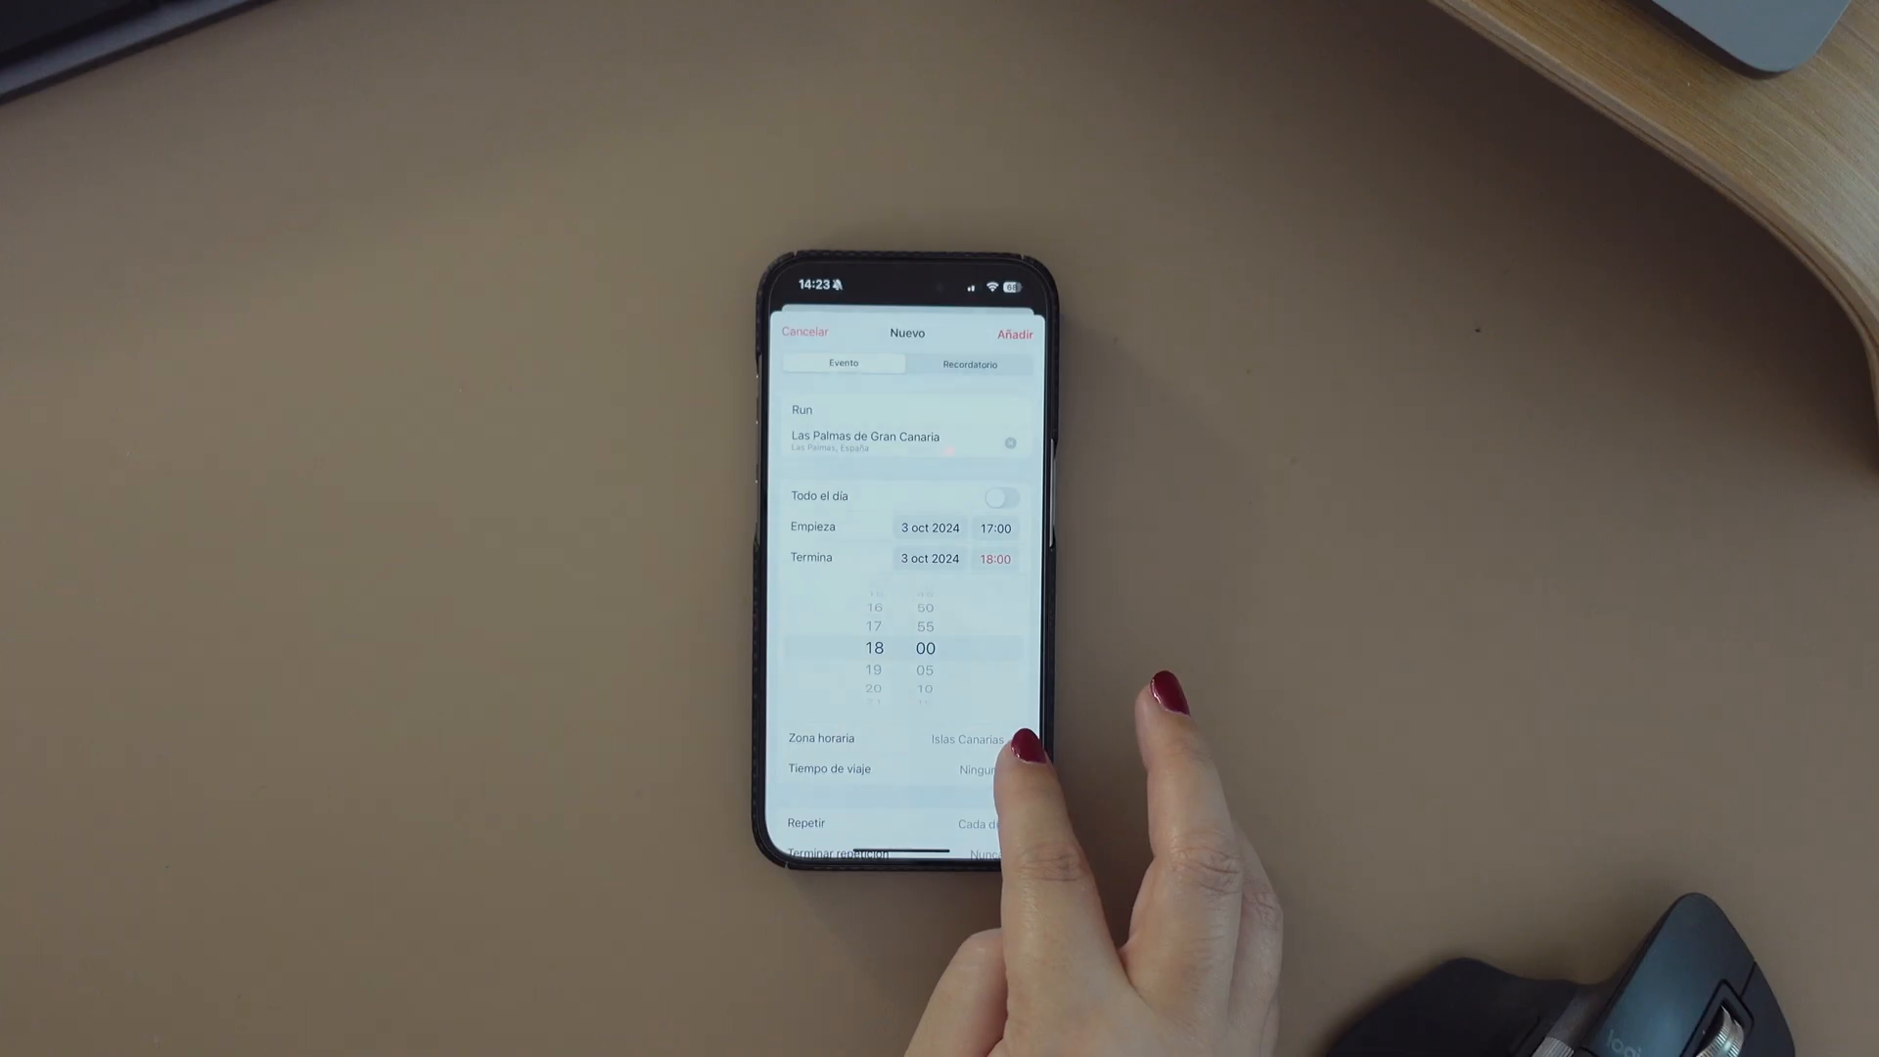
pyautogui.moveTo(994, 767)
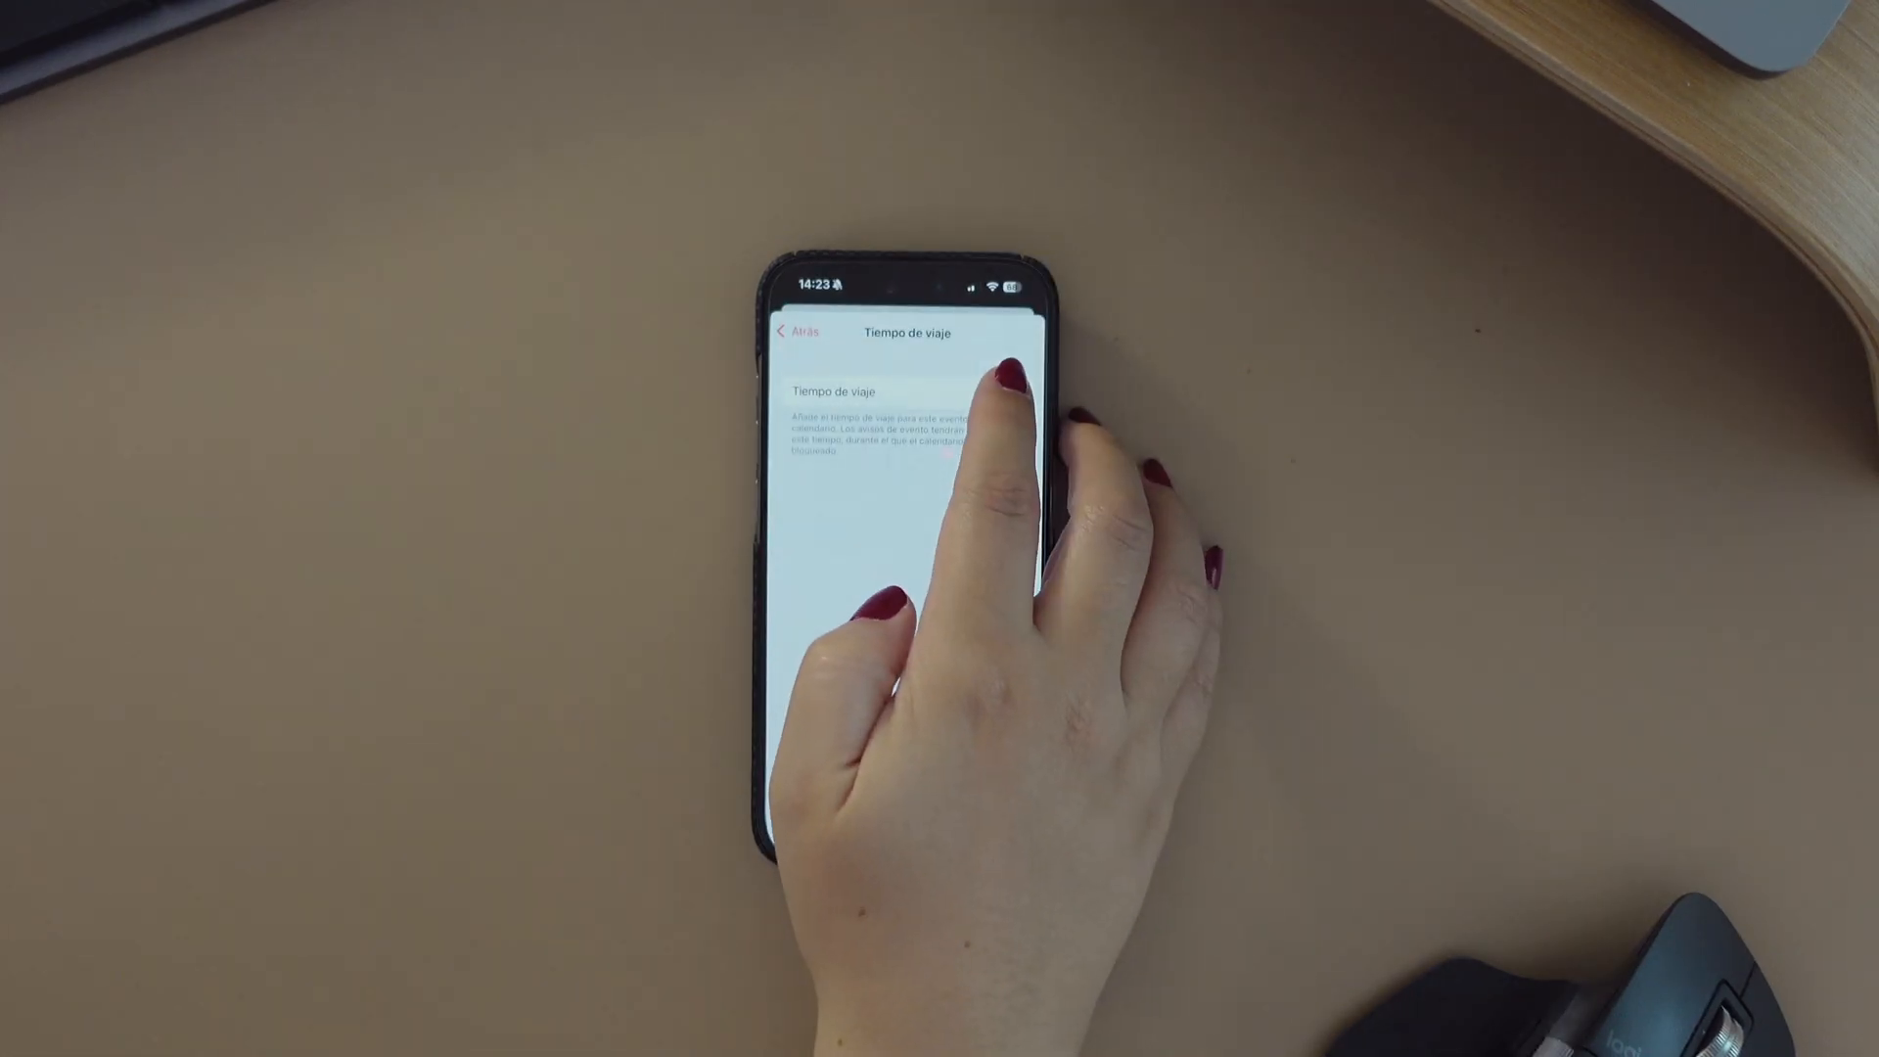
# Enable travel time, try the location-based estimate, settle on 30 minutes and return to the event
pyautogui.click(1004, 393)
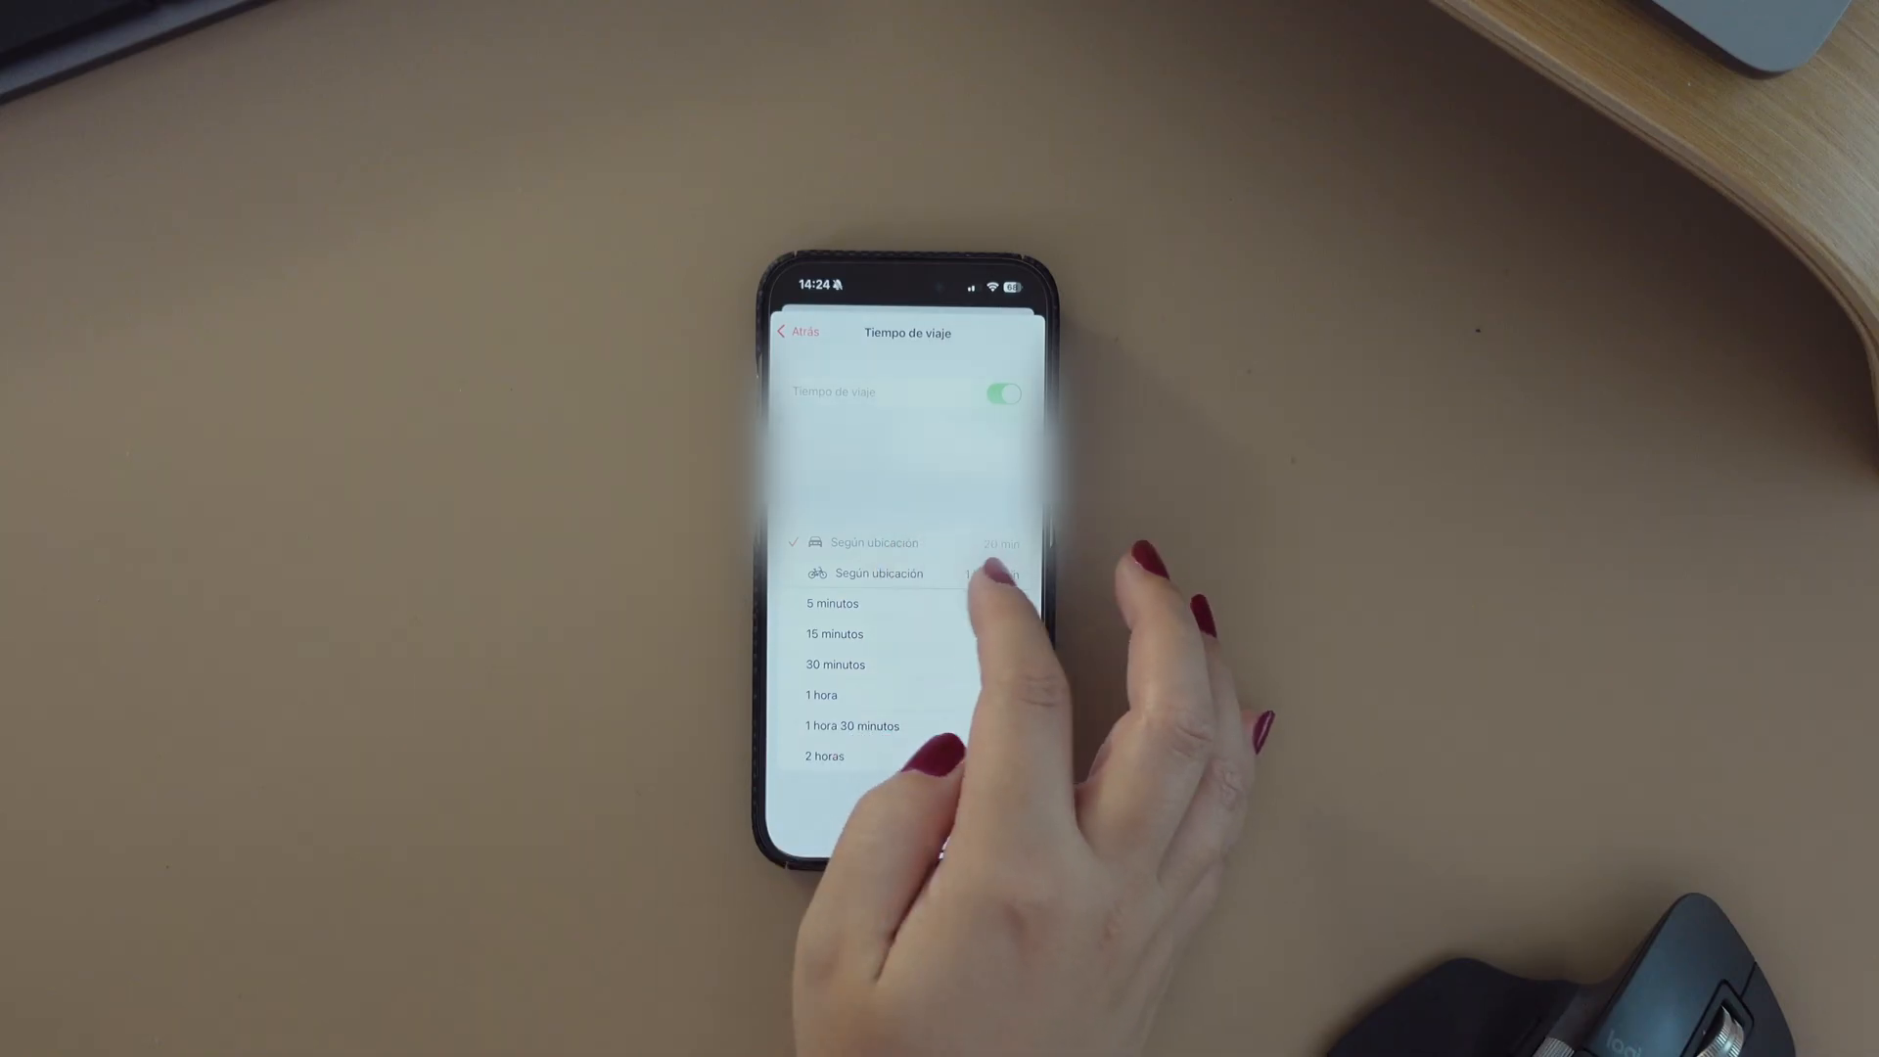
pyautogui.click(879, 574)
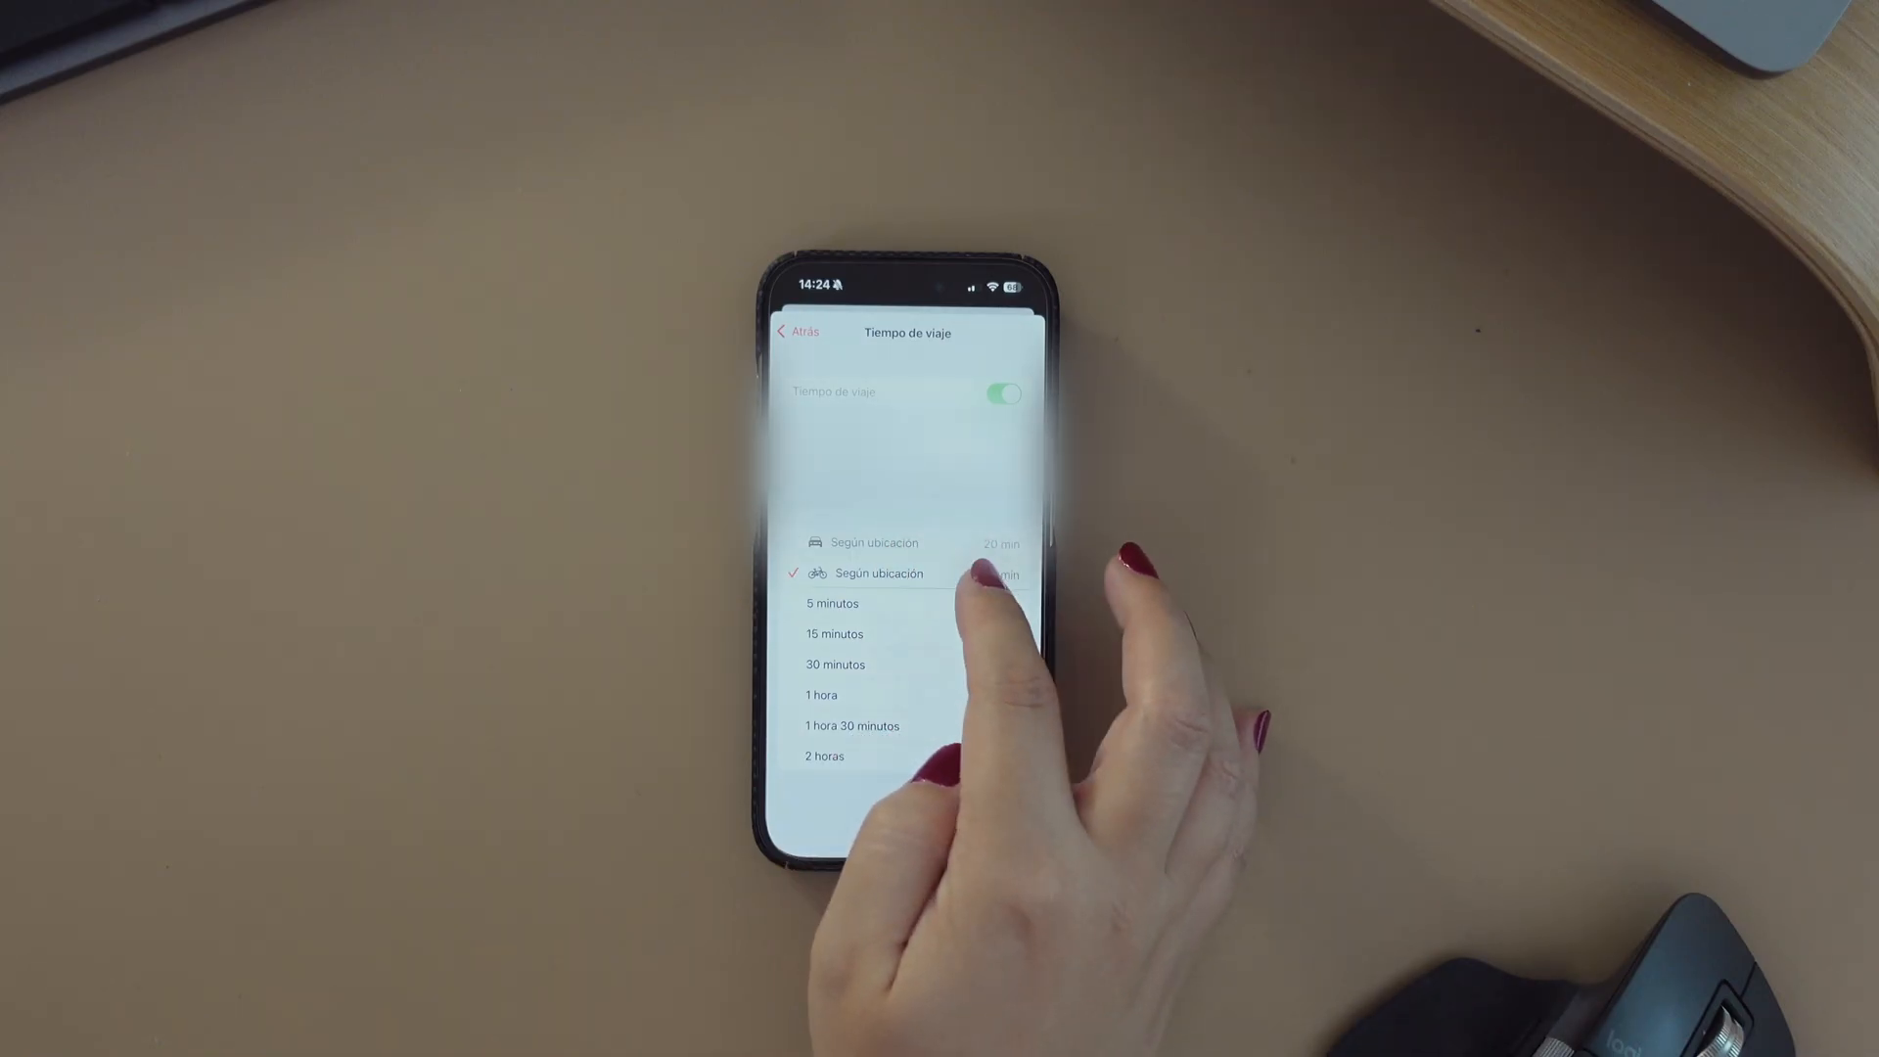
pyautogui.click(875, 542)
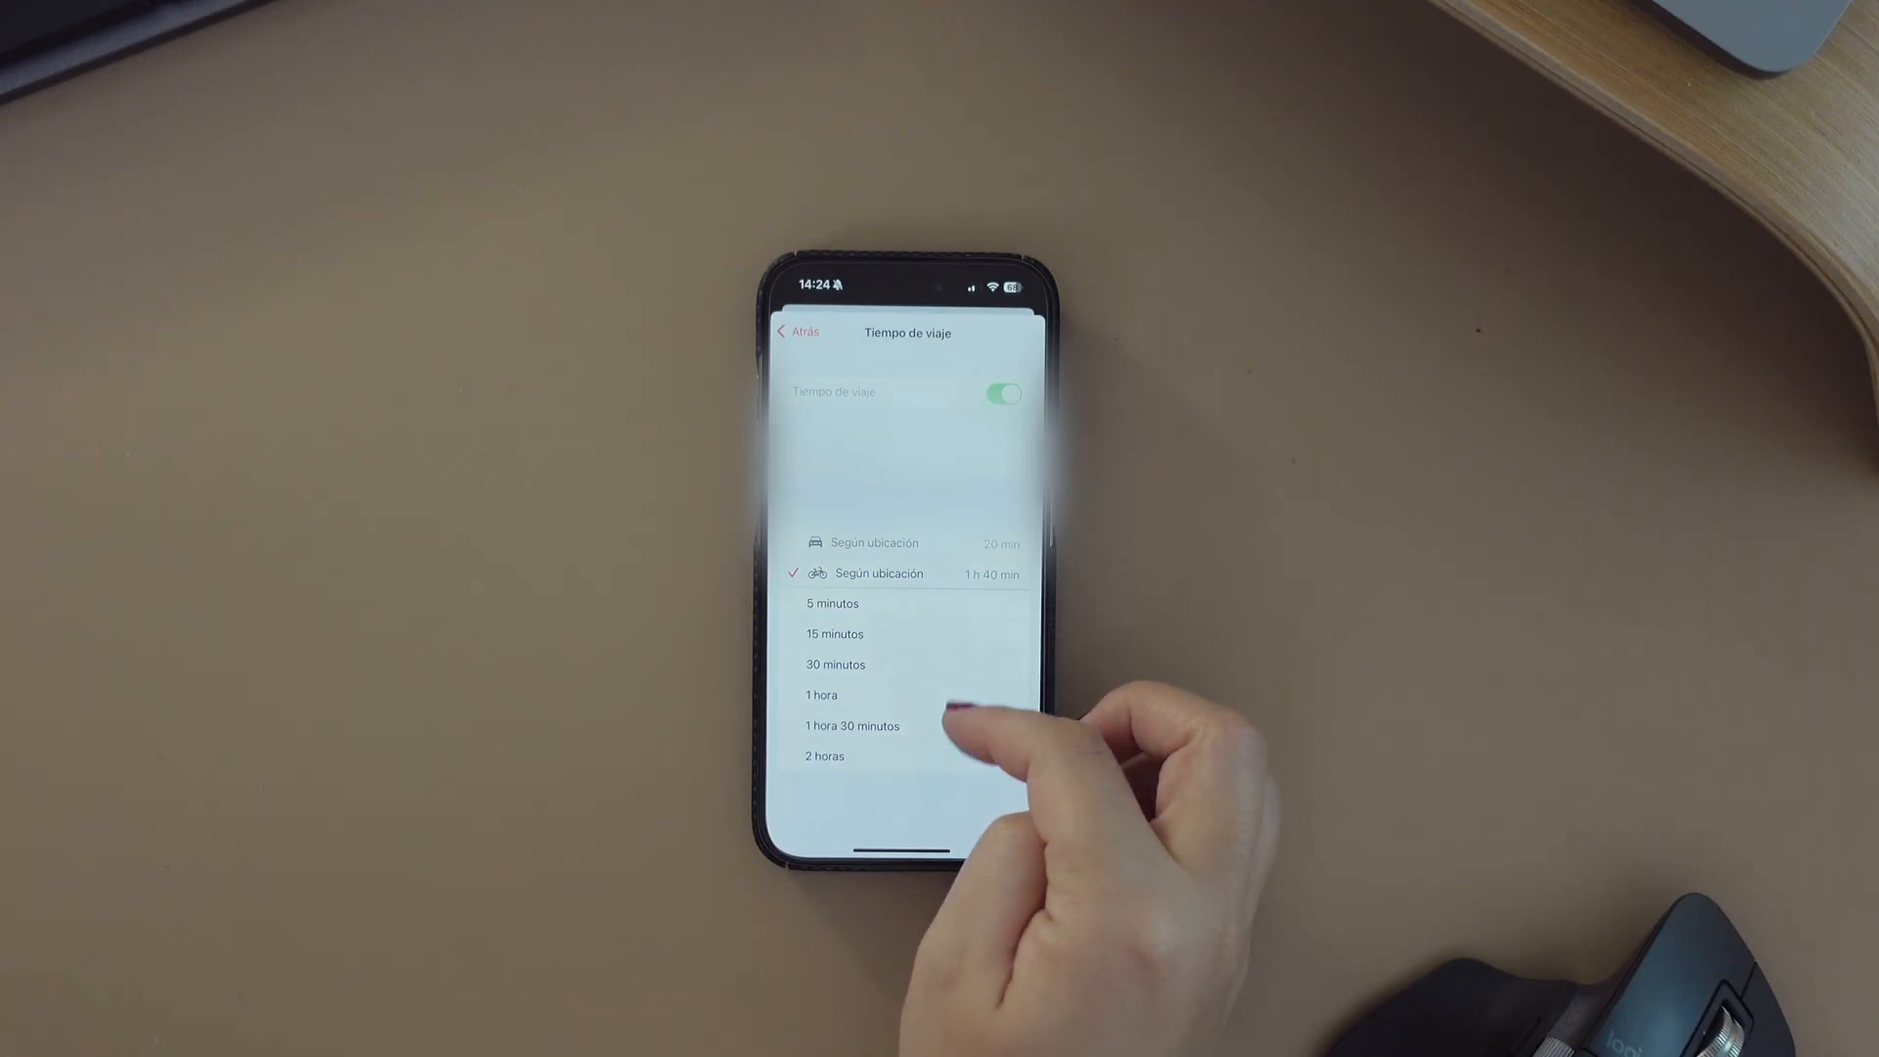
pyautogui.click(836, 664)
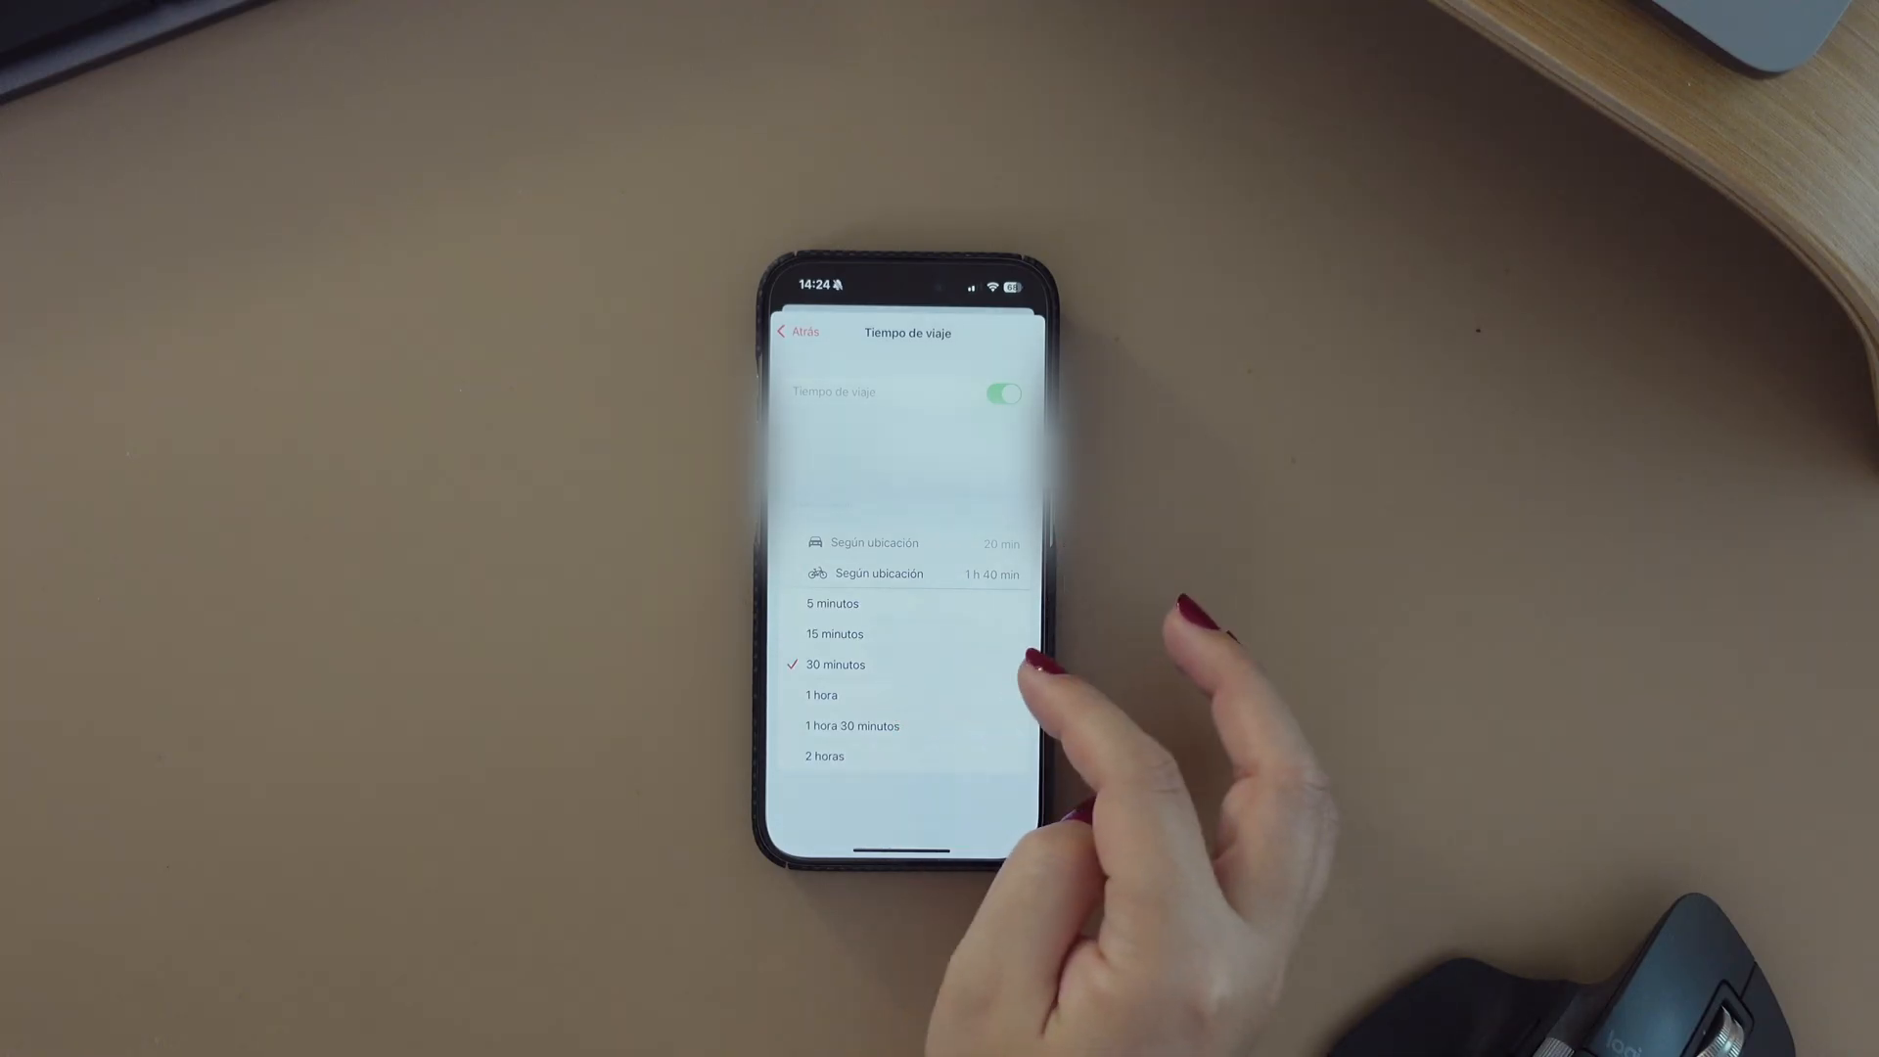
pyautogui.click(820, 695)
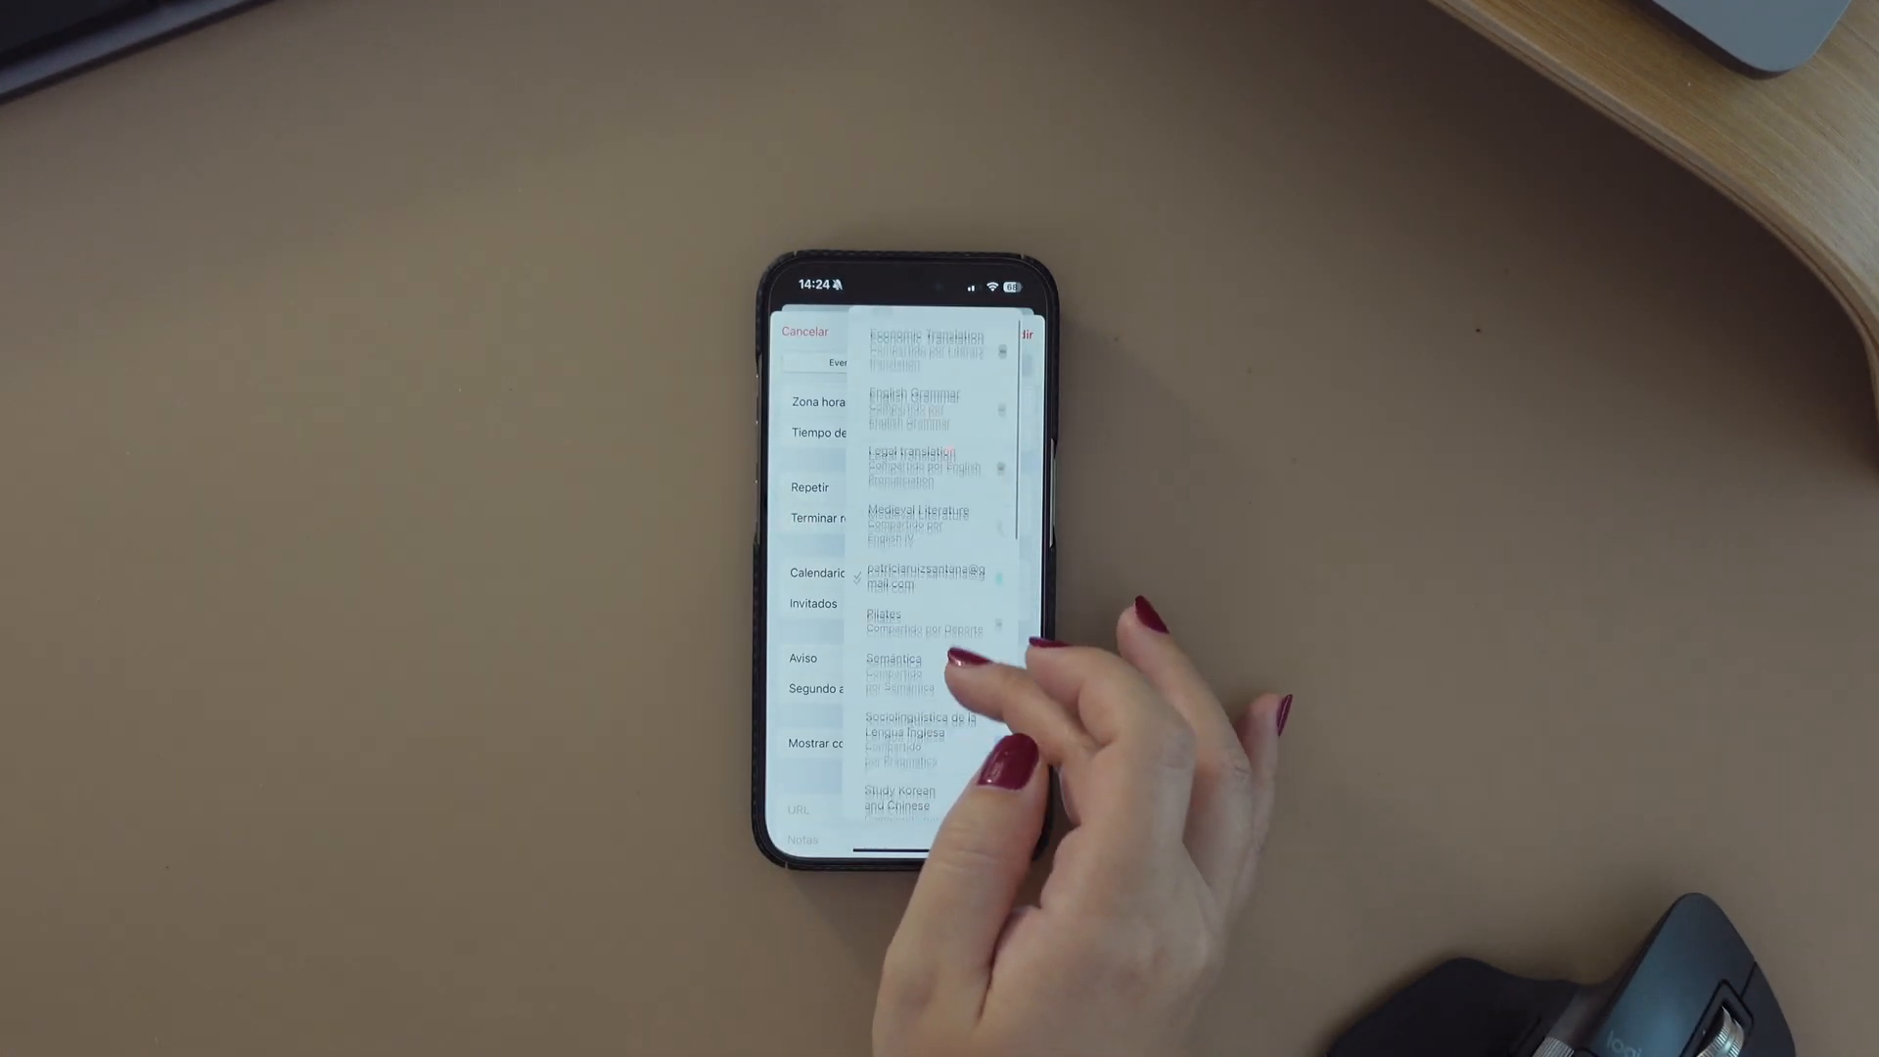
# Leave invitees empty, keep the Time to Leave alert and start adding an attachment
pyautogui.scroll(3)
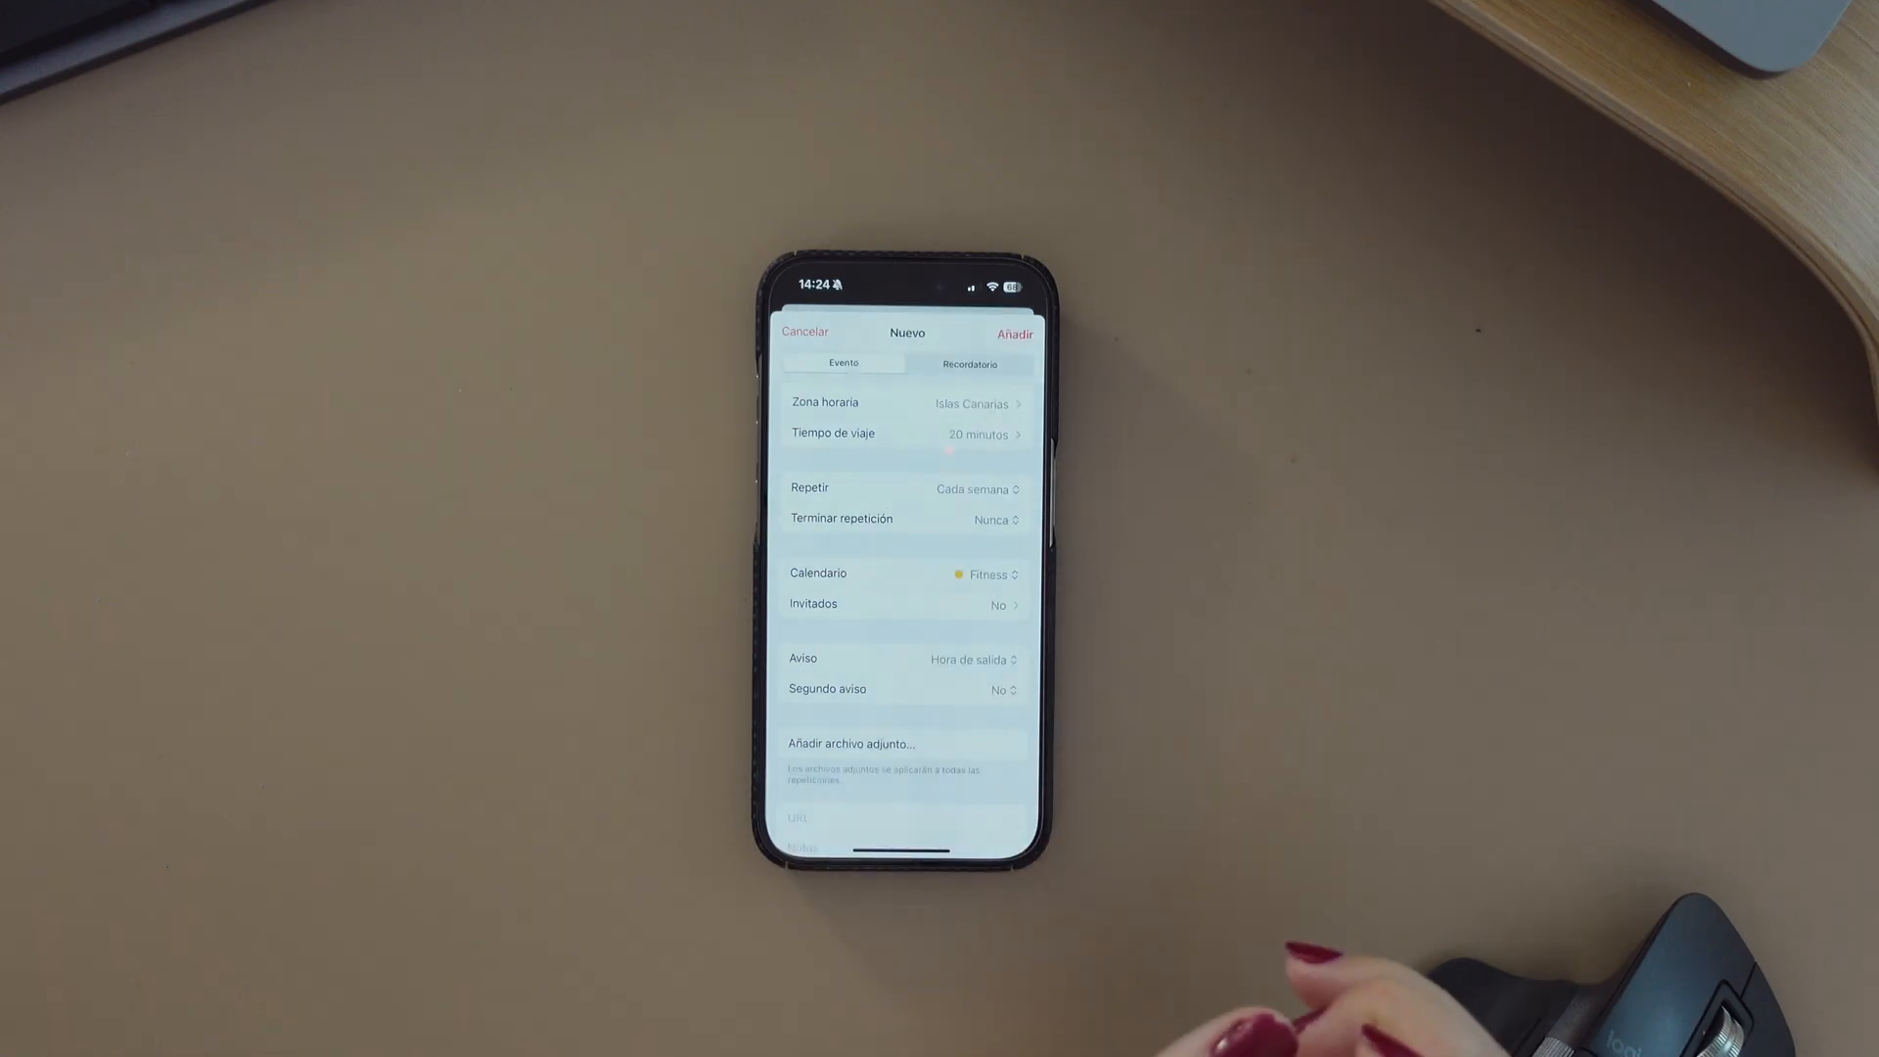
pyautogui.click(899, 605)
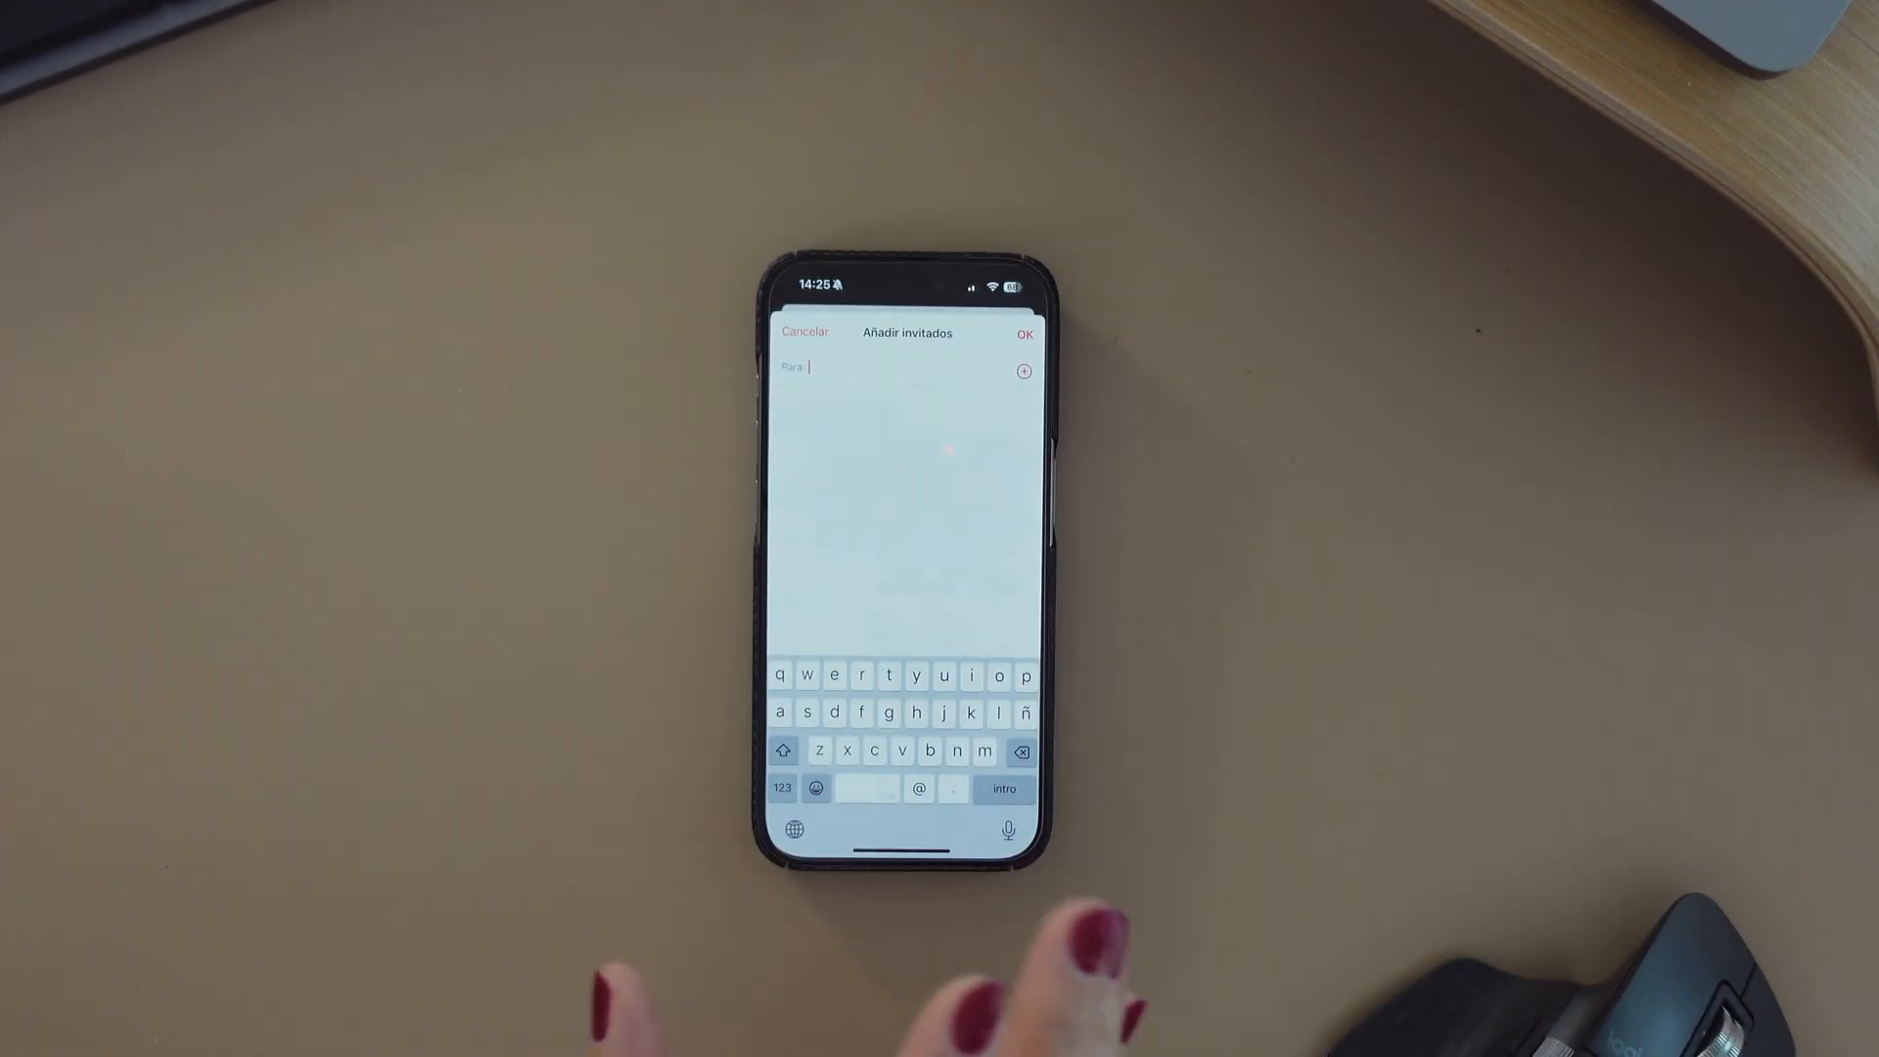
pyautogui.click(805, 332)
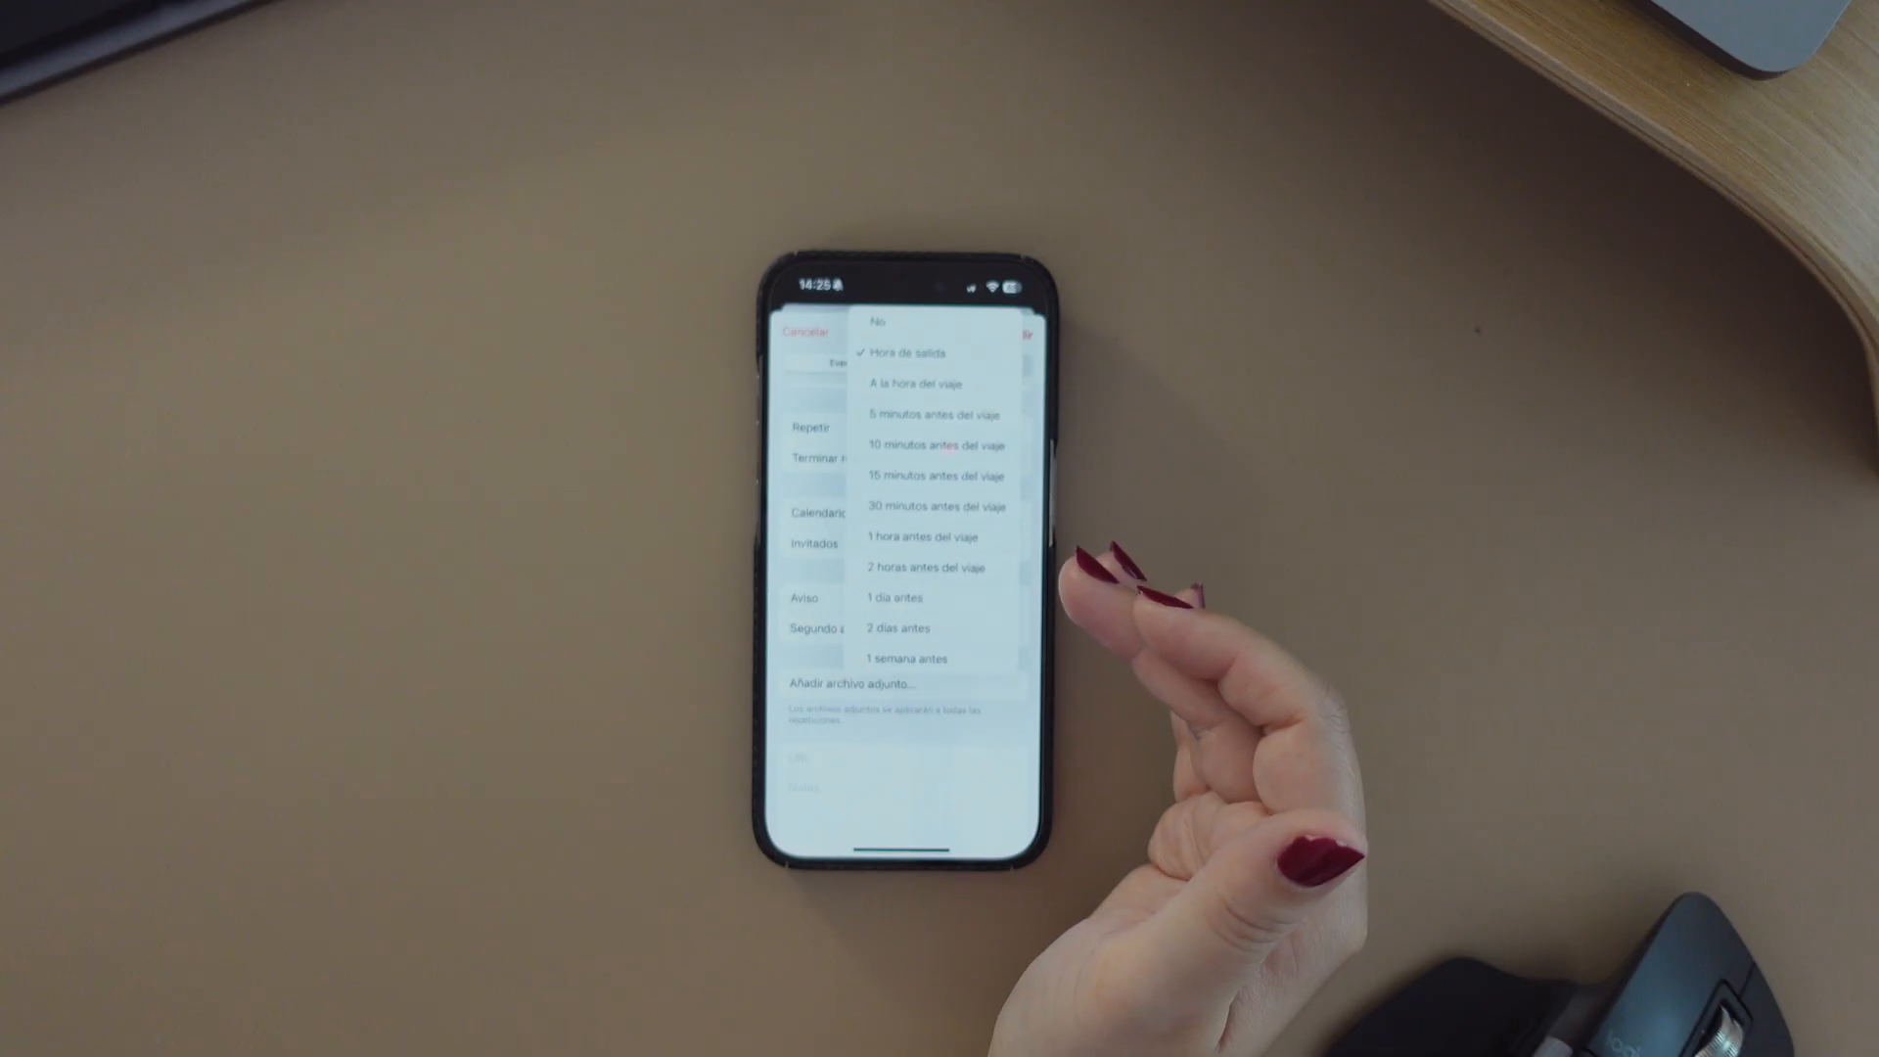
pyautogui.click(916, 352)
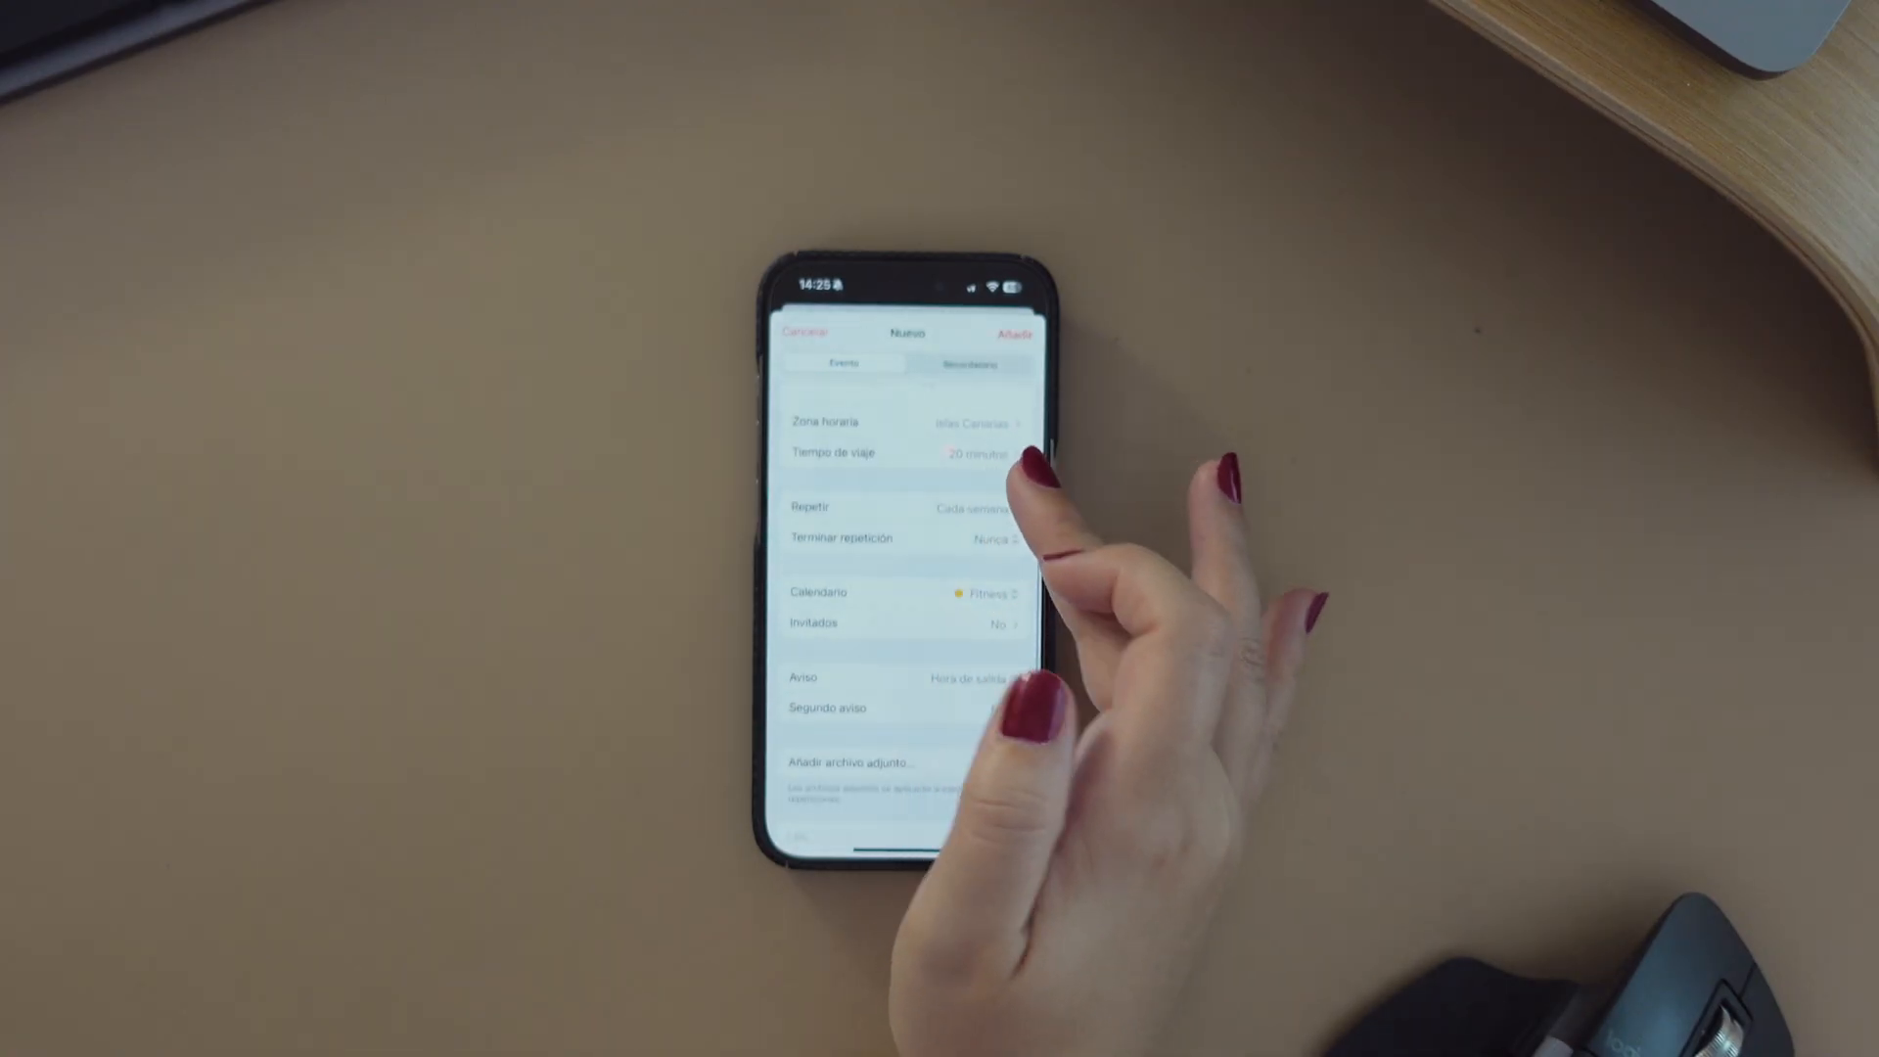
pyautogui.moveTo(1139, 695)
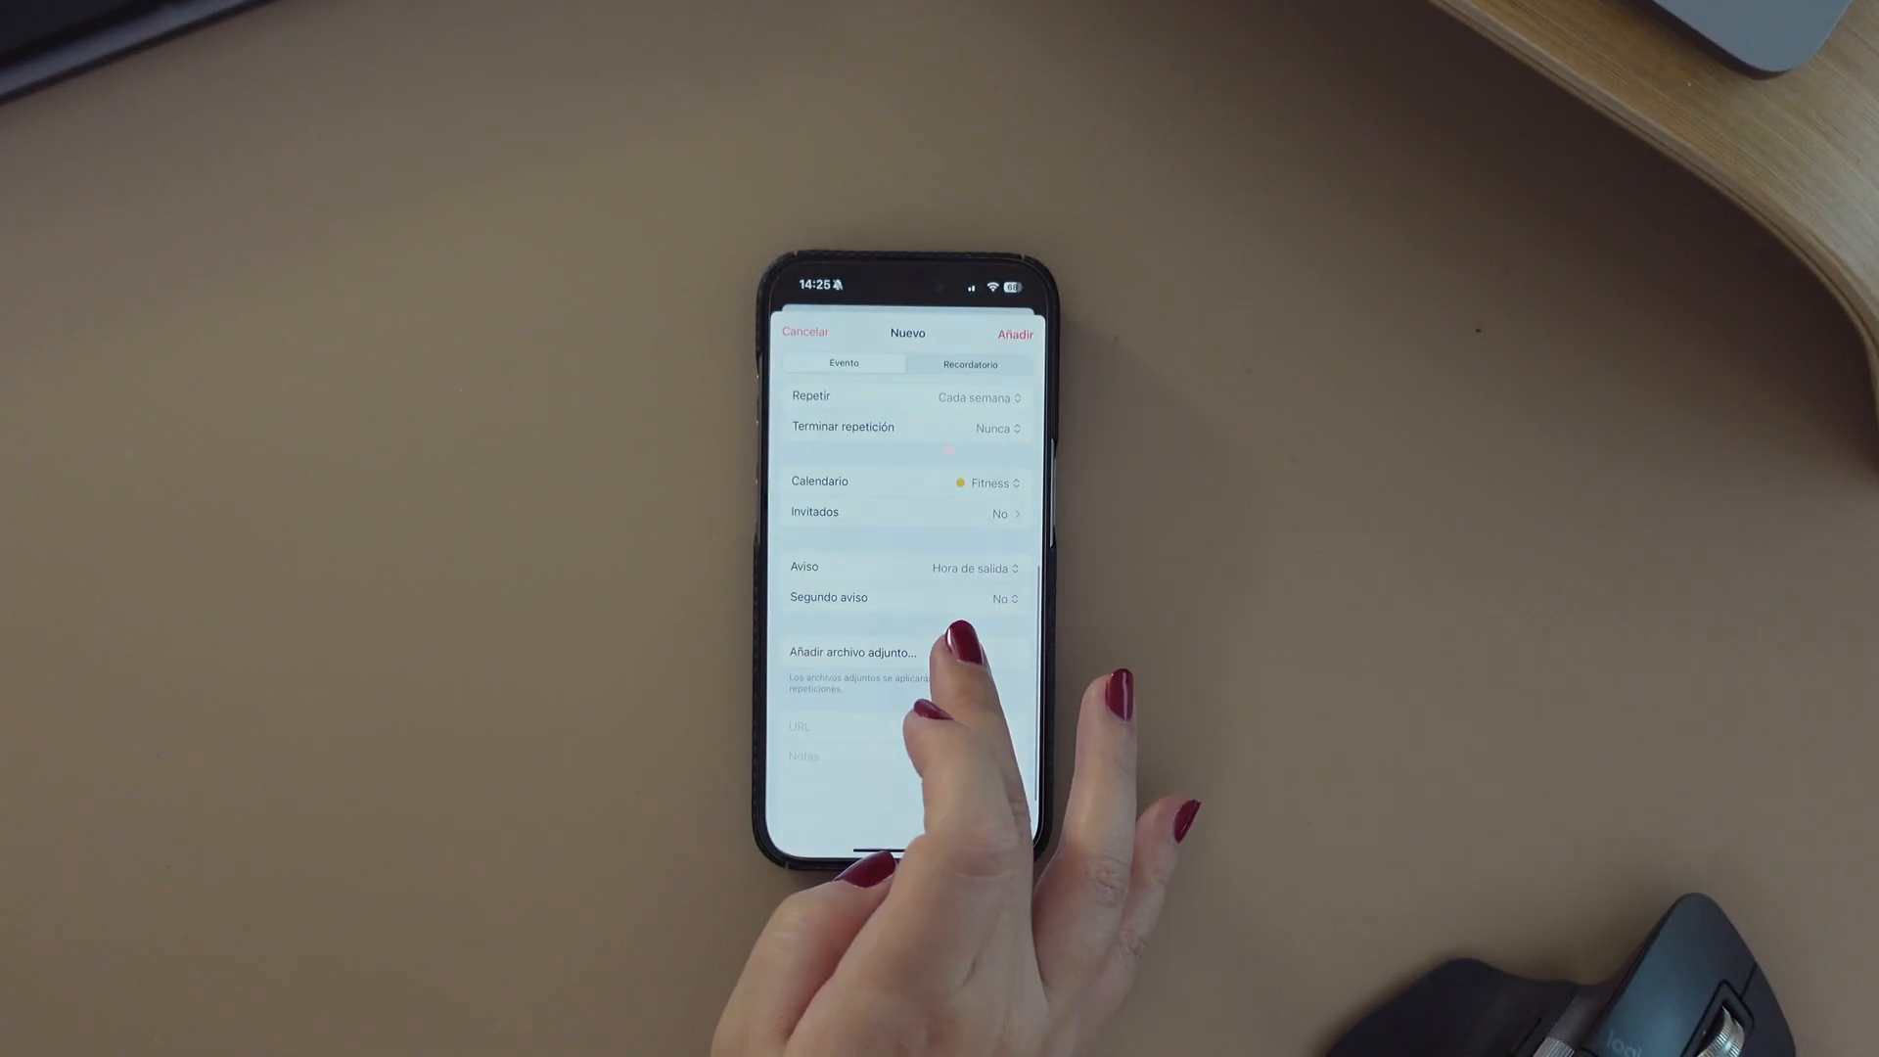
pyautogui.click(852, 650)
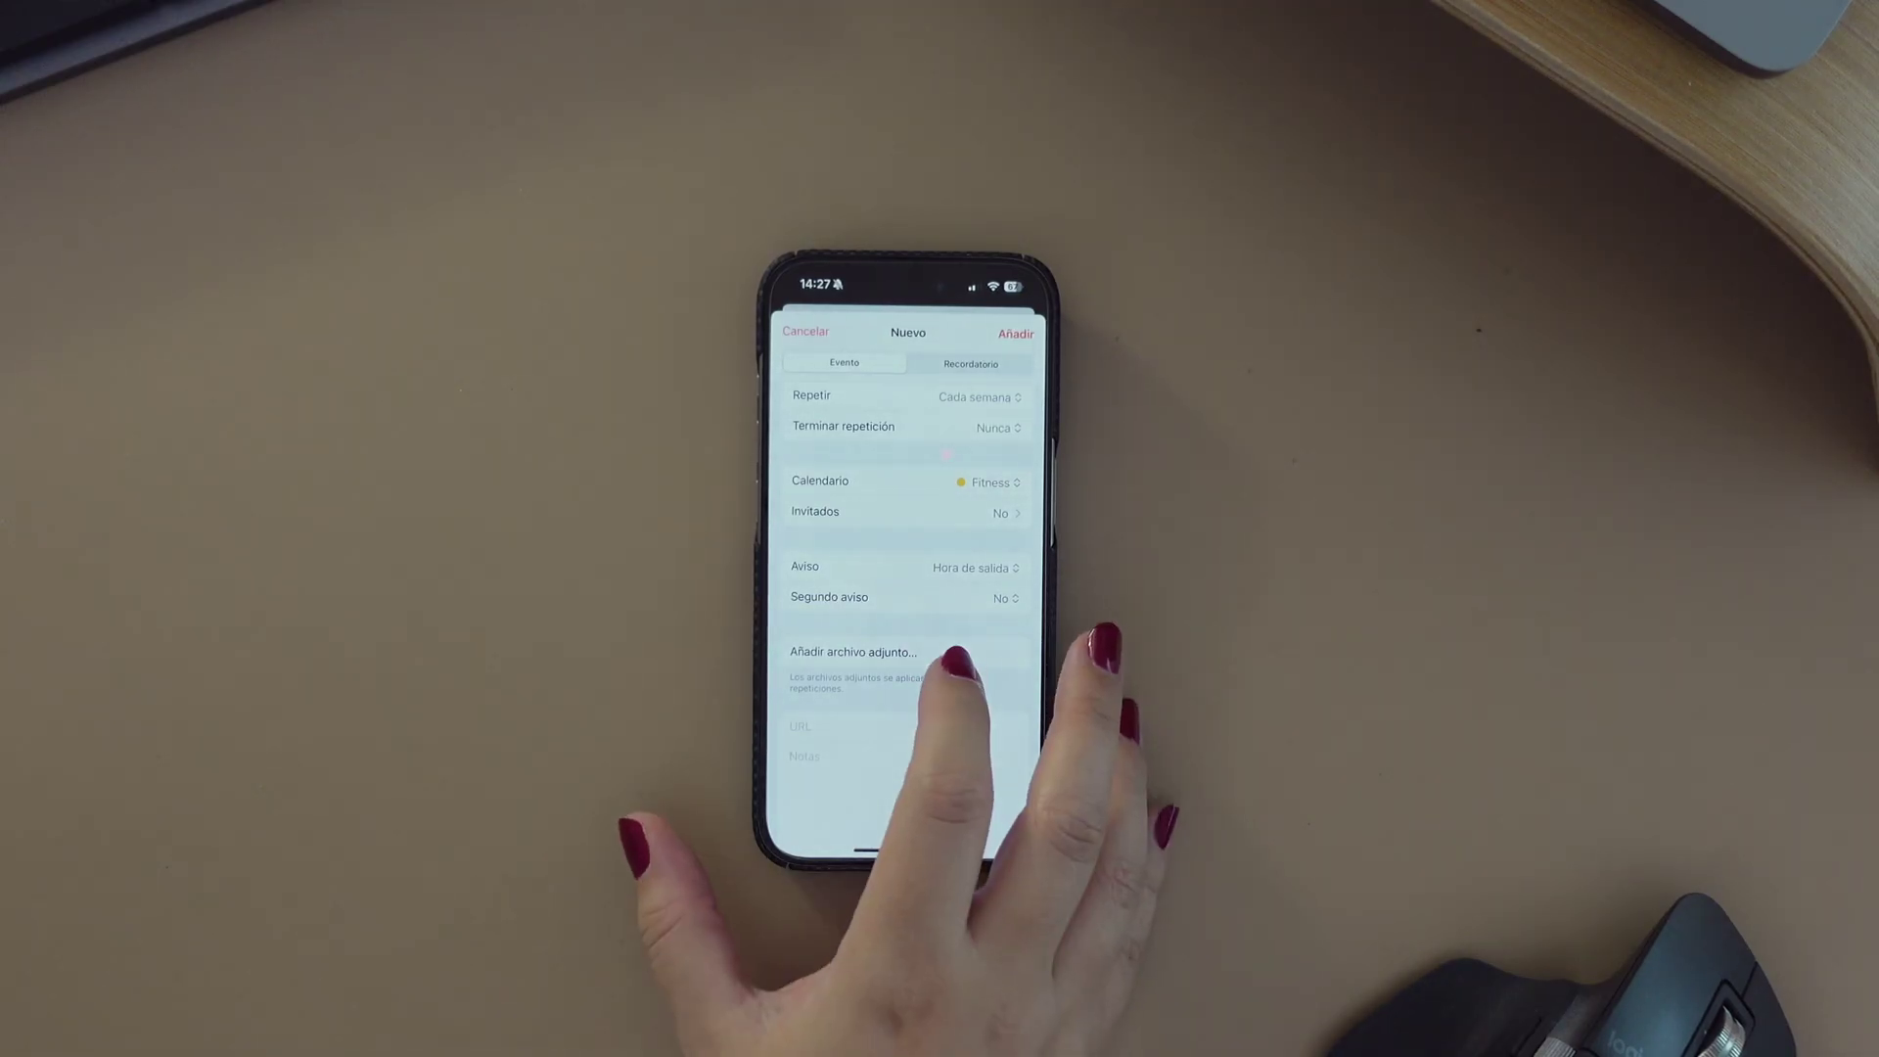
# Browse the files to choose an attachment for the Run event
pyautogui.click(854, 650)
pyautogui.write('L')
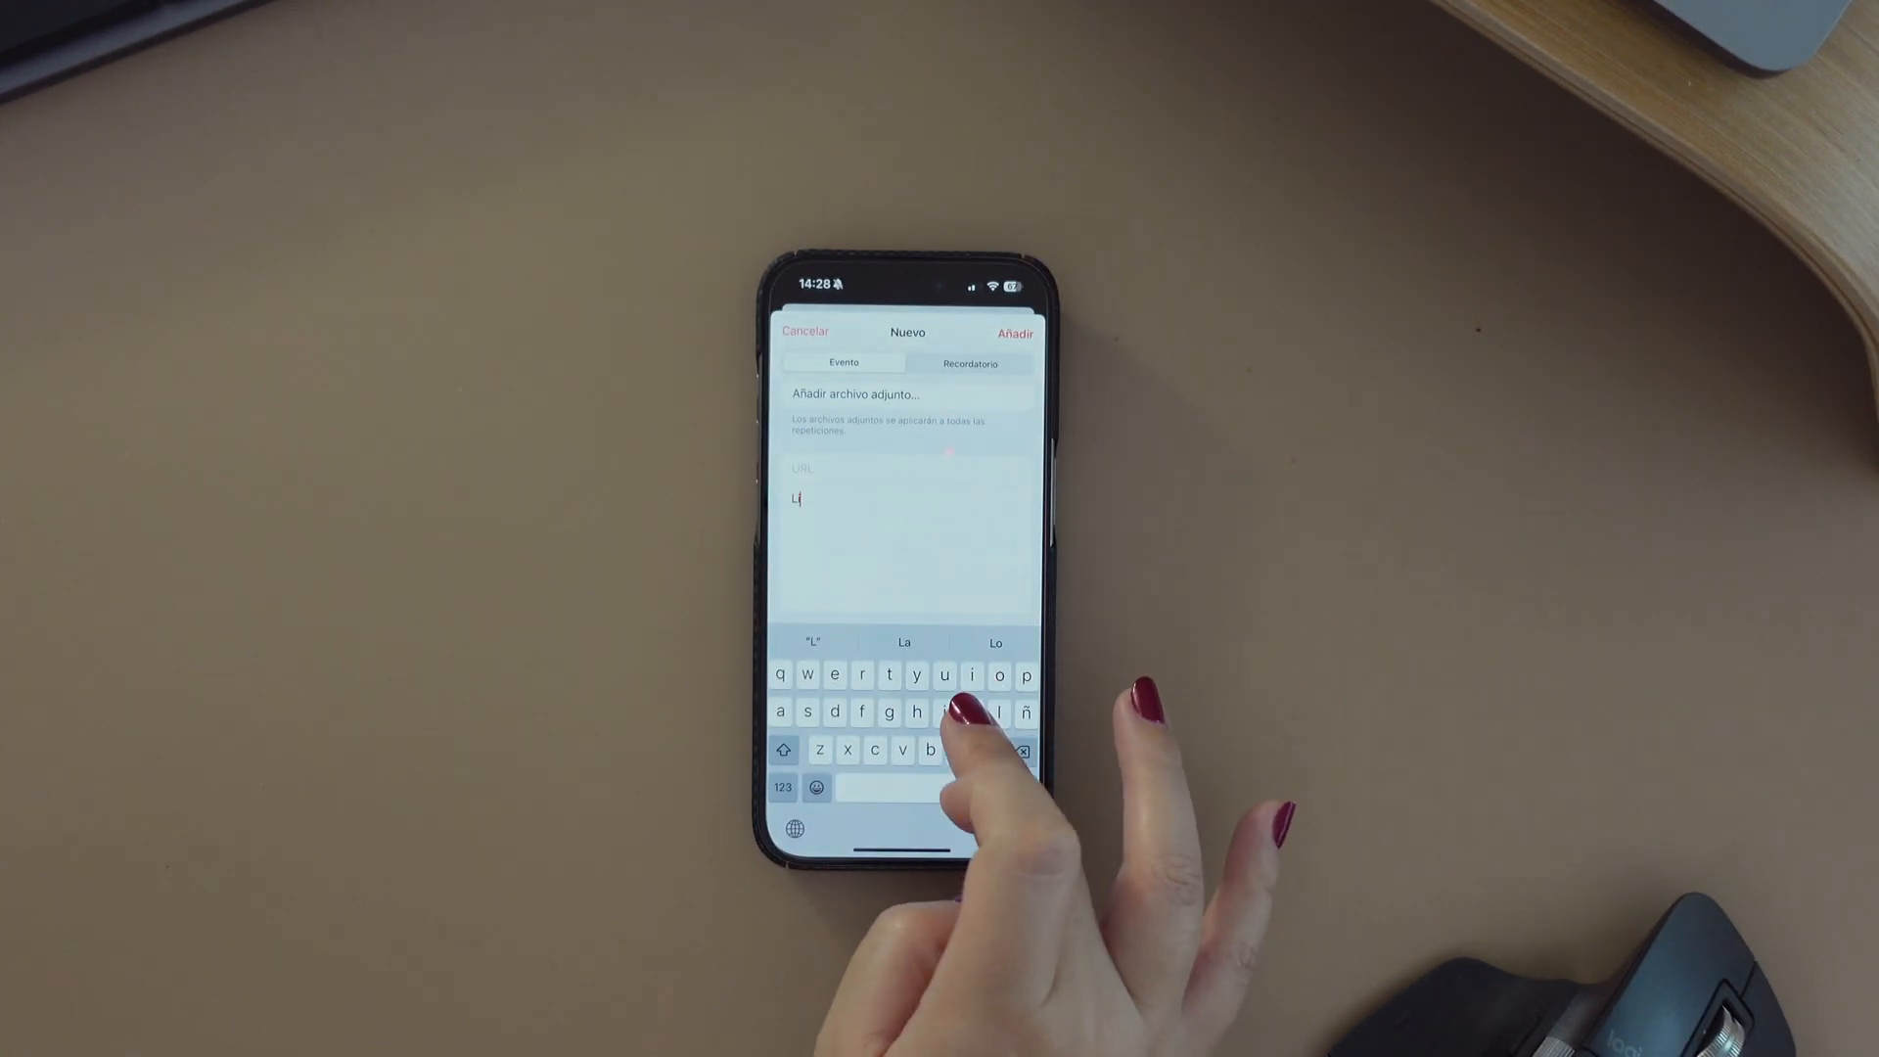
# Note 'Like and suscribe' on the Run event, then cancel and discard the draft
pyautogui.write('ike and')
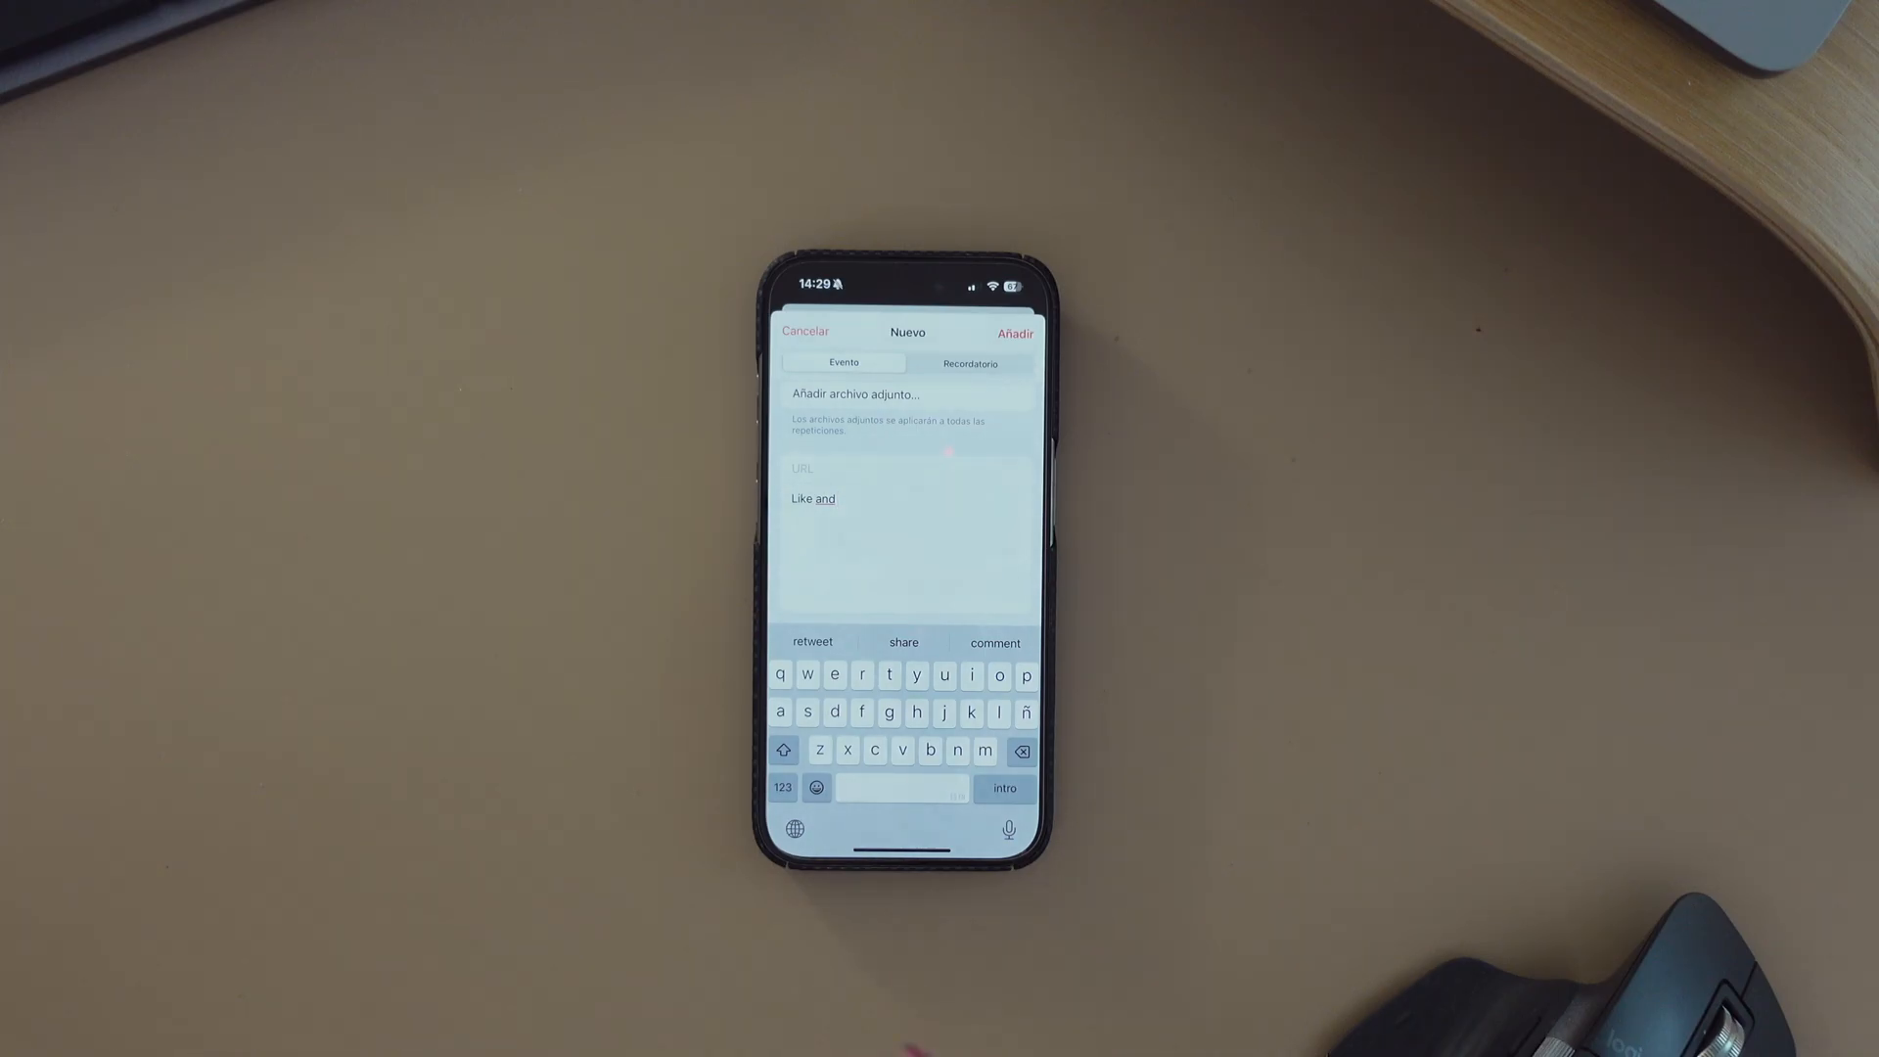
pyautogui.write('suscribe')
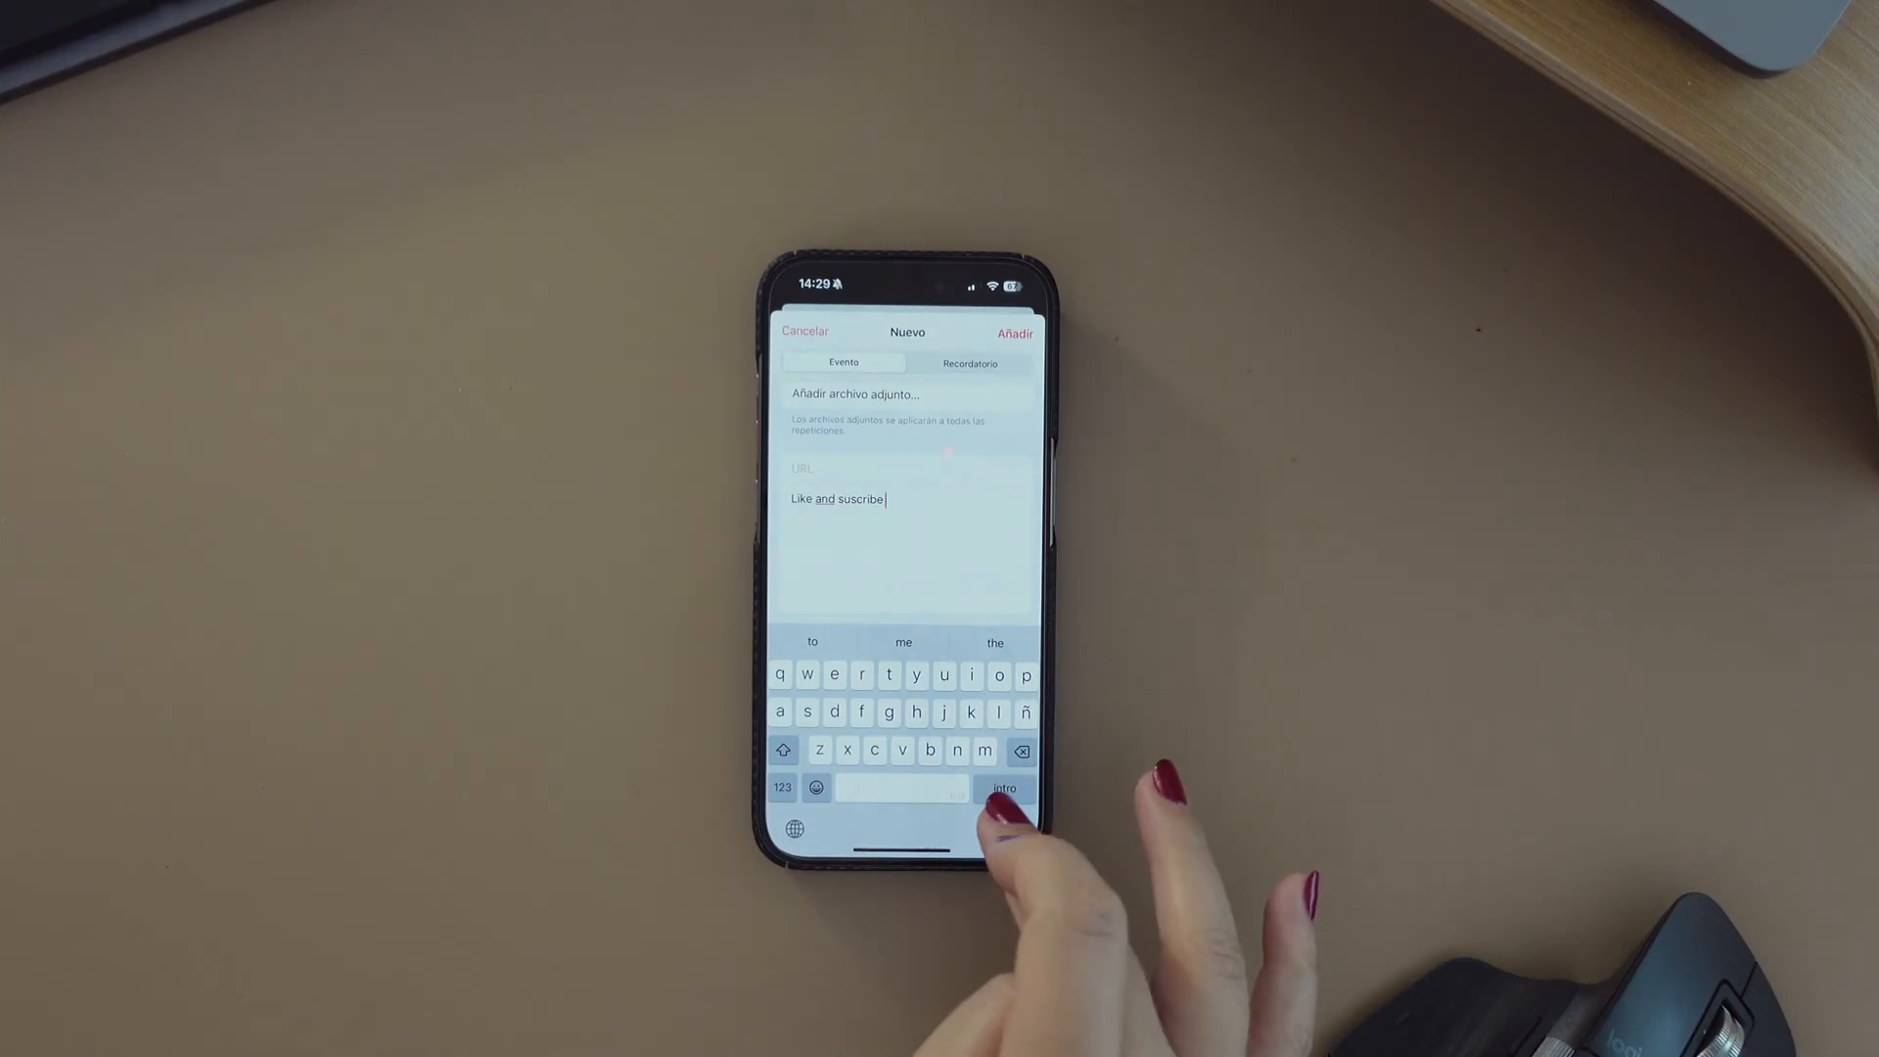
pyautogui.click(783, 750)
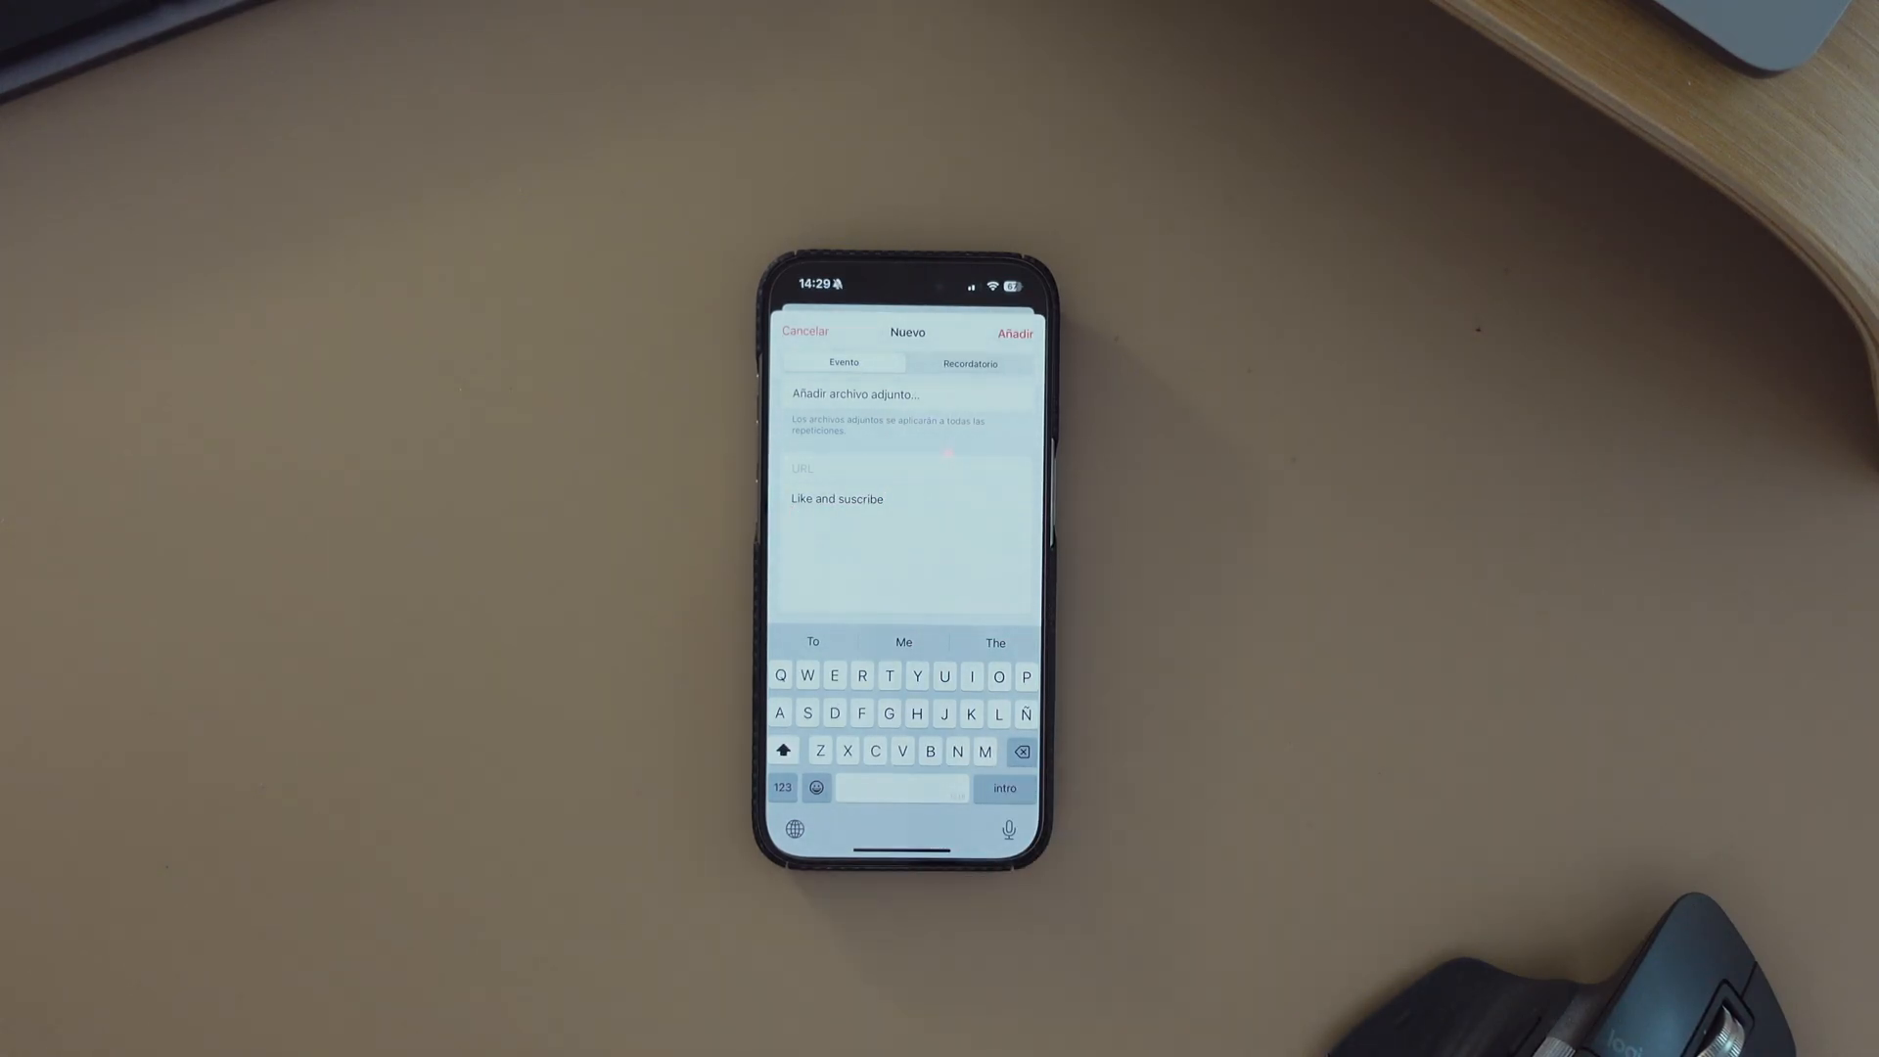
pyautogui.click(804, 331)
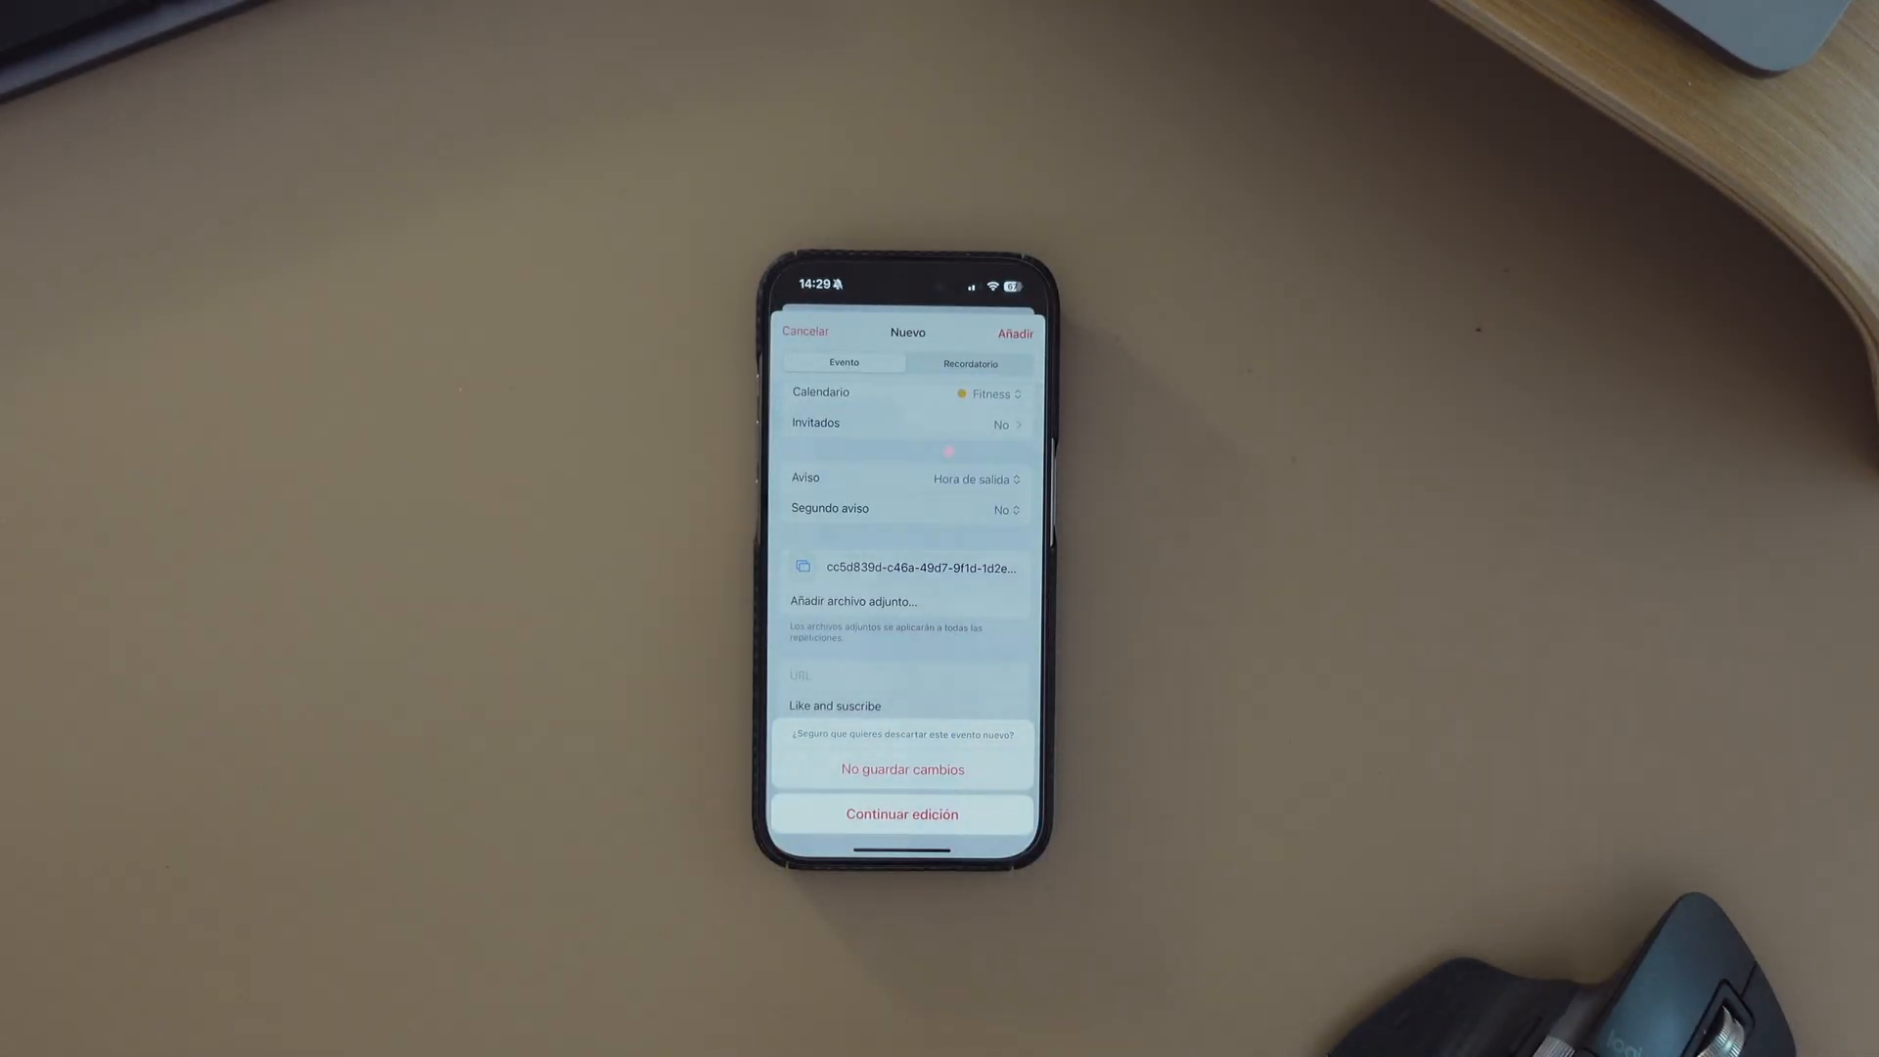
pyautogui.click(900, 768)
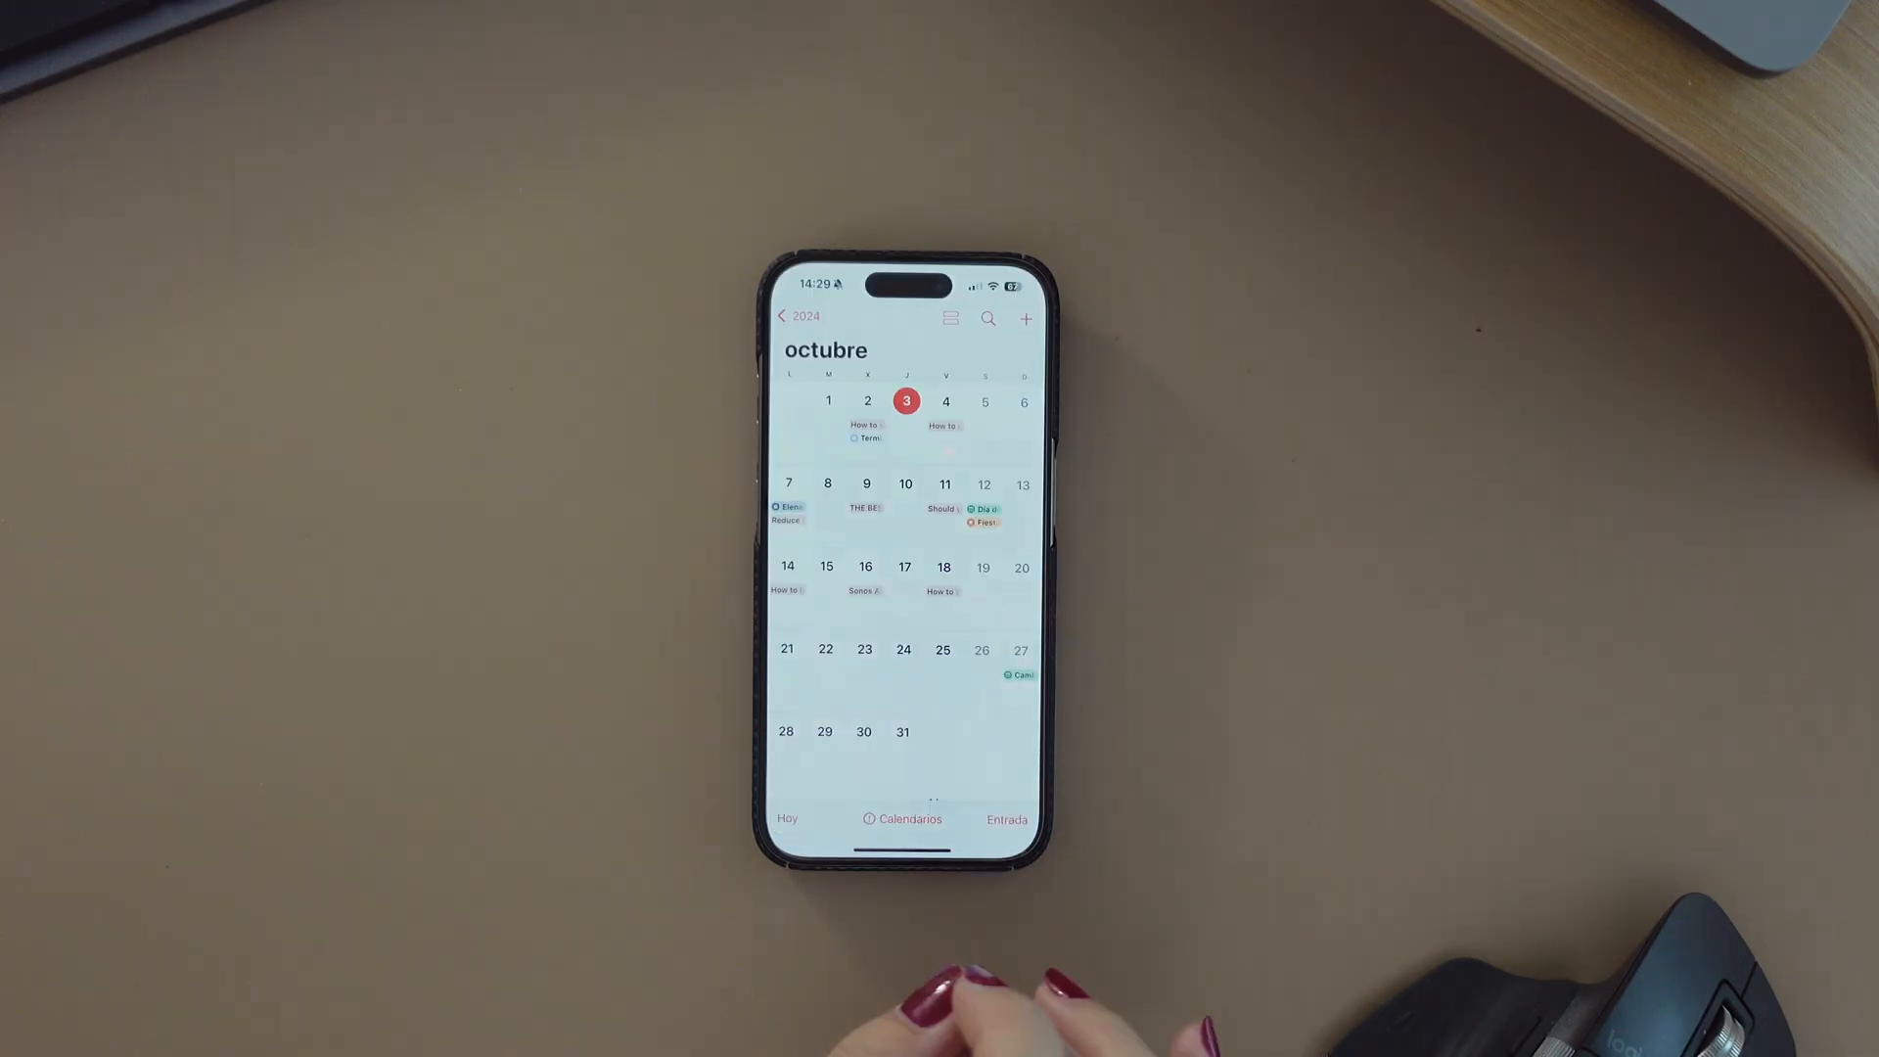
pyautogui.moveTo(936, 994)
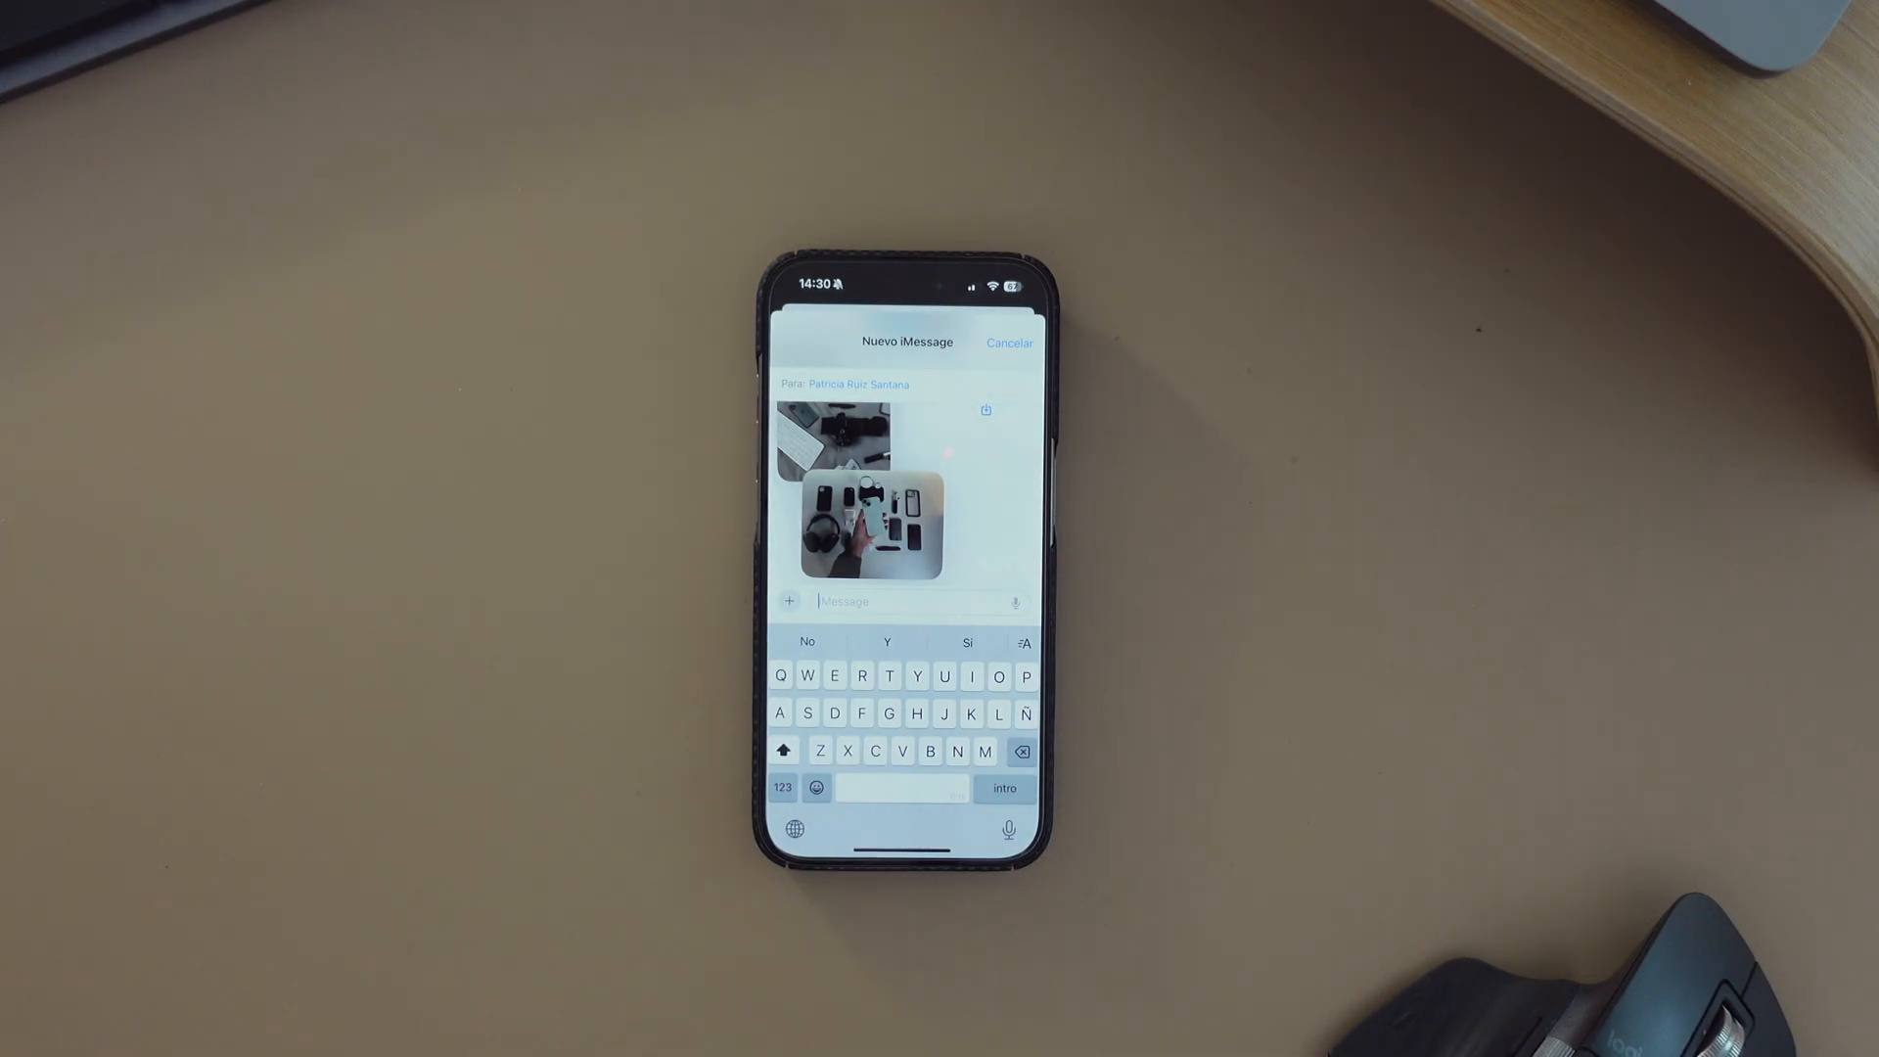
# Create an event from the 4 October chat date and title it 'Meeting my friend'
pyautogui.click(783, 789)
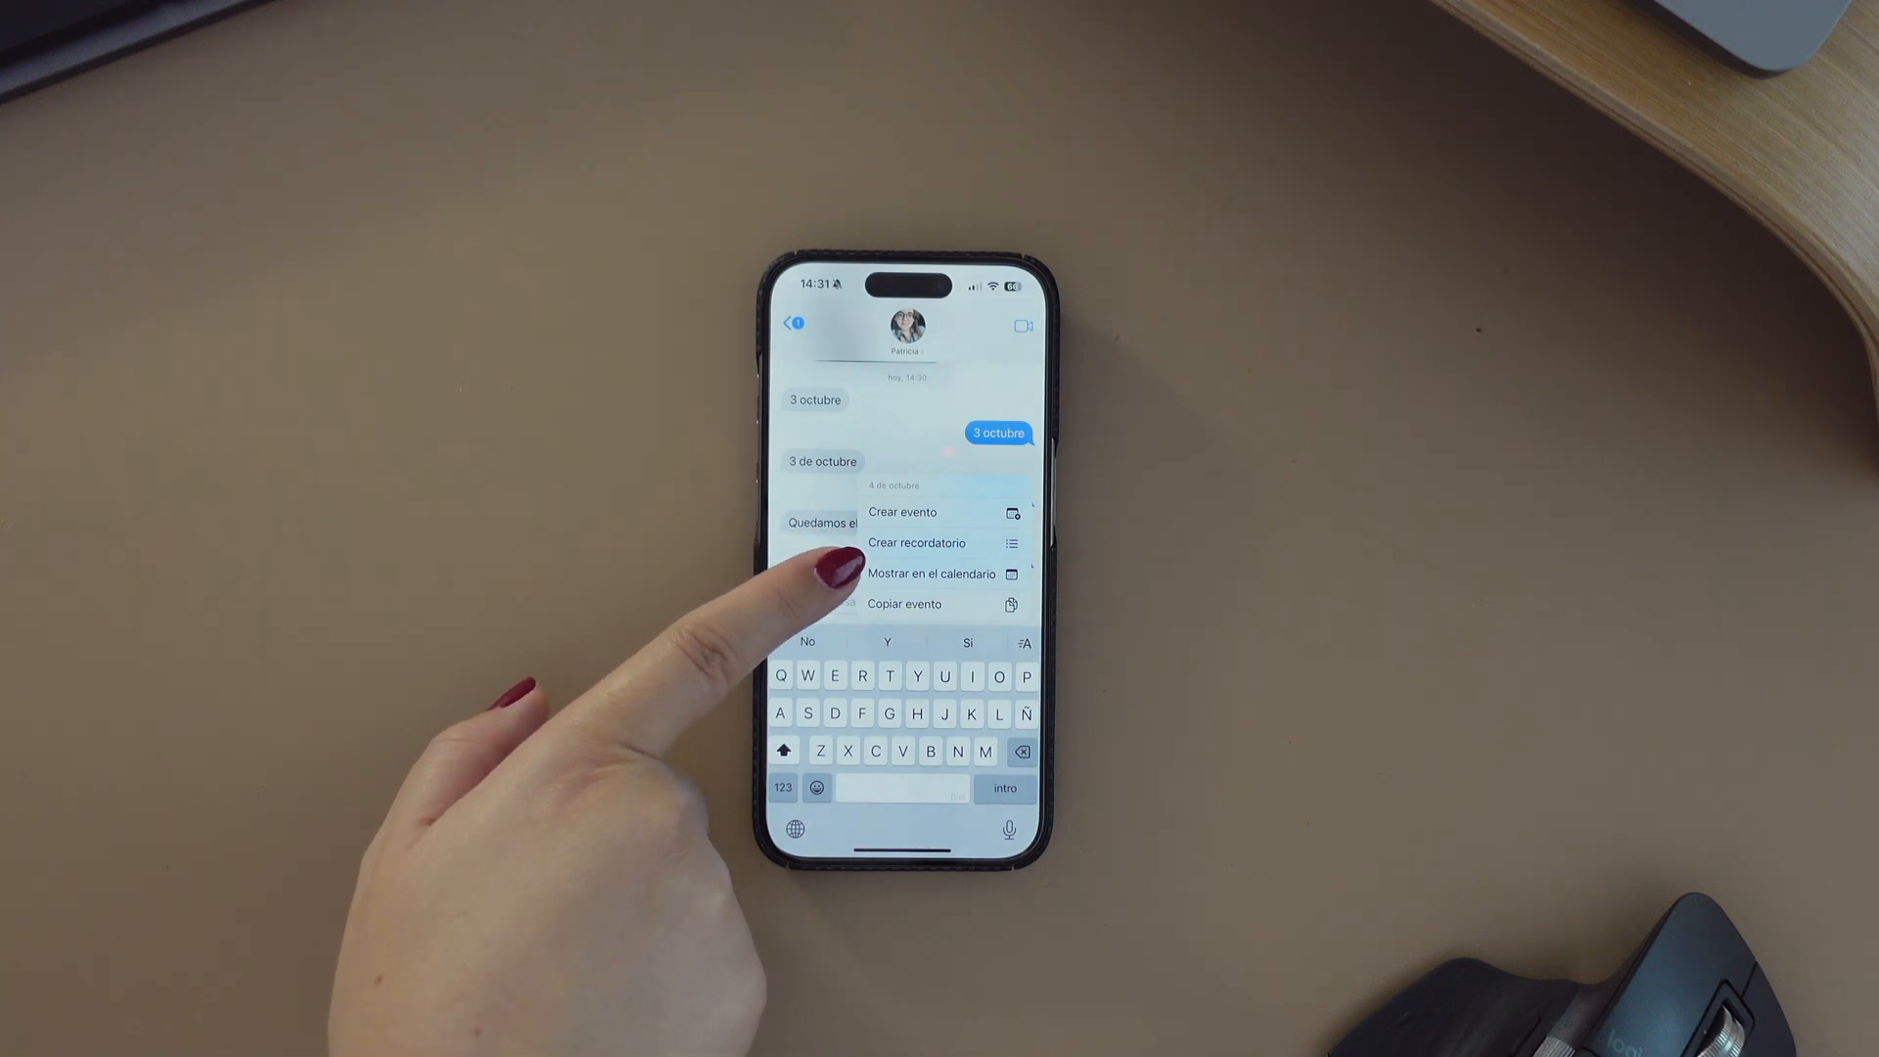
pyautogui.click(900, 511)
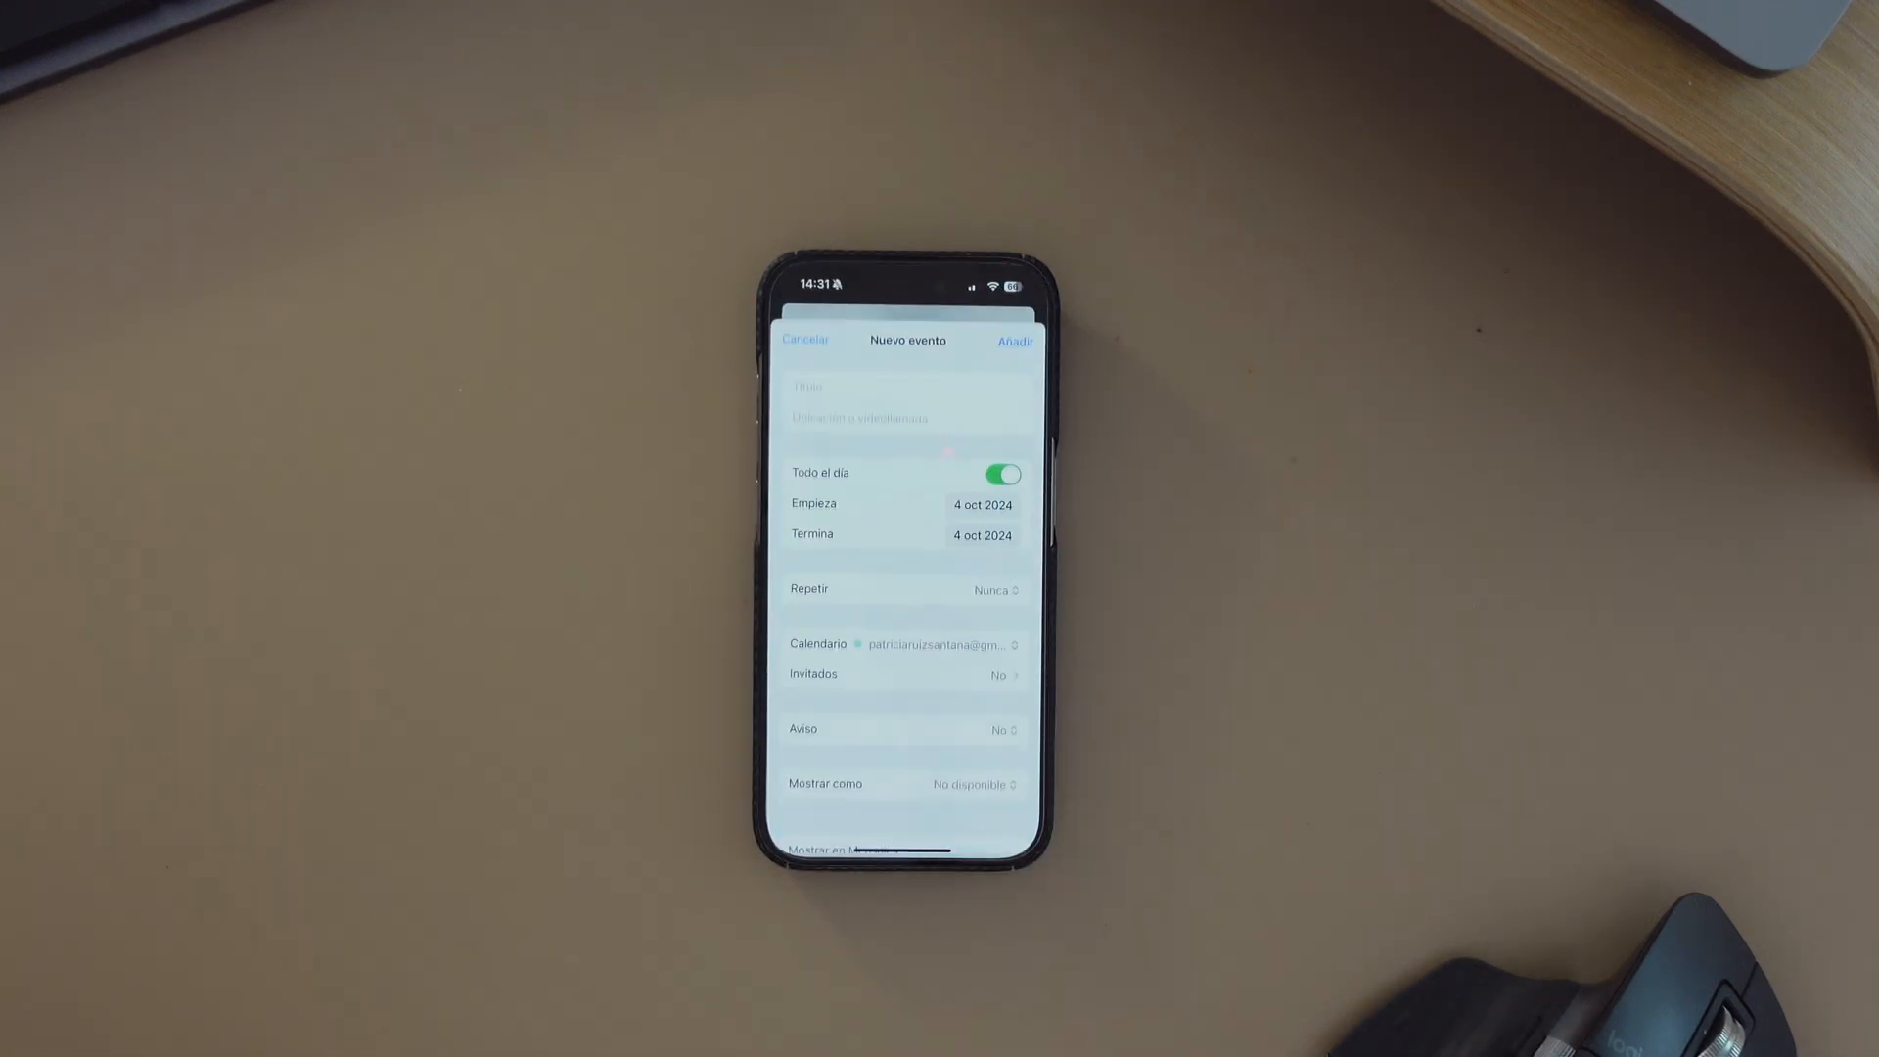
pyautogui.click(875, 385)
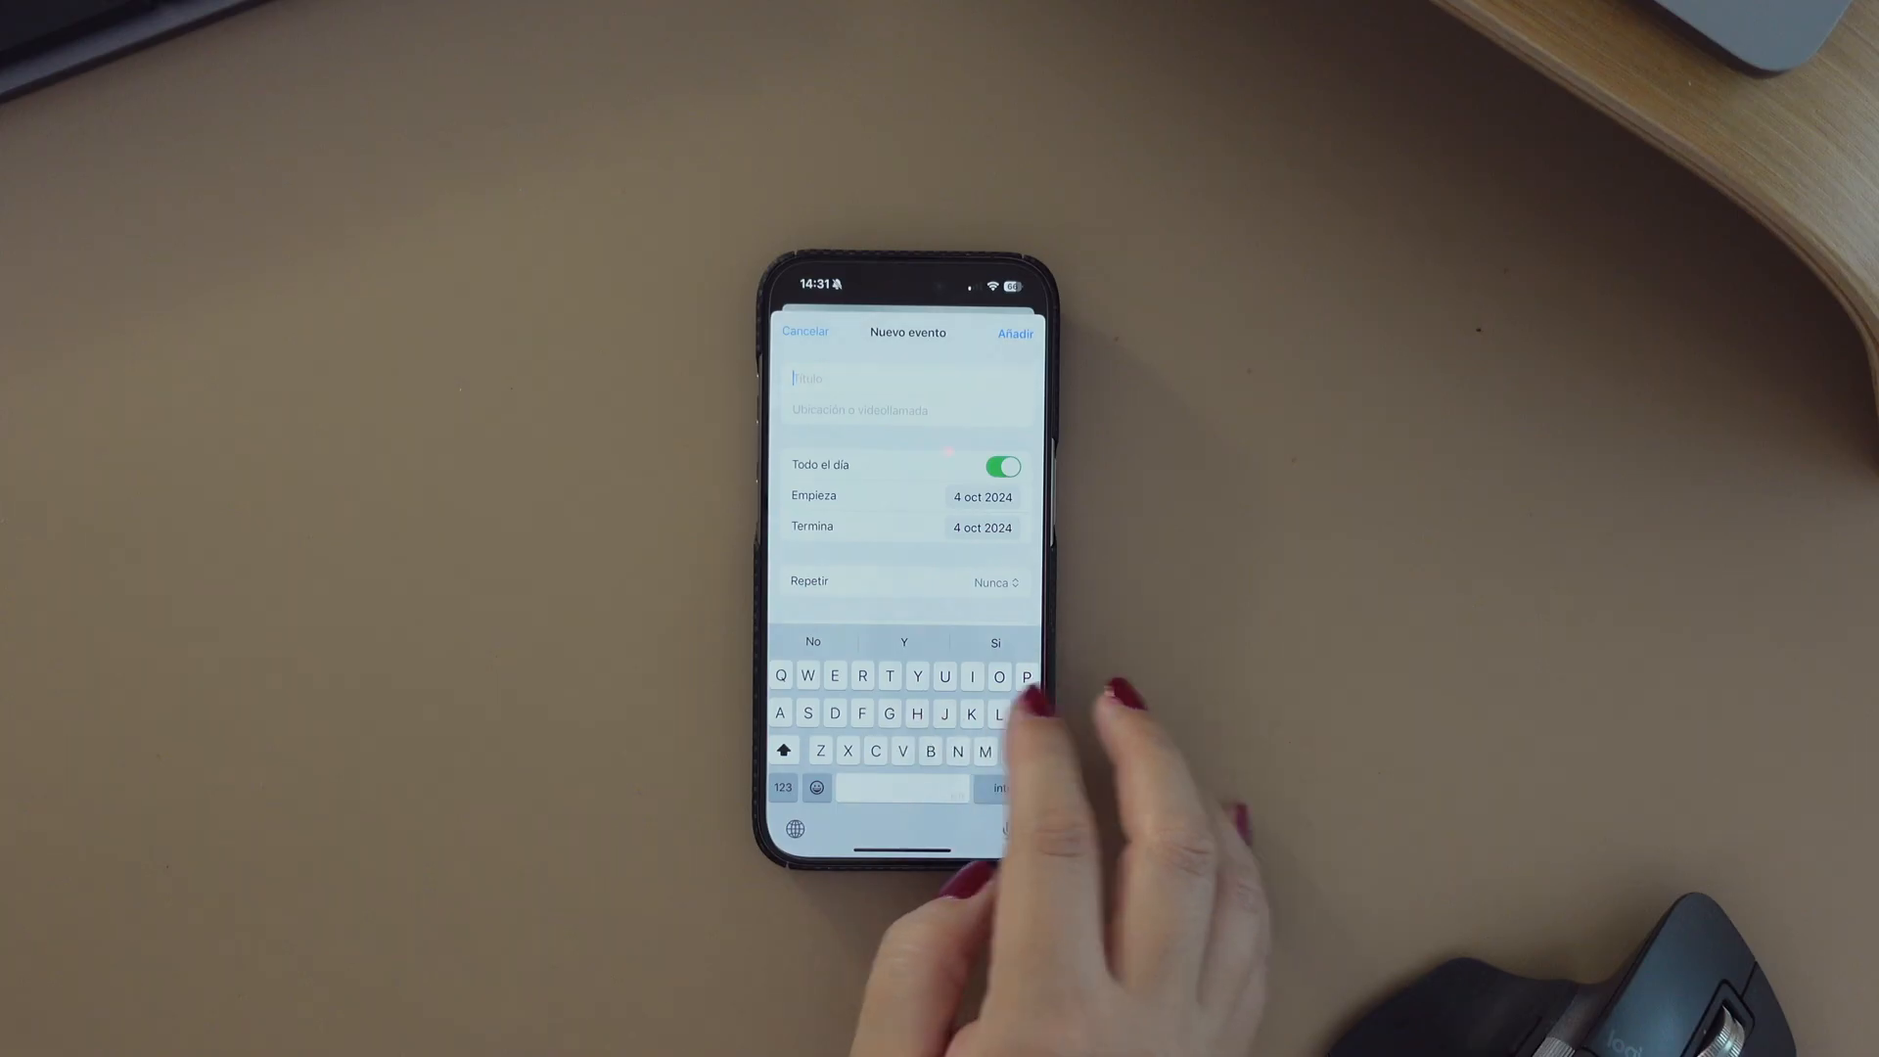
pyautogui.write('Meeting my friend')
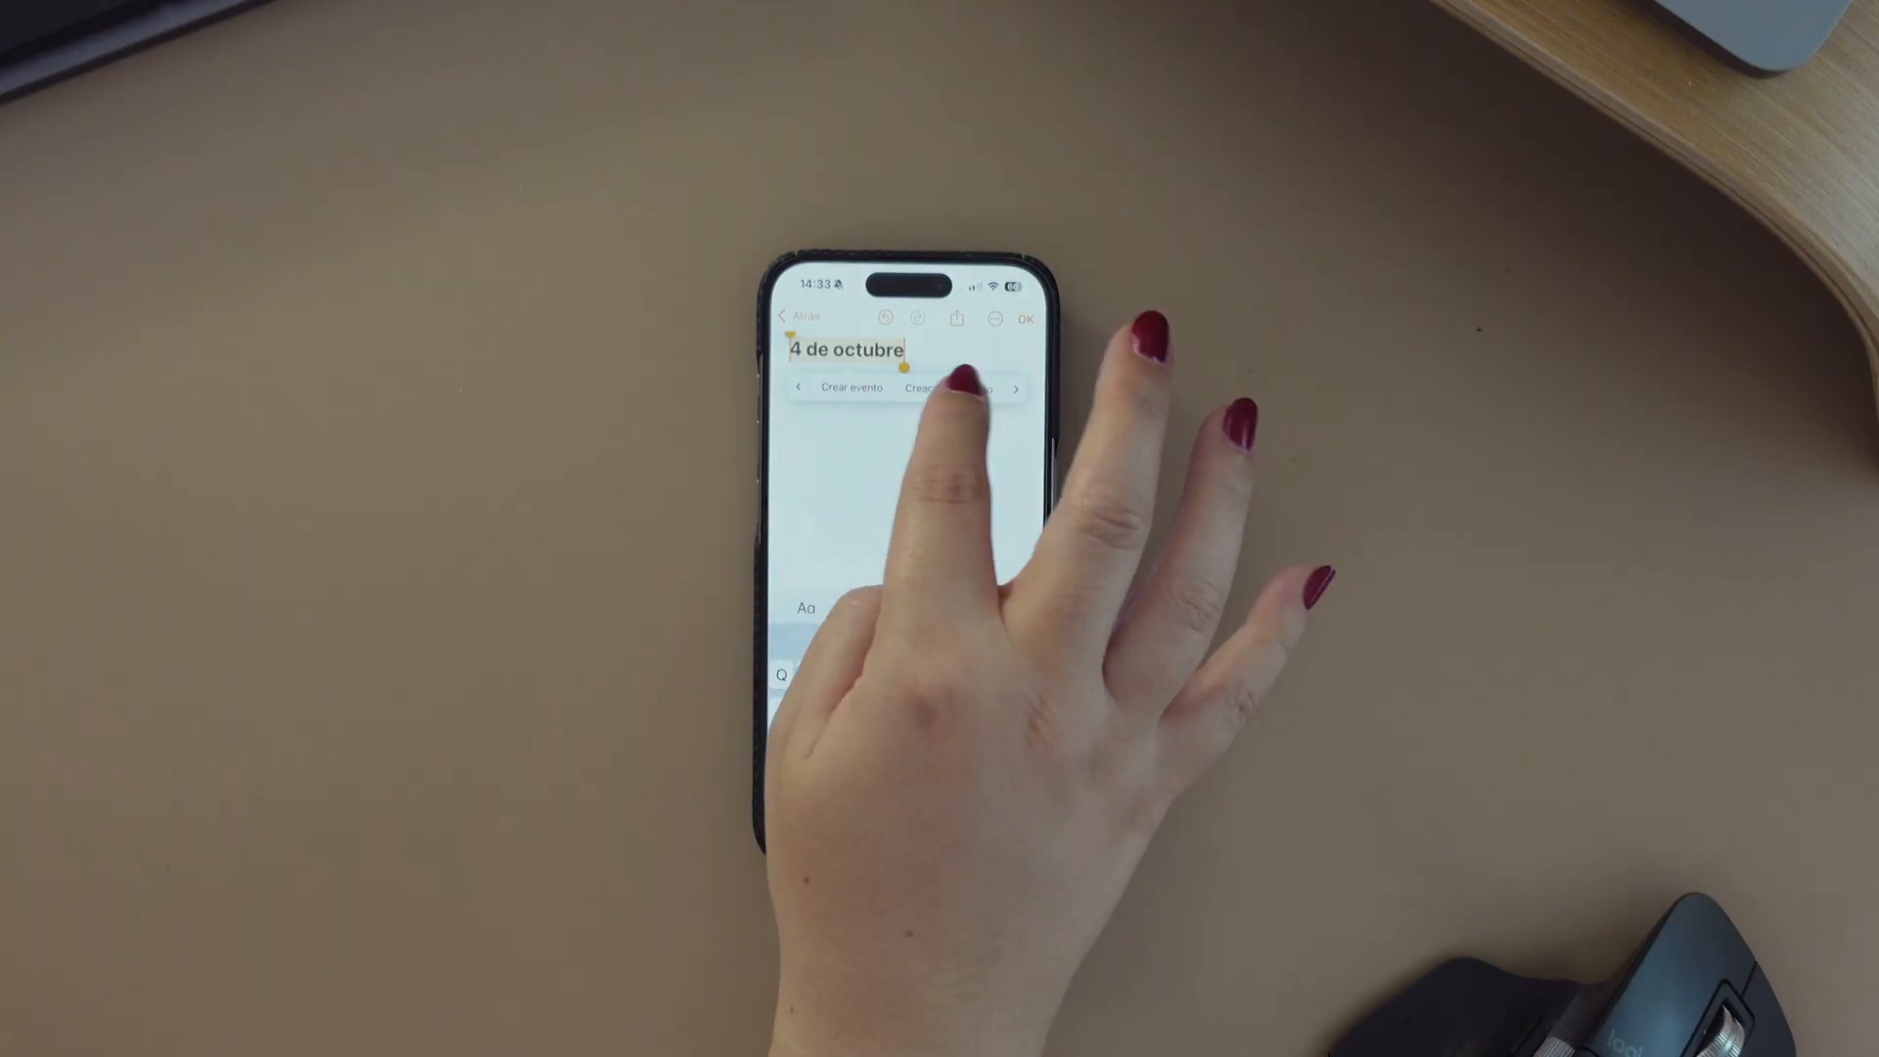
# Create an all-day event from the note's detected date '4 de octubre'
pyautogui.click(851, 388)
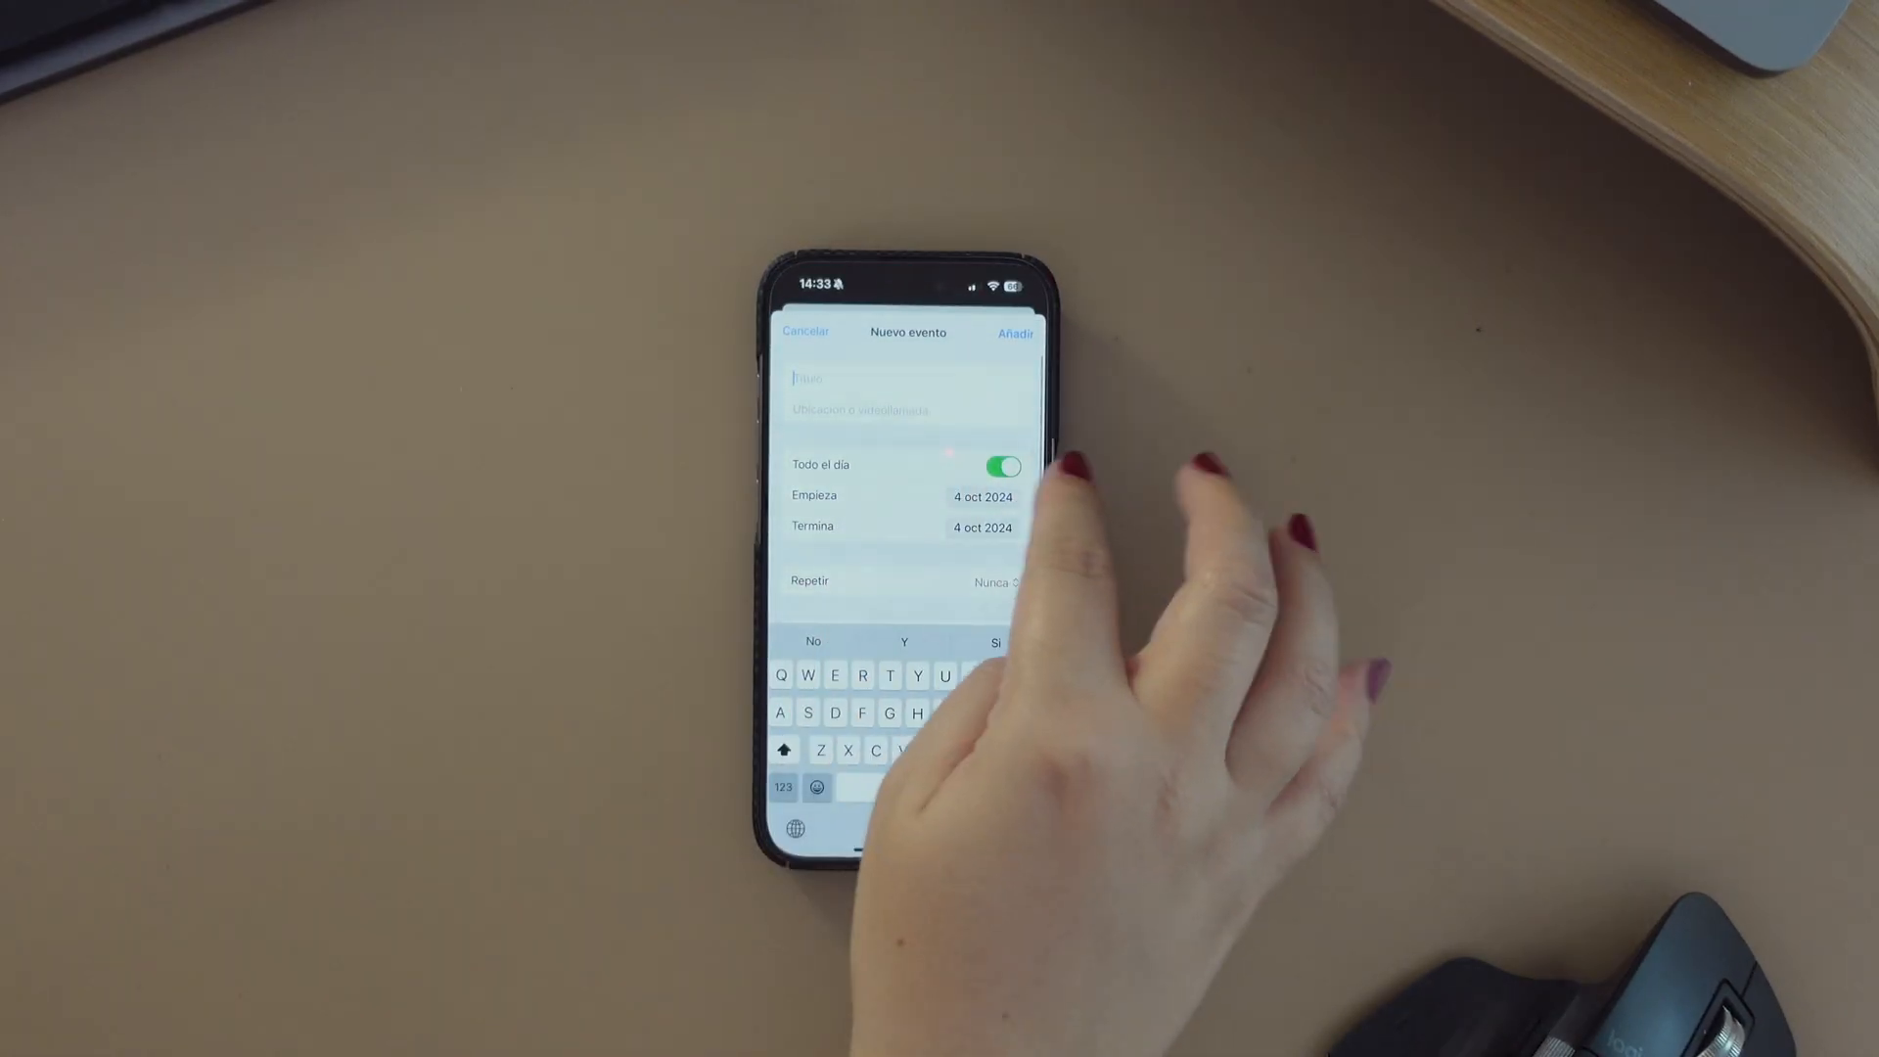